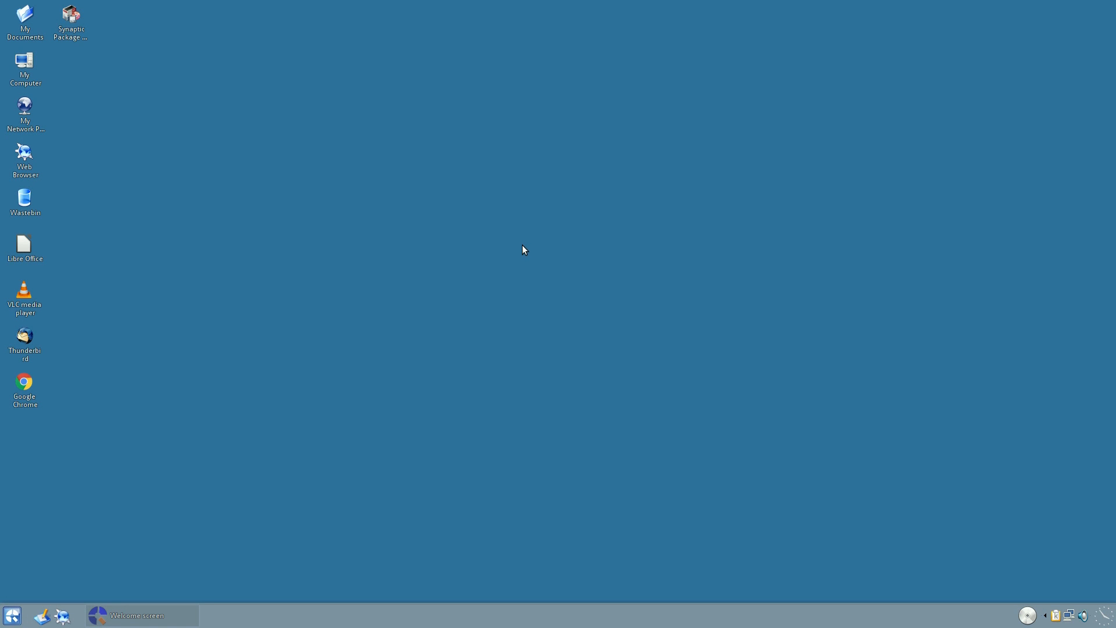
pyautogui.moveTo(479, 280)
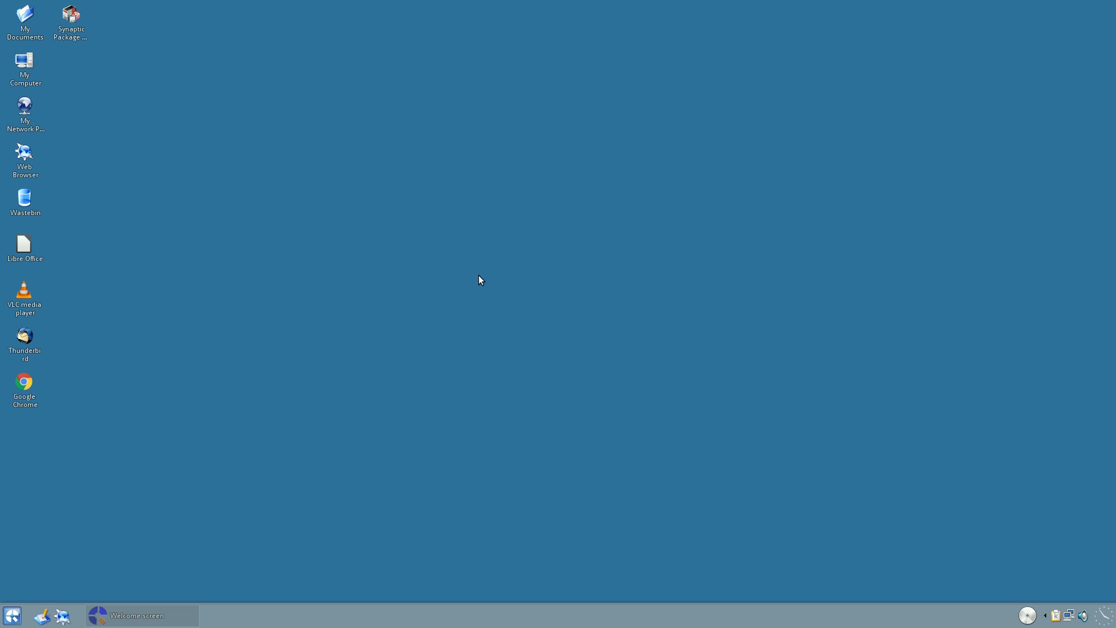
pyautogui.moveTo(18, 605)
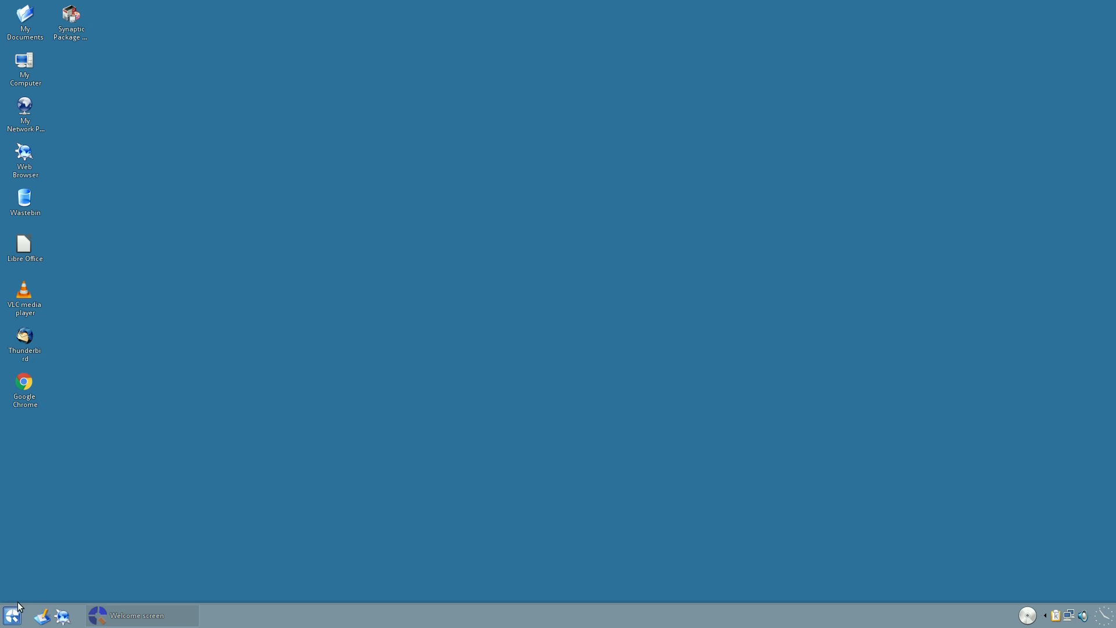
pyautogui.moveTo(227, 616)
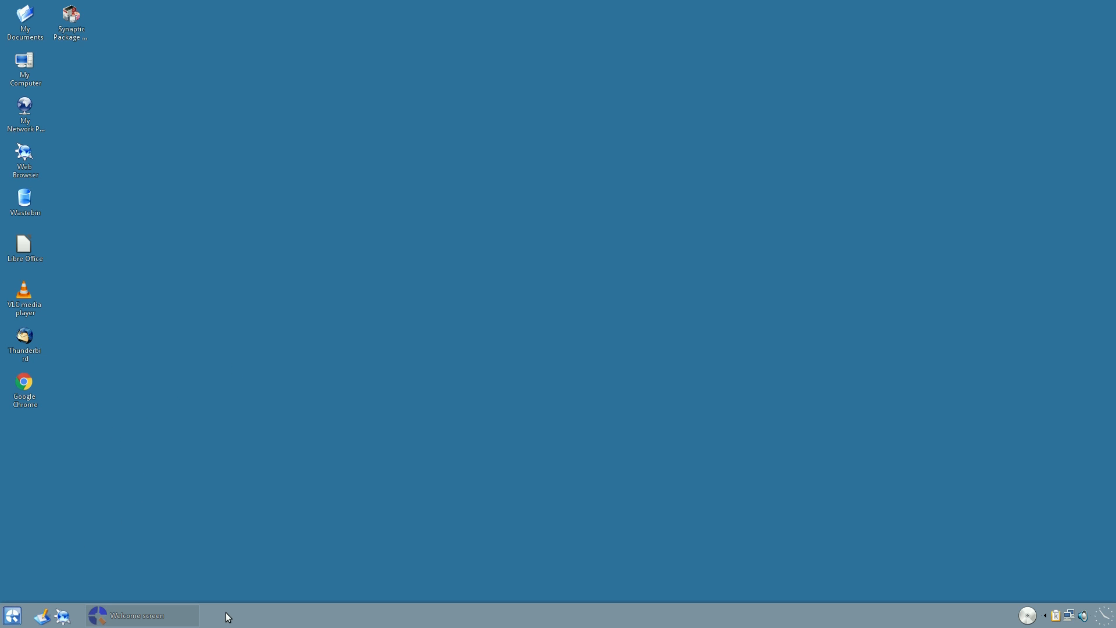
pyautogui.moveTo(324, 329)
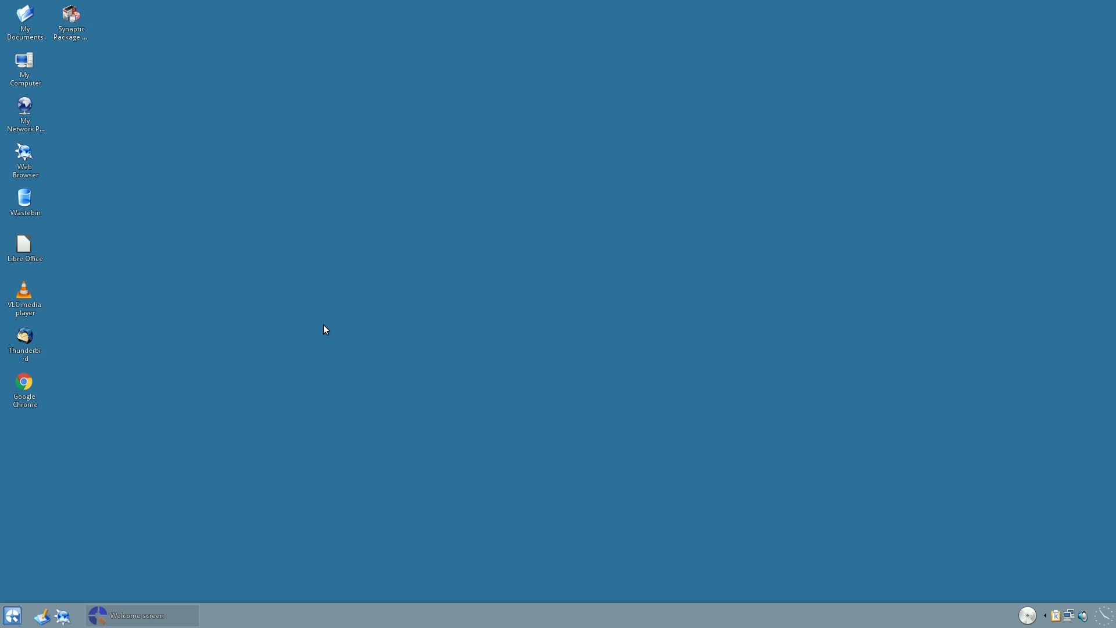
# Restore the Q4OS Welcome screen from the taskbar to see its setup shortcuts.
pyautogui.click(137, 616)
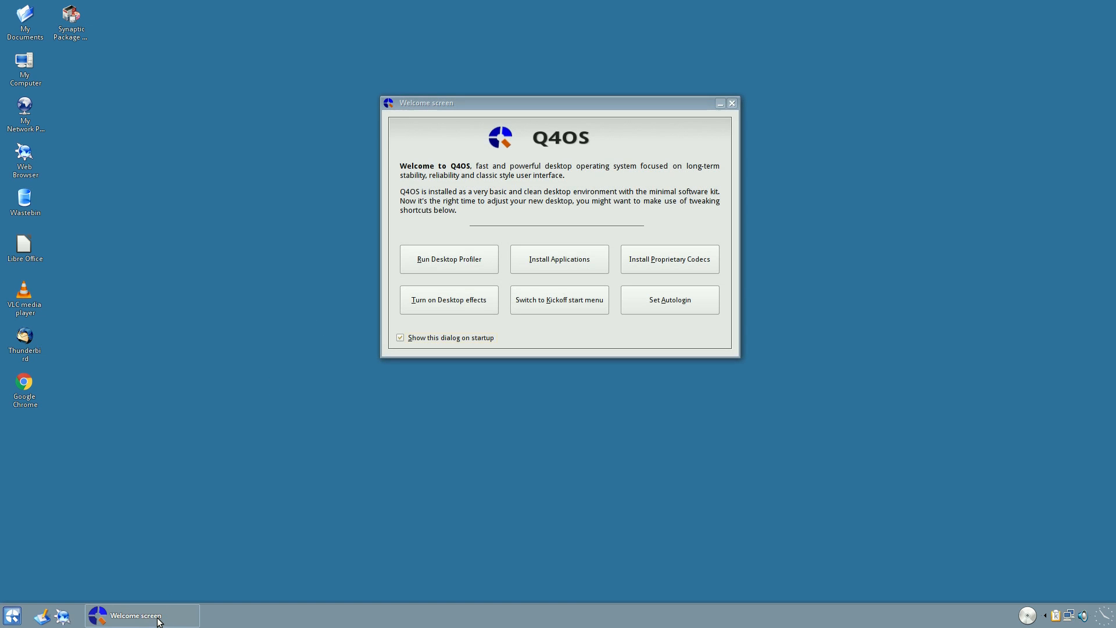
pyautogui.moveTo(309, 233)
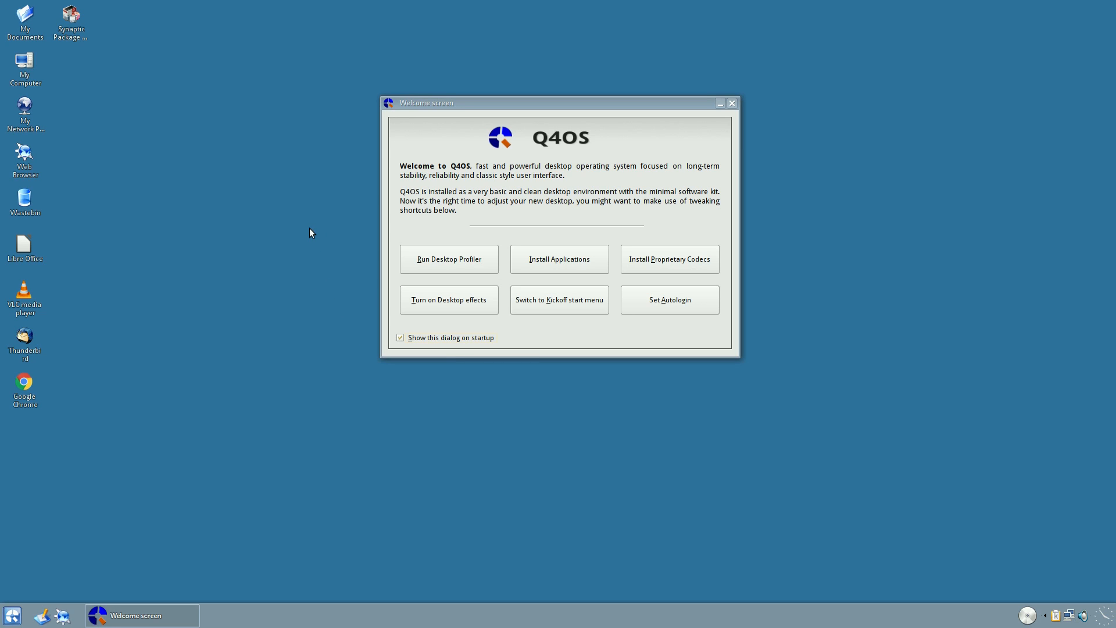
pyautogui.moveTo(449, 258)
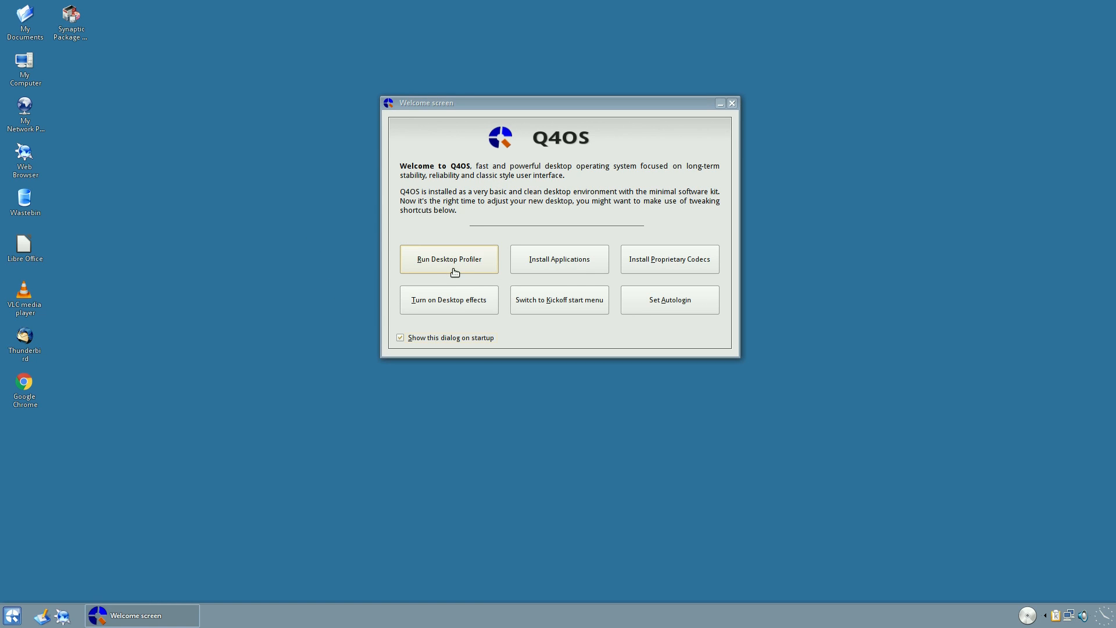
pyautogui.moveTo(668, 258)
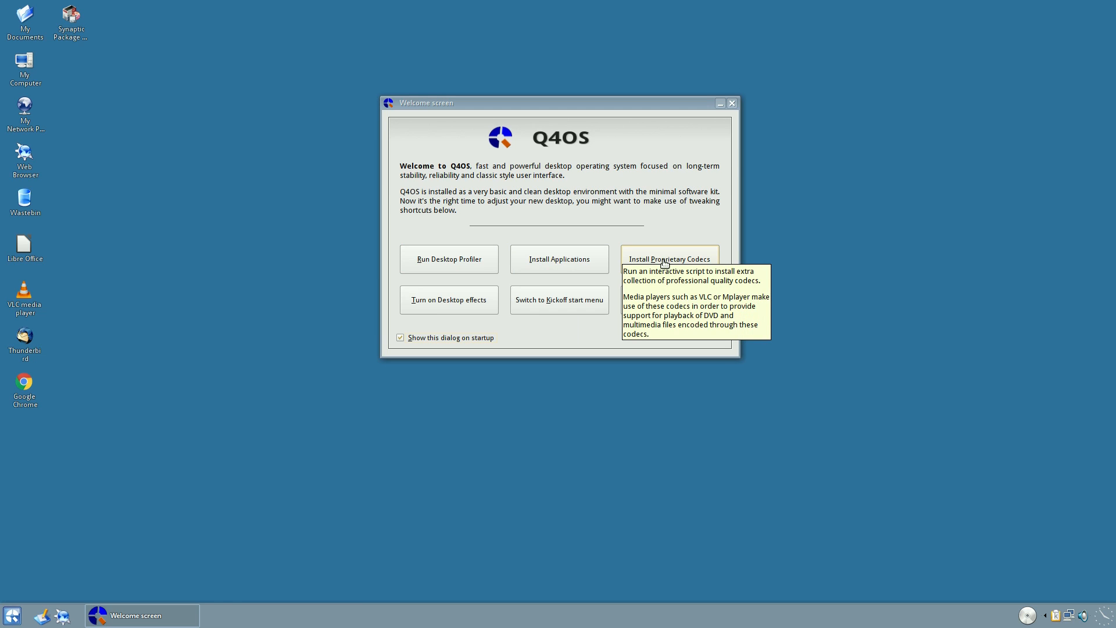
pyautogui.moveTo(658, 390)
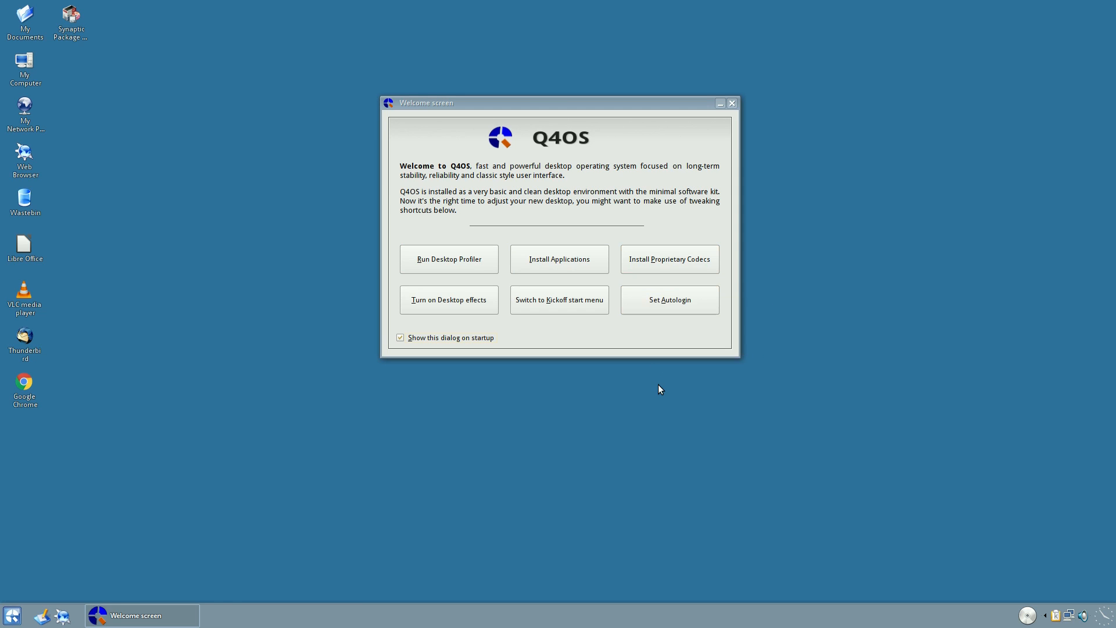
pyautogui.moveTo(668, 304)
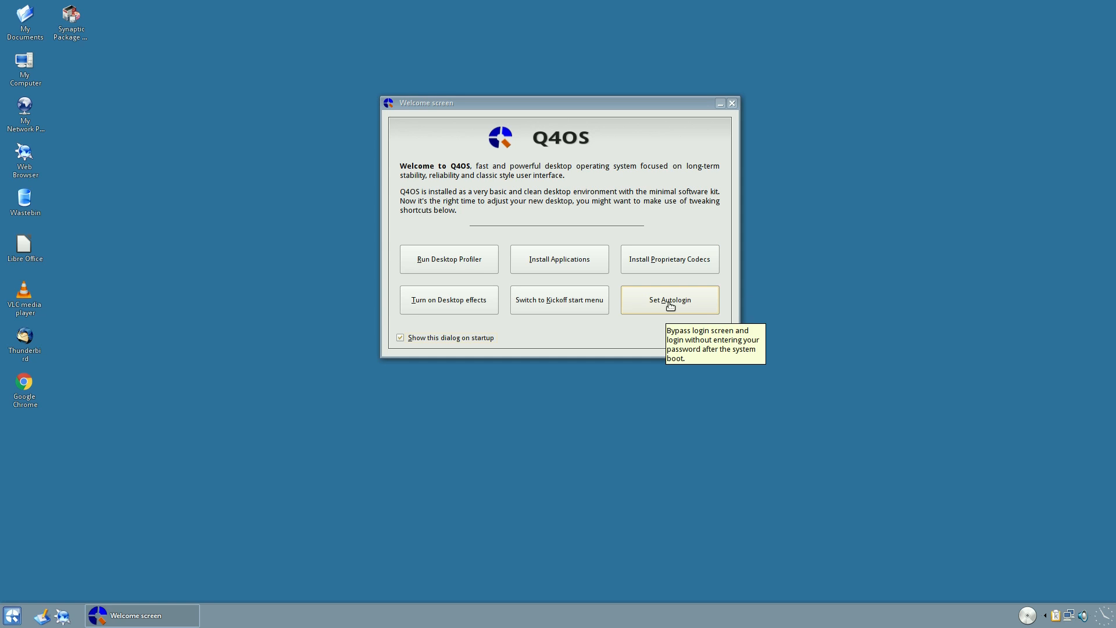
pyautogui.moveTo(559, 300)
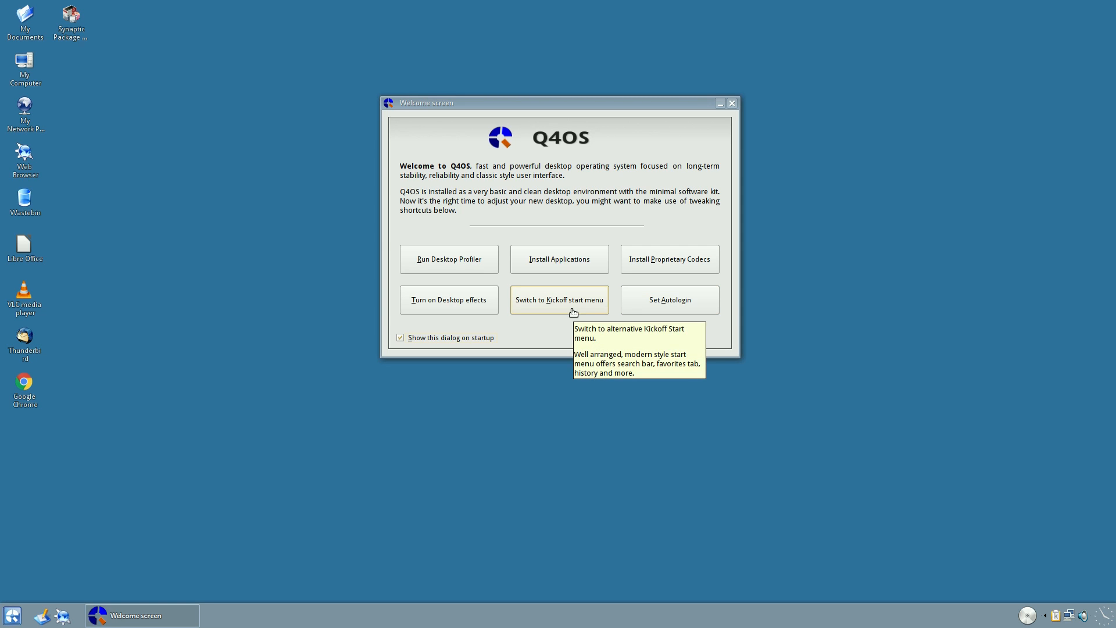
pyautogui.moveTo(449, 298)
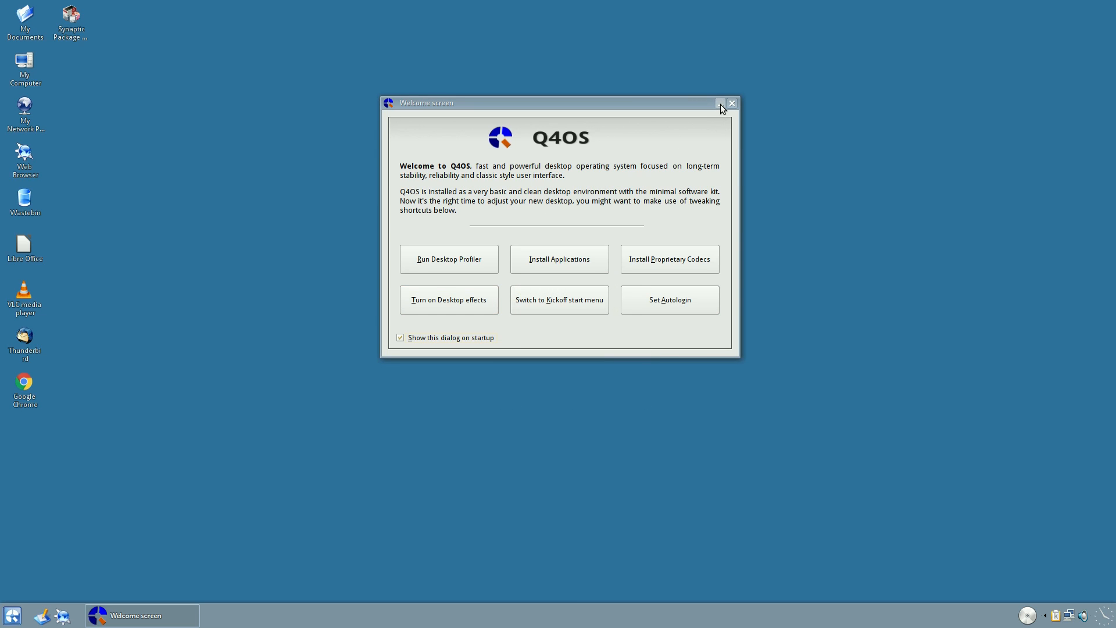
# Close the Welcome screen and bring up the desktop's right-click context menu.
pyautogui.click(731, 103)
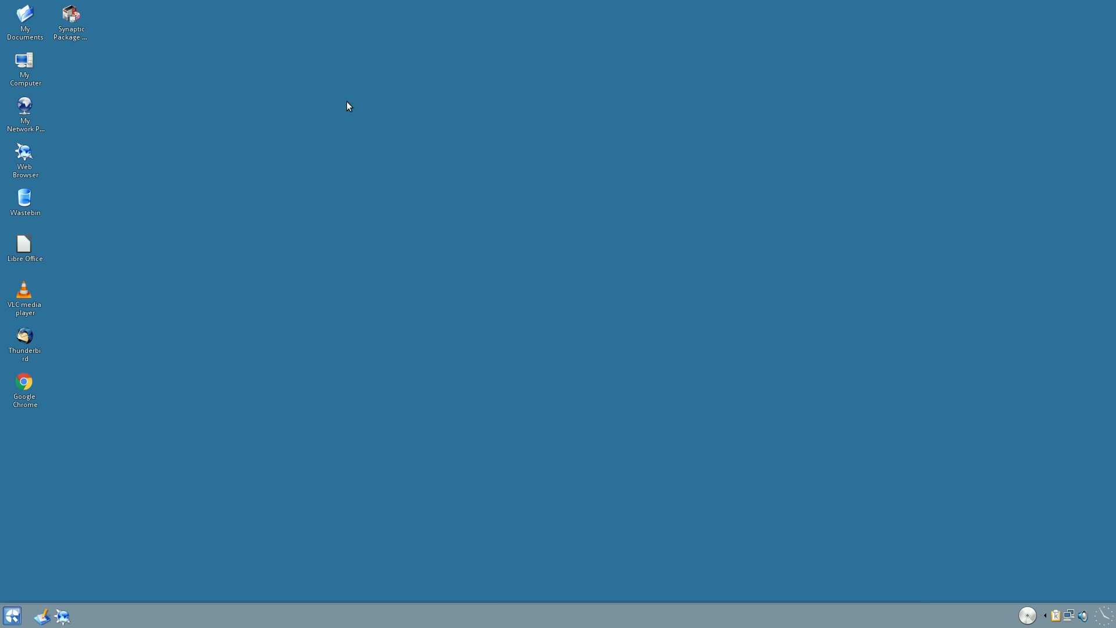
pyautogui.moveTo(397, 135)
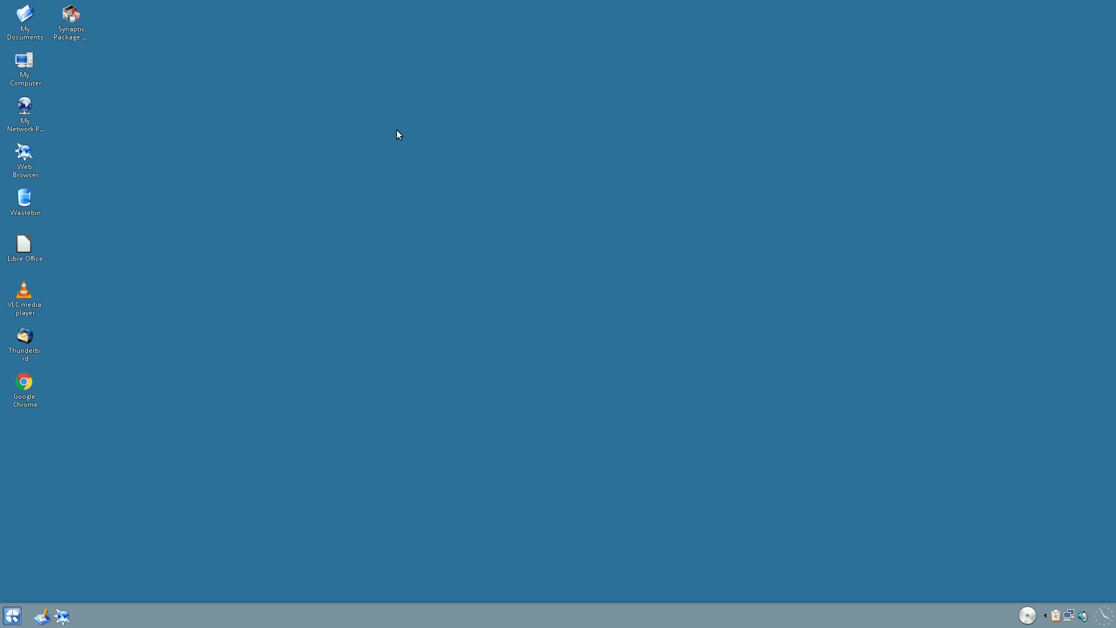
pyautogui.rightClick(398, 135)
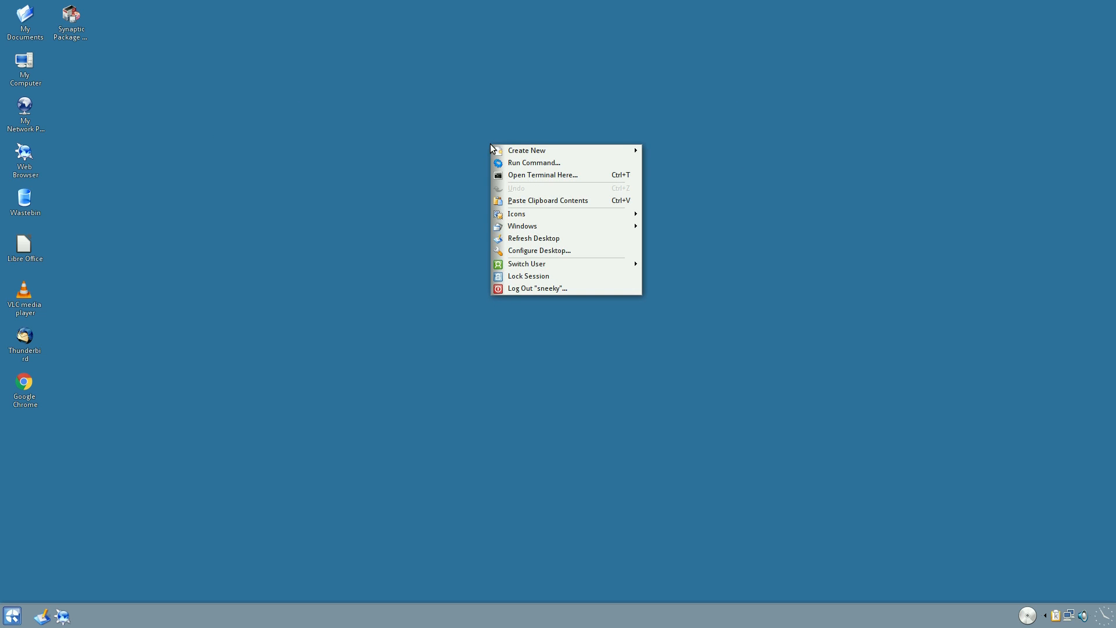
pyautogui.moveTo(534, 163)
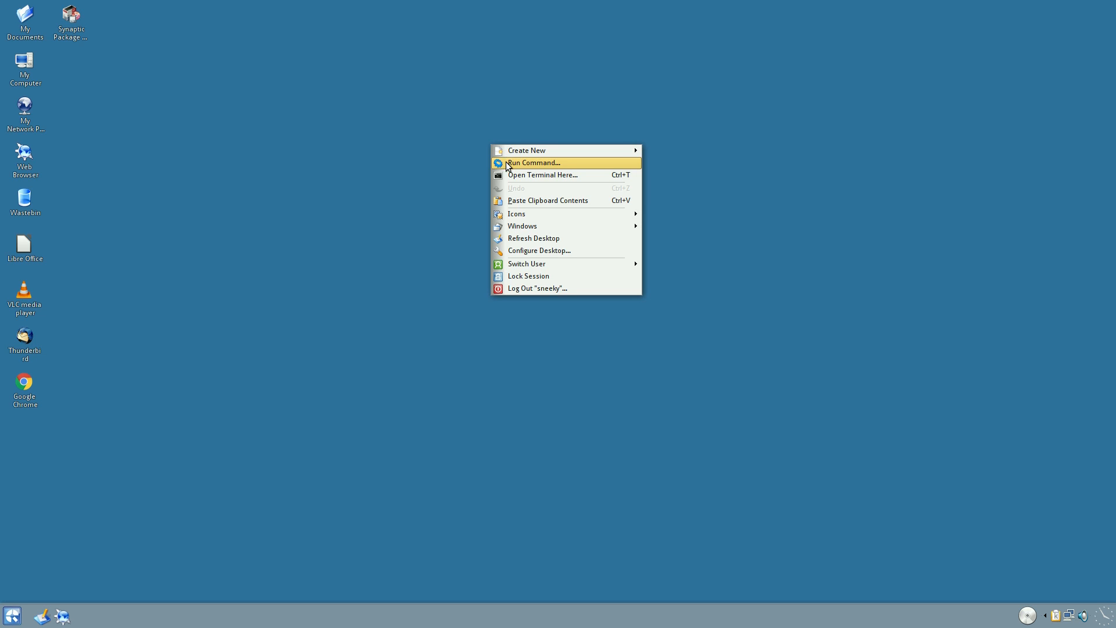
pyautogui.moveTo(515, 200)
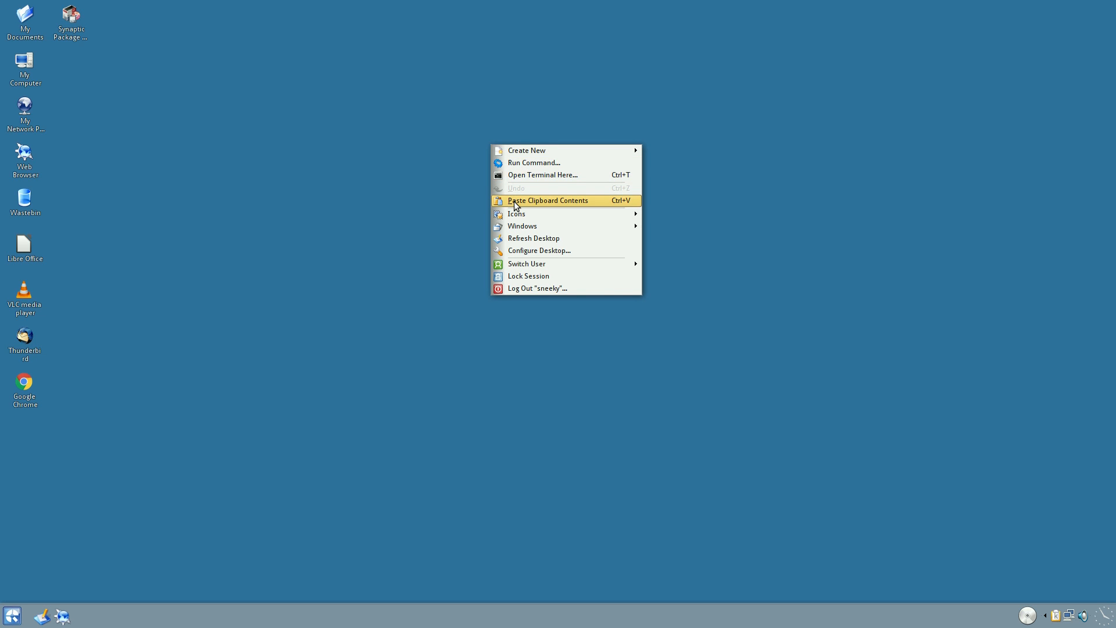
pyautogui.moveTo(522, 225)
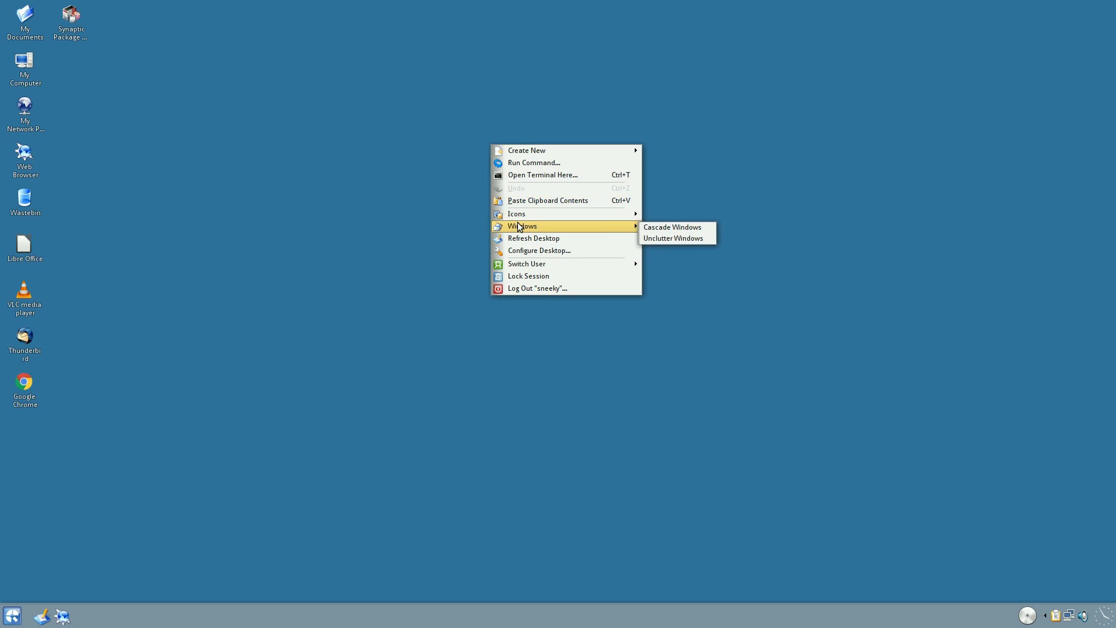
pyautogui.moveTo(538, 250)
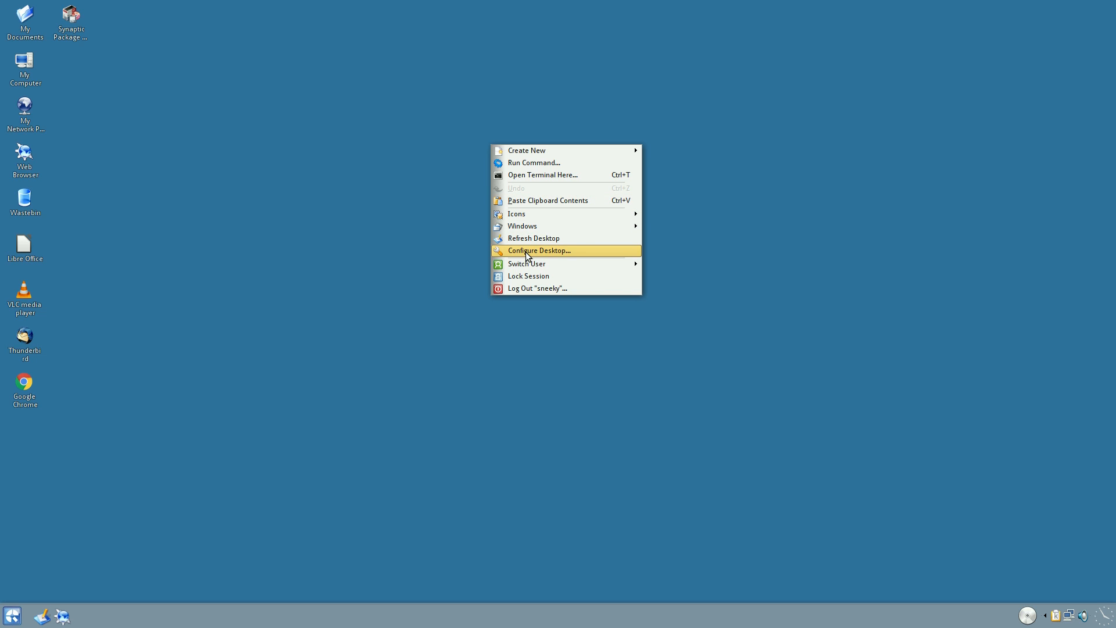
# In KDesktop background settings, preview The Bay and Storm Blue, then choose Landscape Keltern as wallpaper.
pyautogui.click(538, 250)
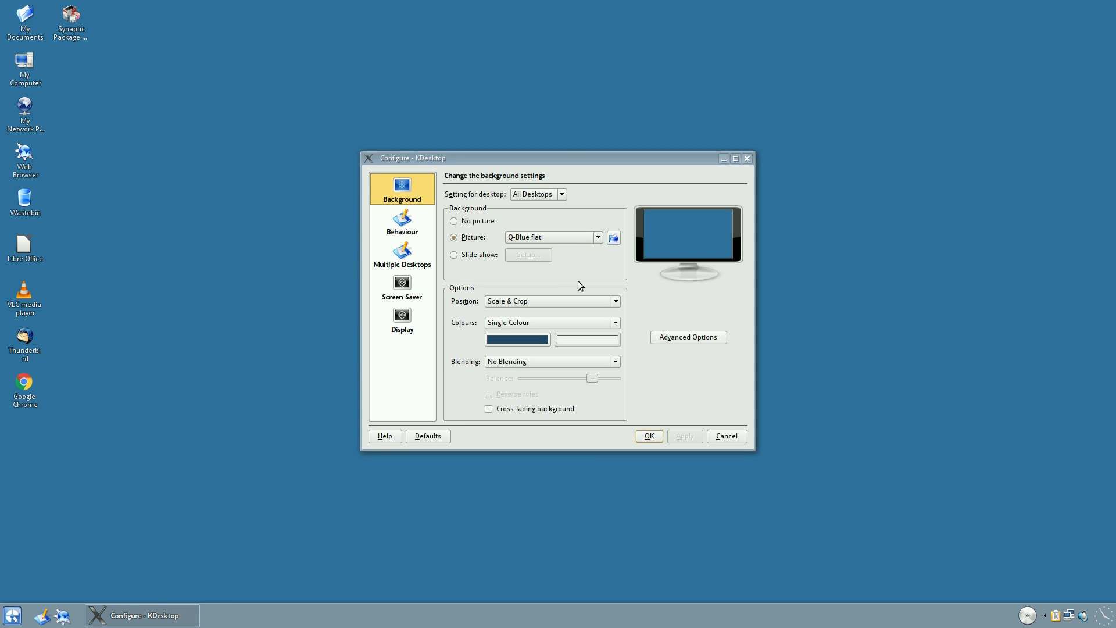
pyautogui.moveTo(408, 255)
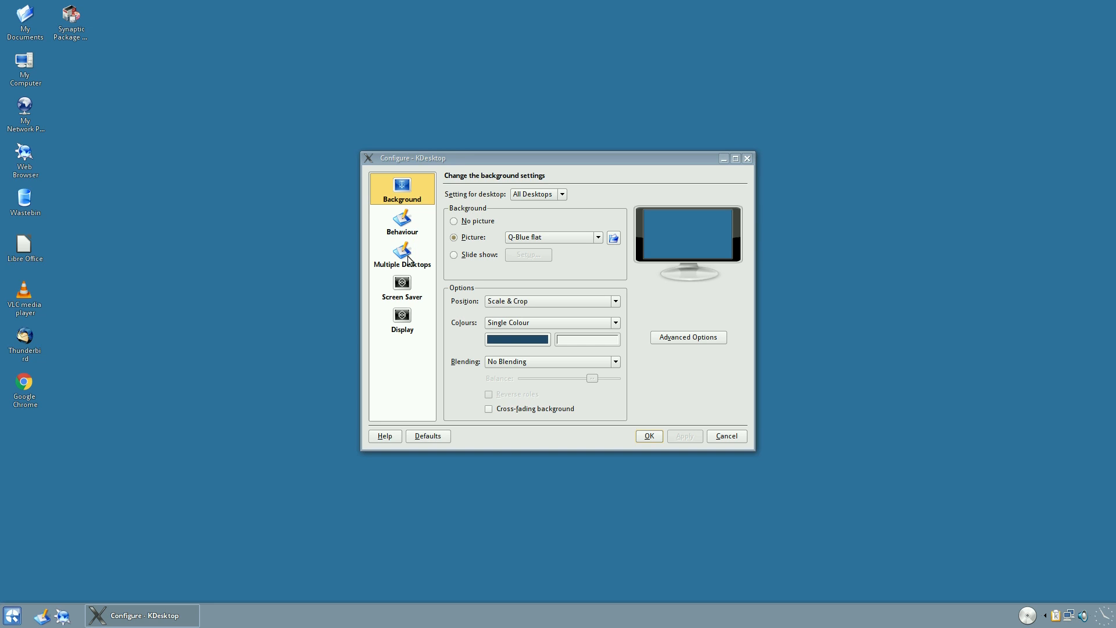
pyautogui.moveTo(403, 318)
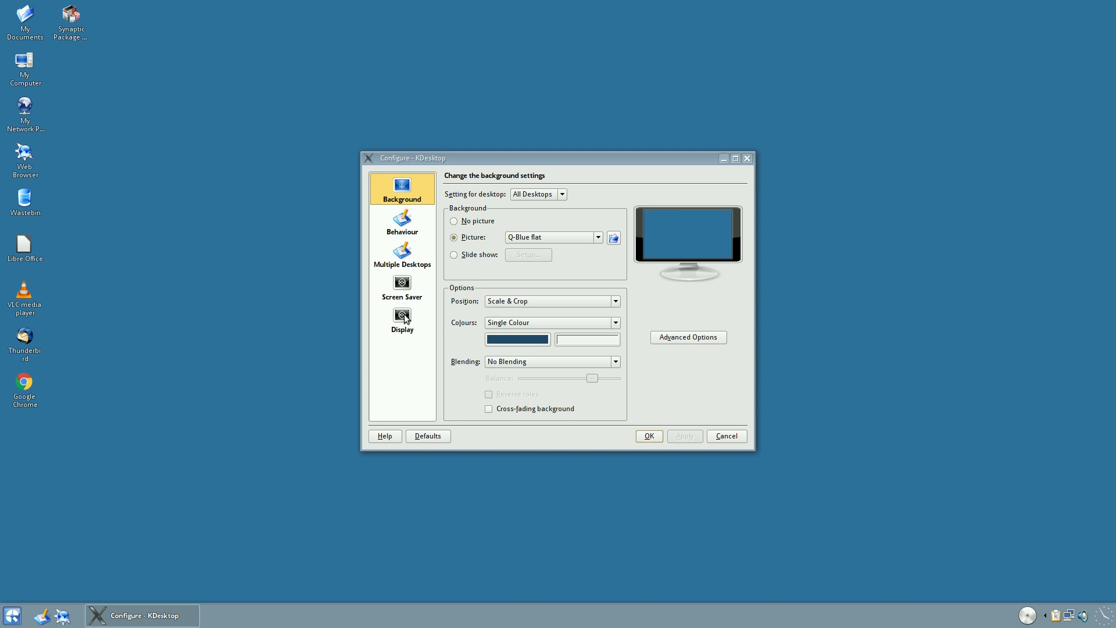
pyautogui.moveTo(582, 249)
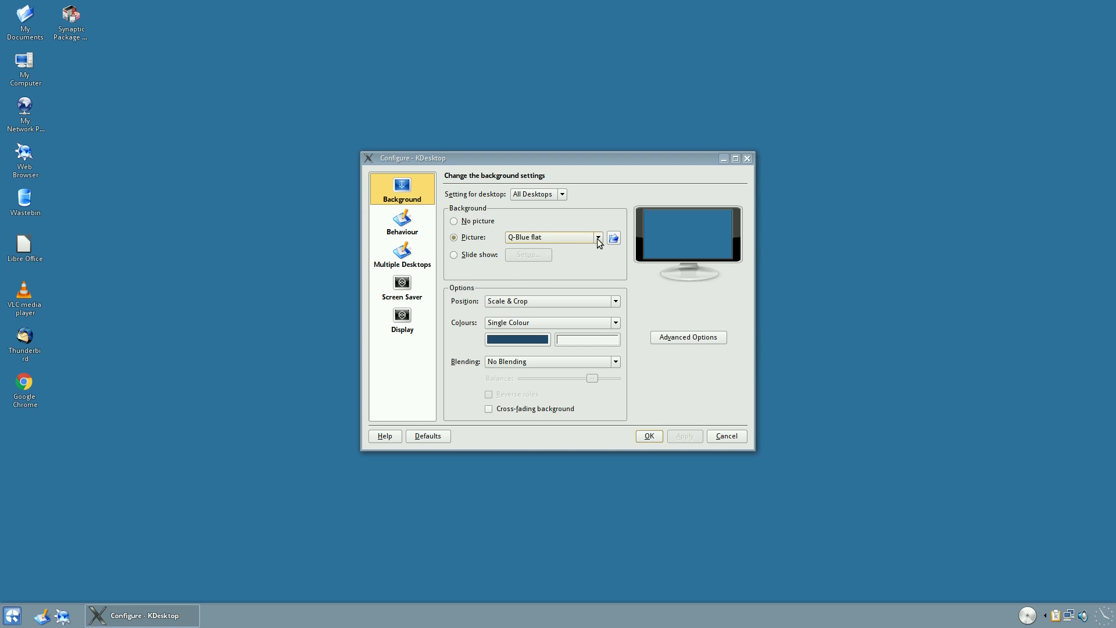
pyautogui.click(597, 238)
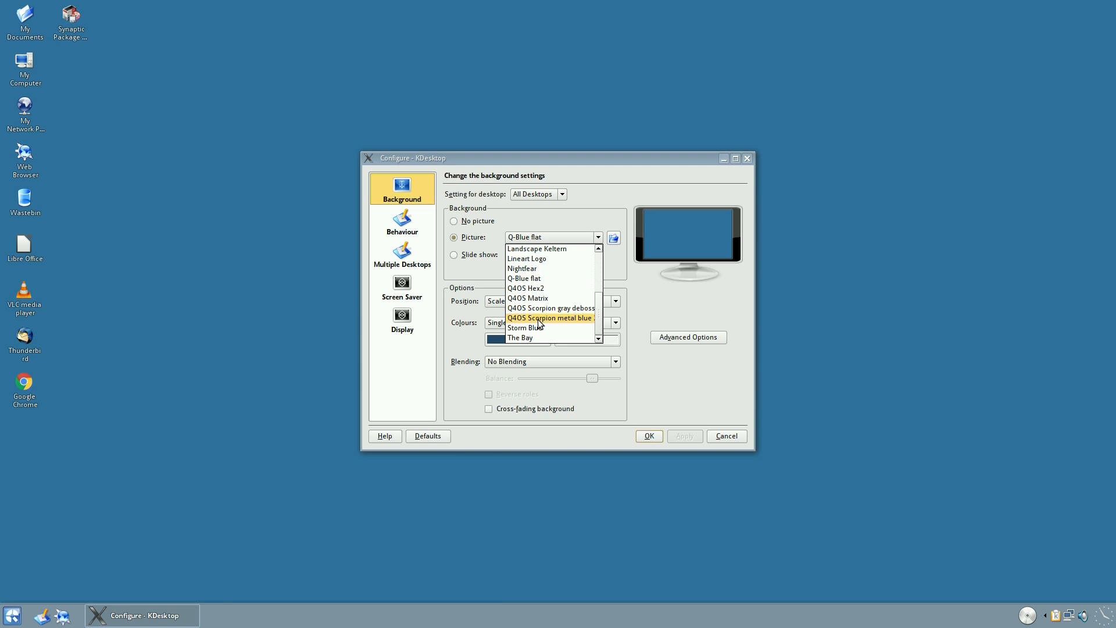
pyautogui.click(521, 337)
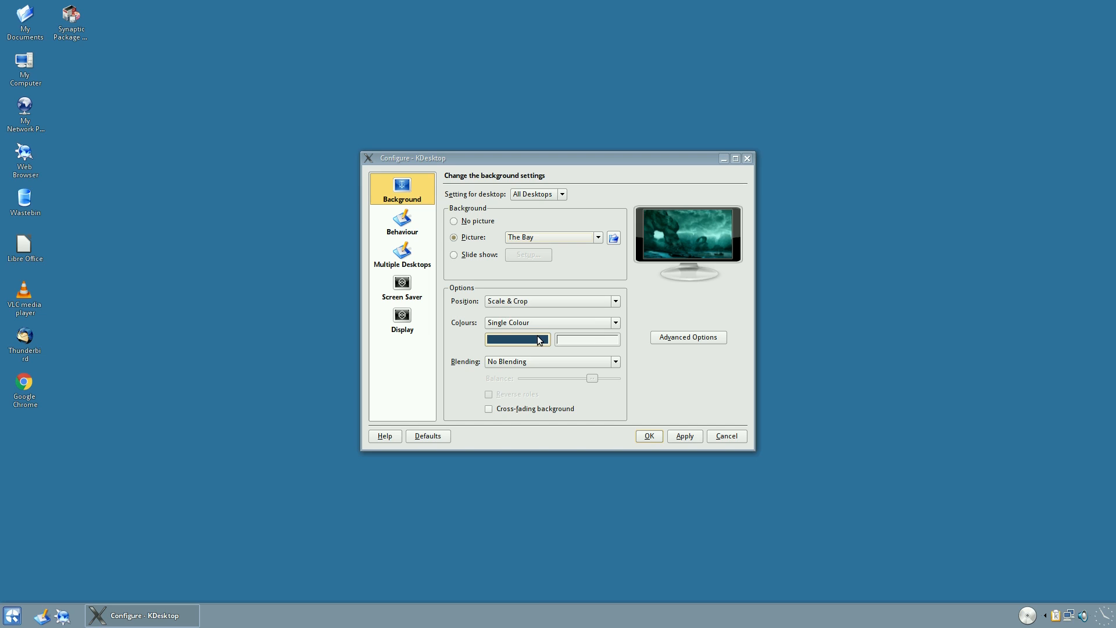
pyautogui.click(597, 237)
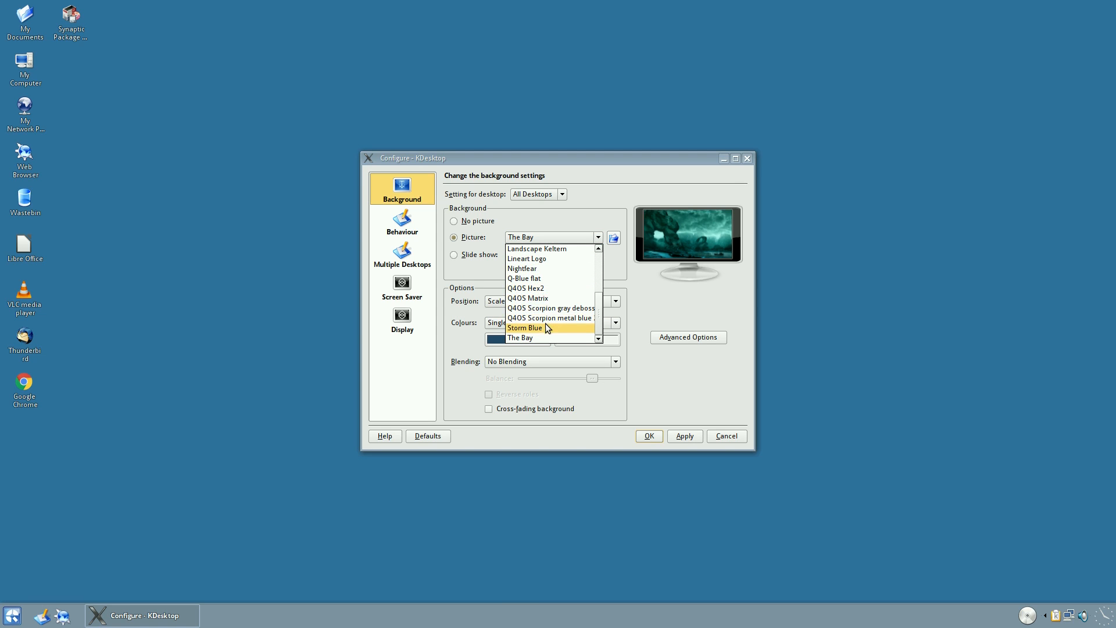
pyautogui.click(525, 328)
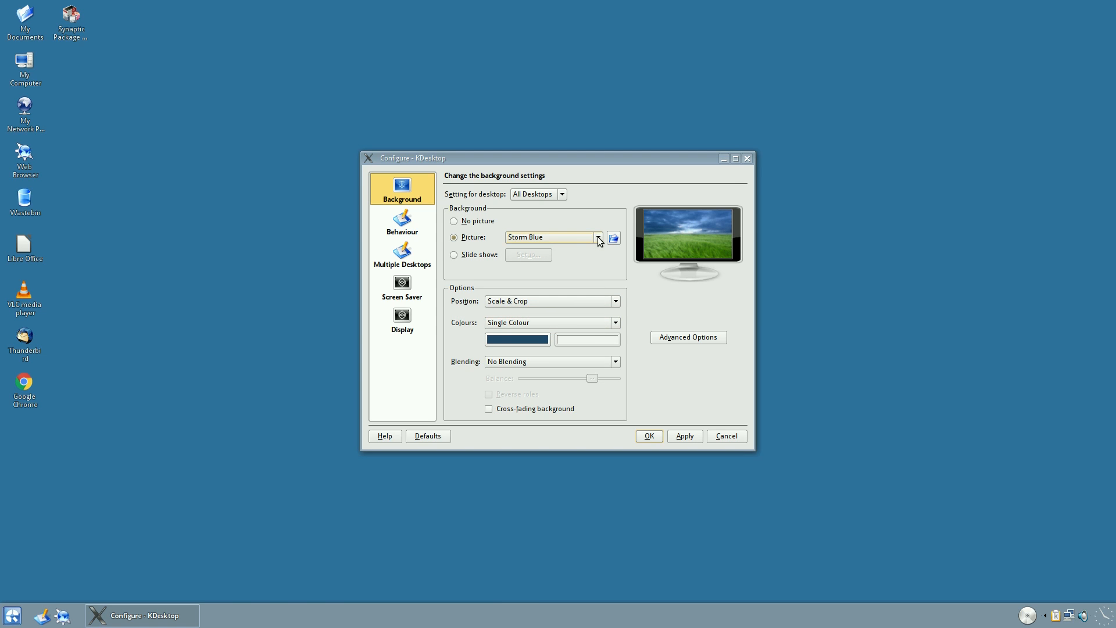
pyautogui.click(598, 237)
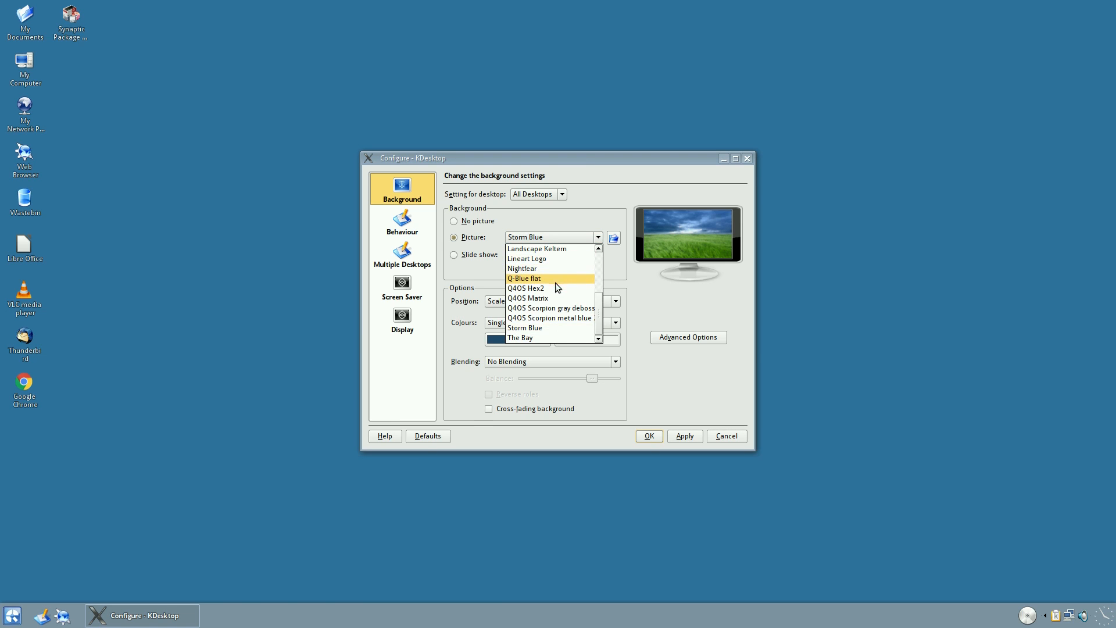
pyautogui.click(550, 307)
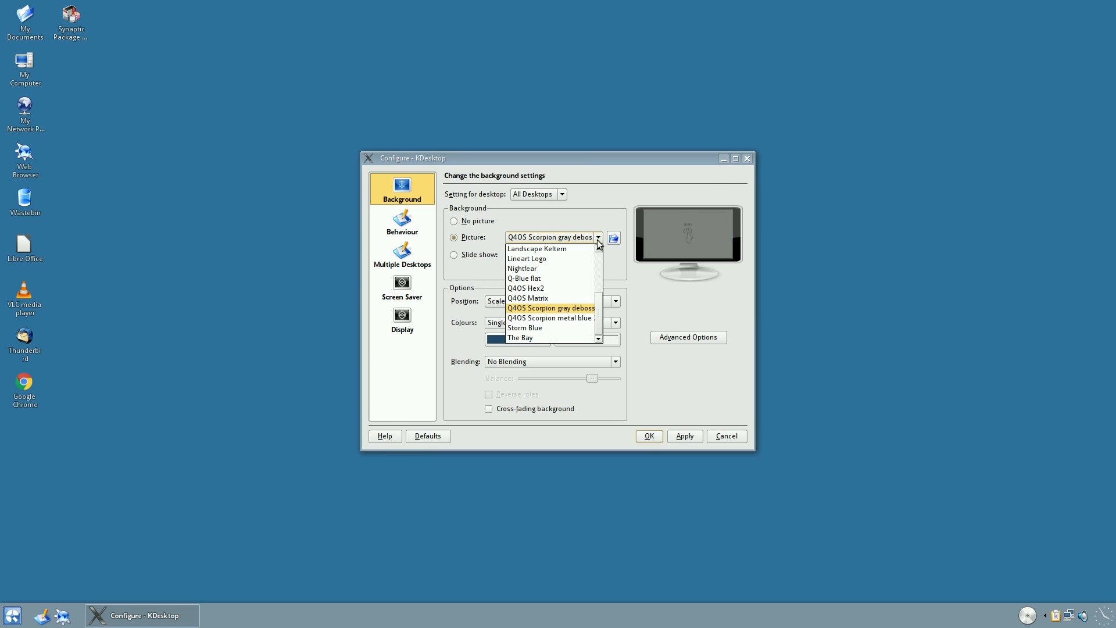
pyautogui.click(537, 249)
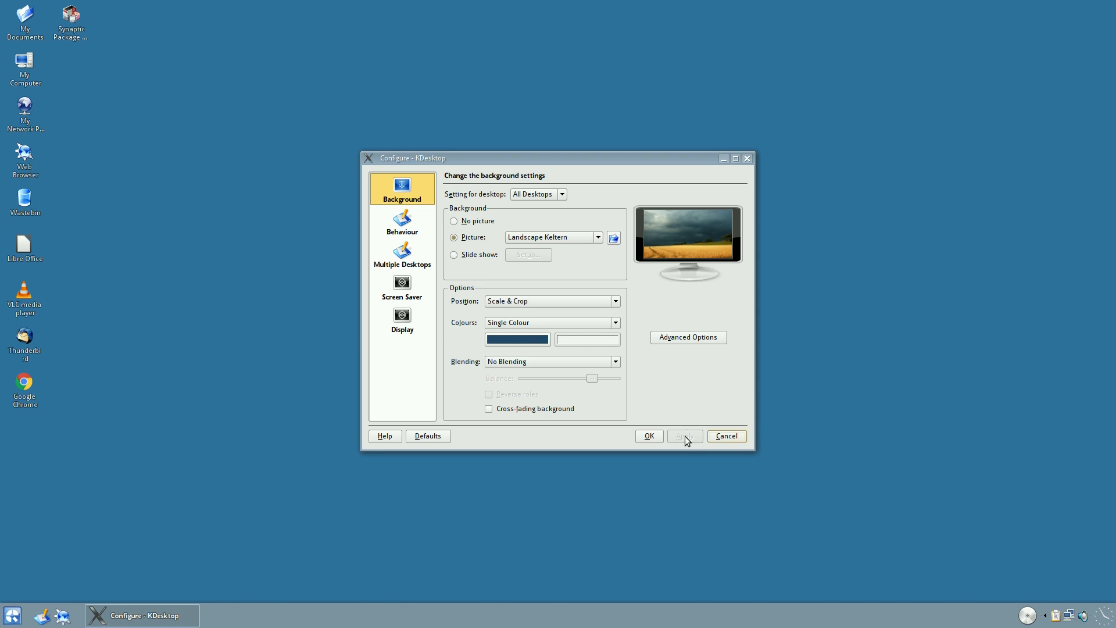
# Confirm the Landscape Keltern wallpaper, close the settings and bring up the main menu.
pyautogui.click(648, 436)
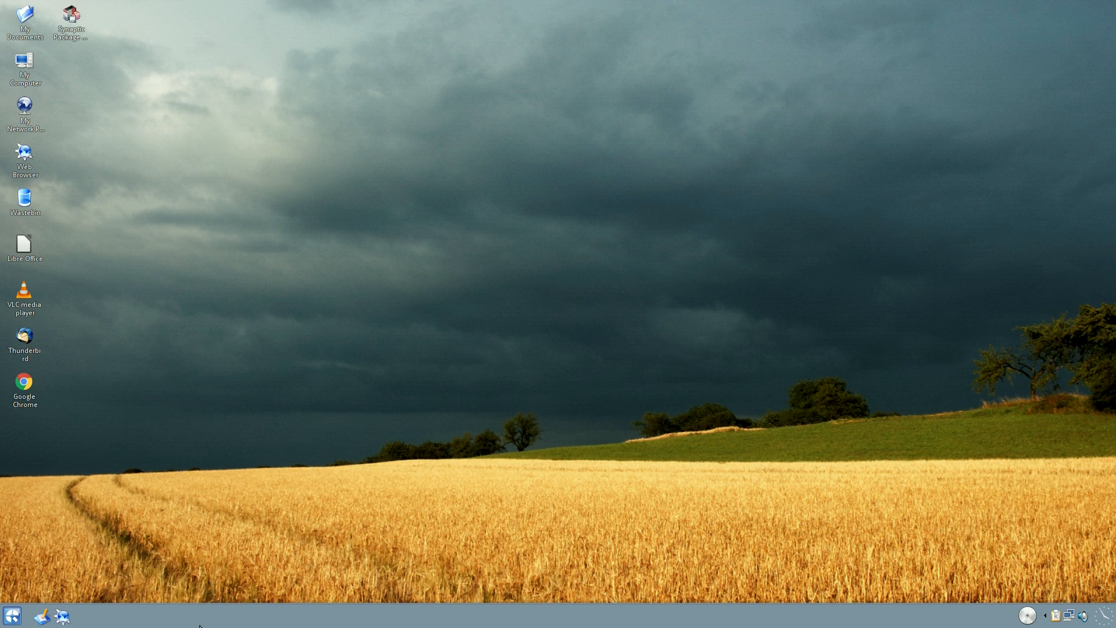
pyautogui.moveTo(375, 620)
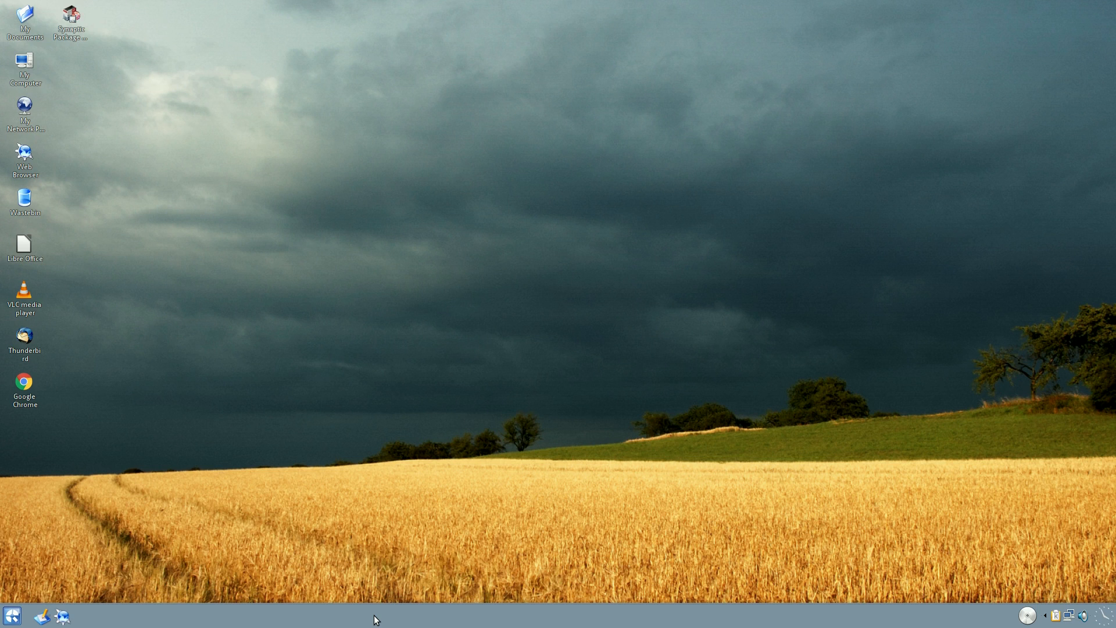
pyautogui.moveTo(328, 466)
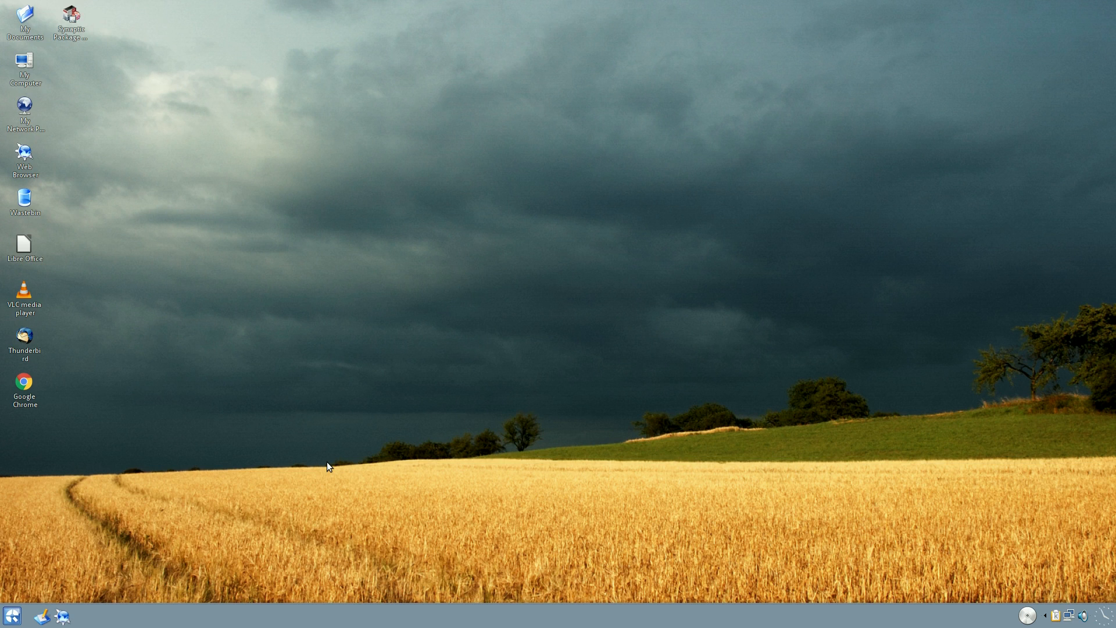
pyautogui.click(11, 615)
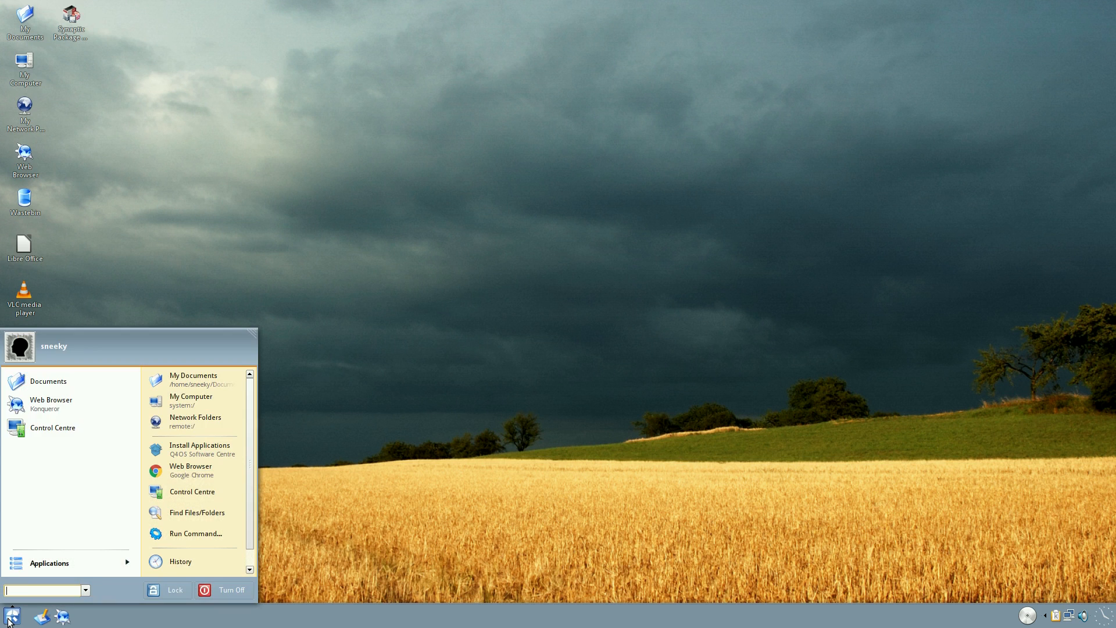
pyautogui.moveTo(100, 499)
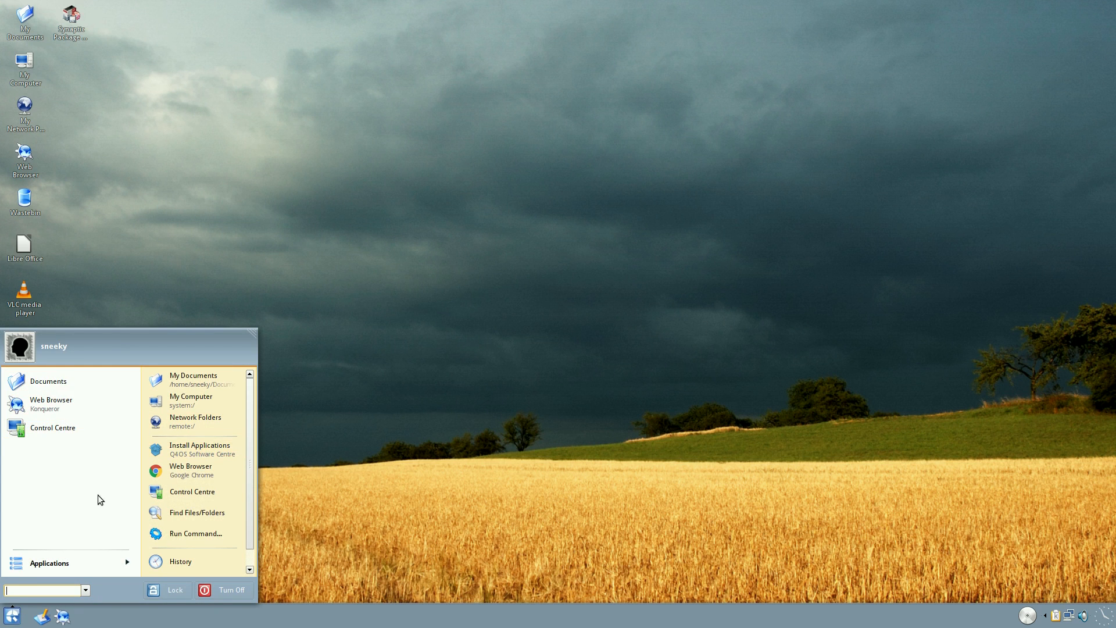
# Launch htop in Konsole from the classic Programs menu, then minimise it to the taskbar.
pyautogui.click(50, 562)
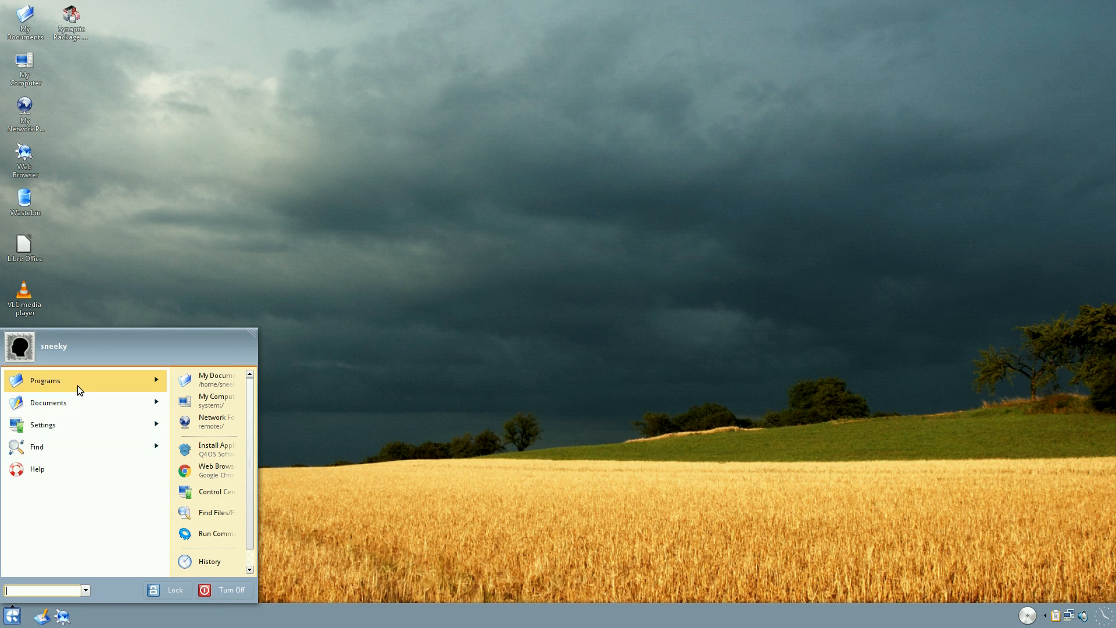
pyautogui.click(44, 380)
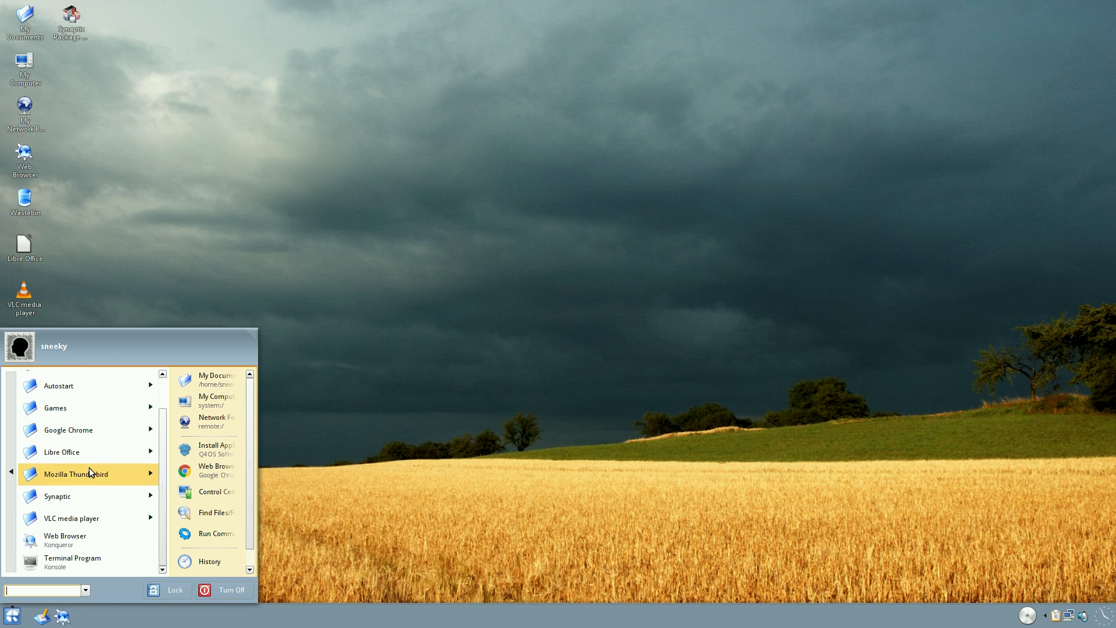
pyautogui.scroll(3)
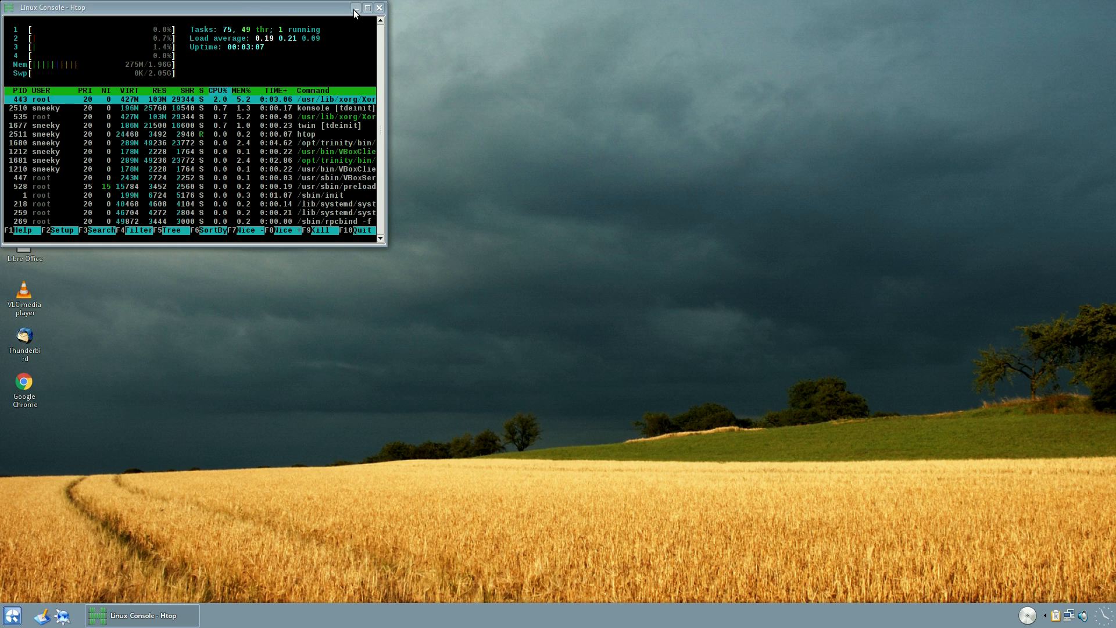
pyautogui.click(354, 8)
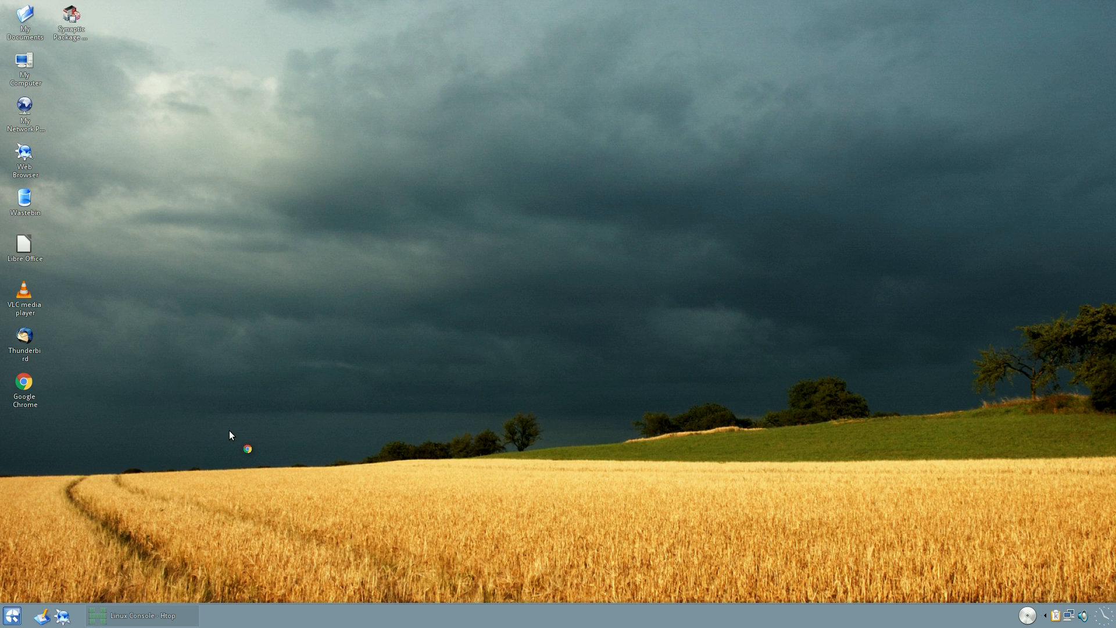
# Launch Google Chrome and close the restored htop console.
pyautogui.doubleClick(25, 383)
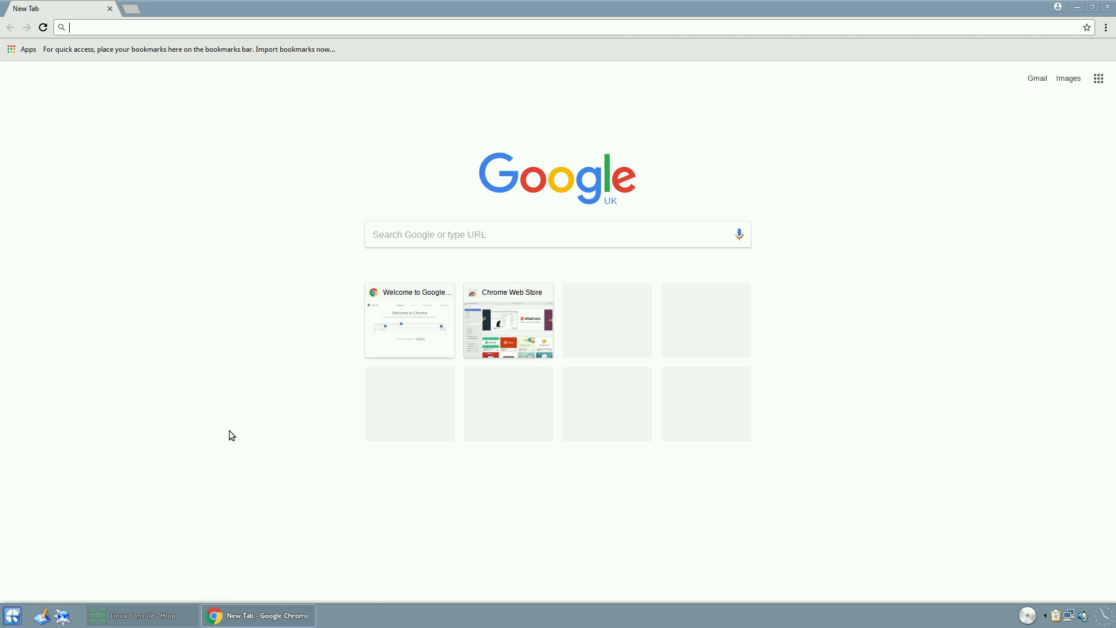
pyautogui.moveTo(177, 512)
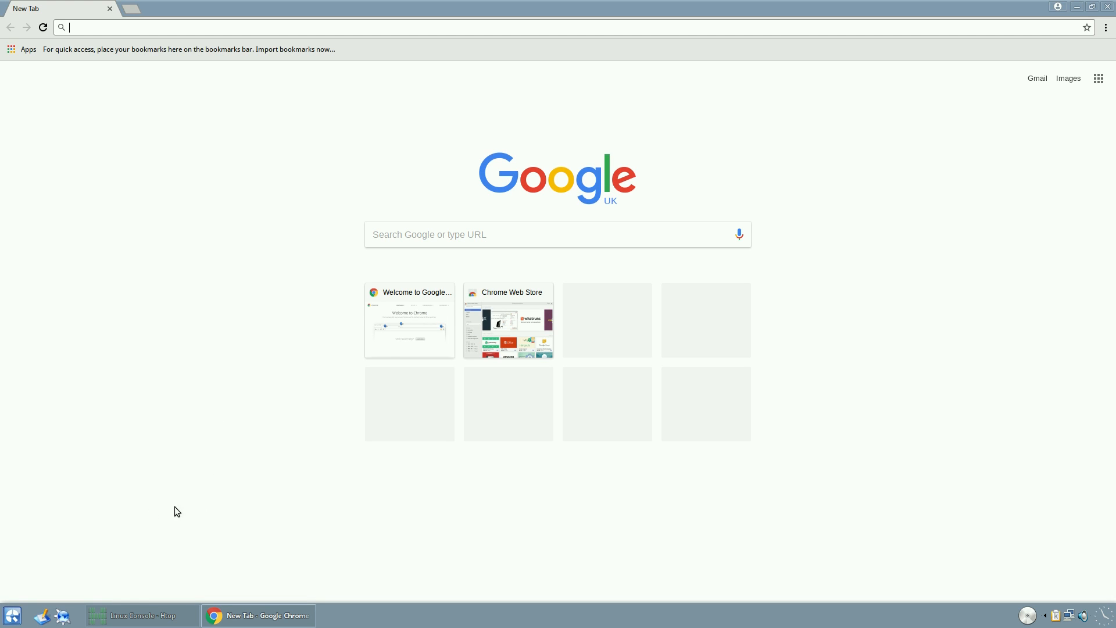
pyautogui.click(135, 615)
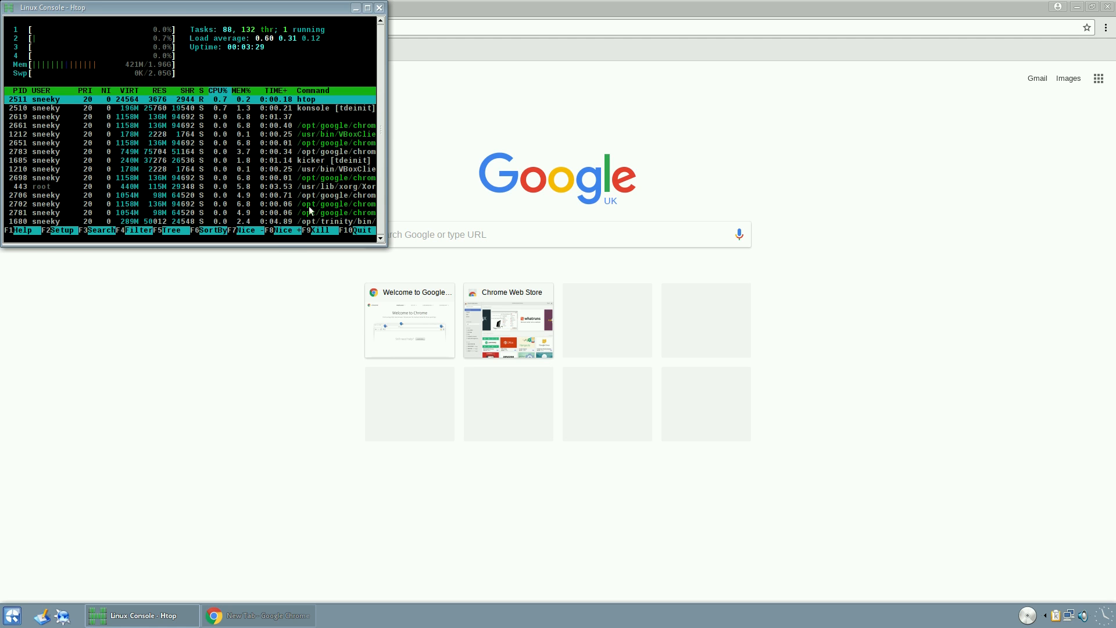
pyautogui.moveTo(379, 8)
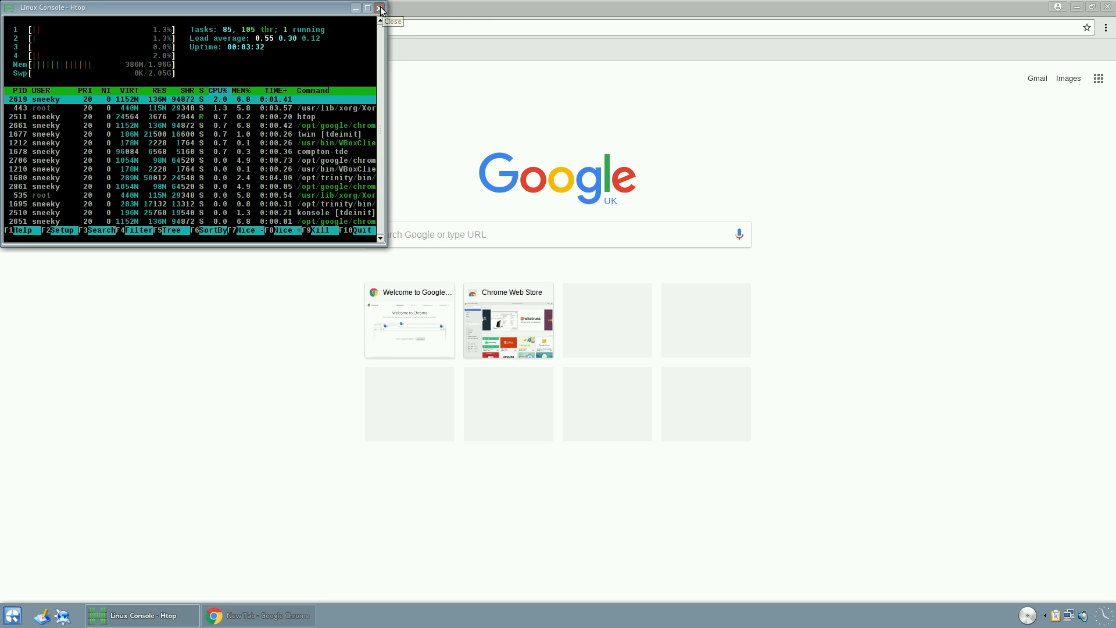
pyautogui.click(379, 8)
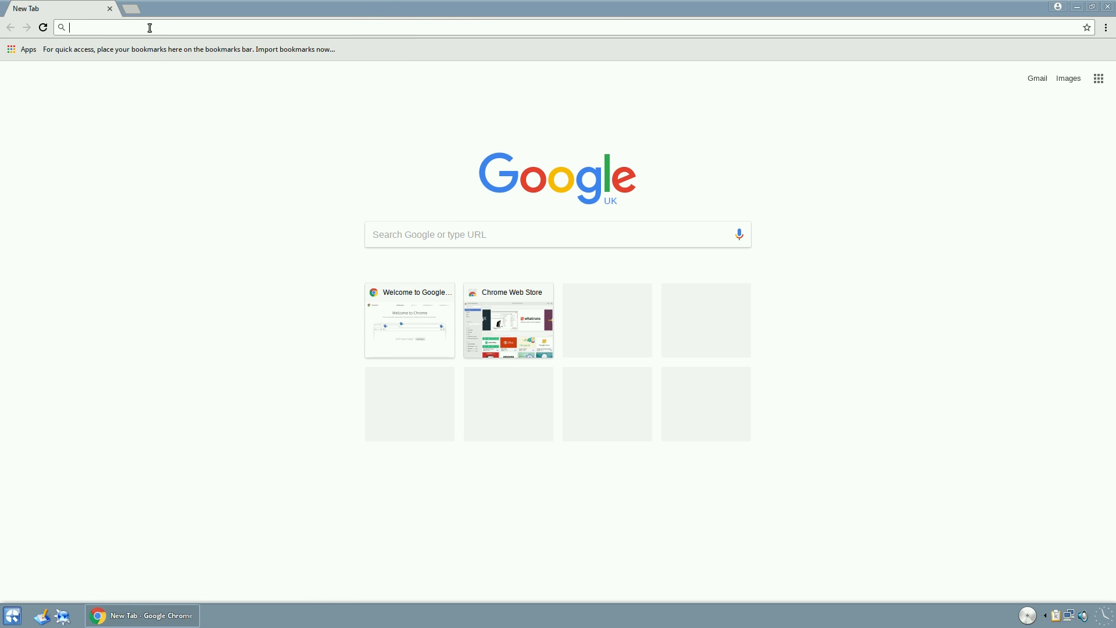
# Go to youtube.com and enter 'sneeky' in its search box.
pyautogui.write('youtube')
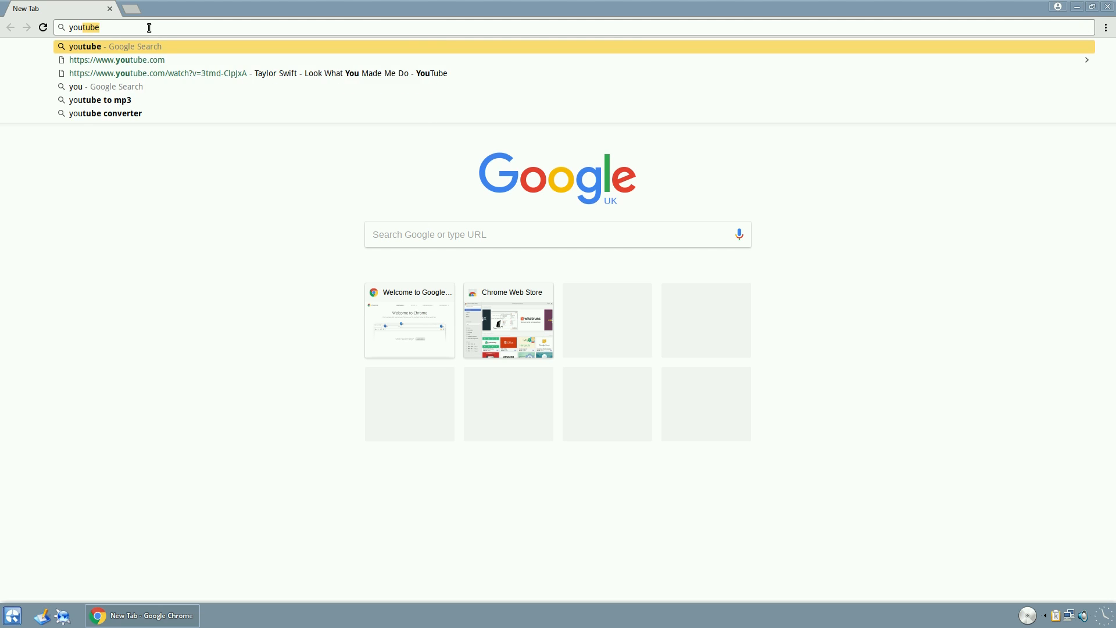
pyautogui.click(116, 59)
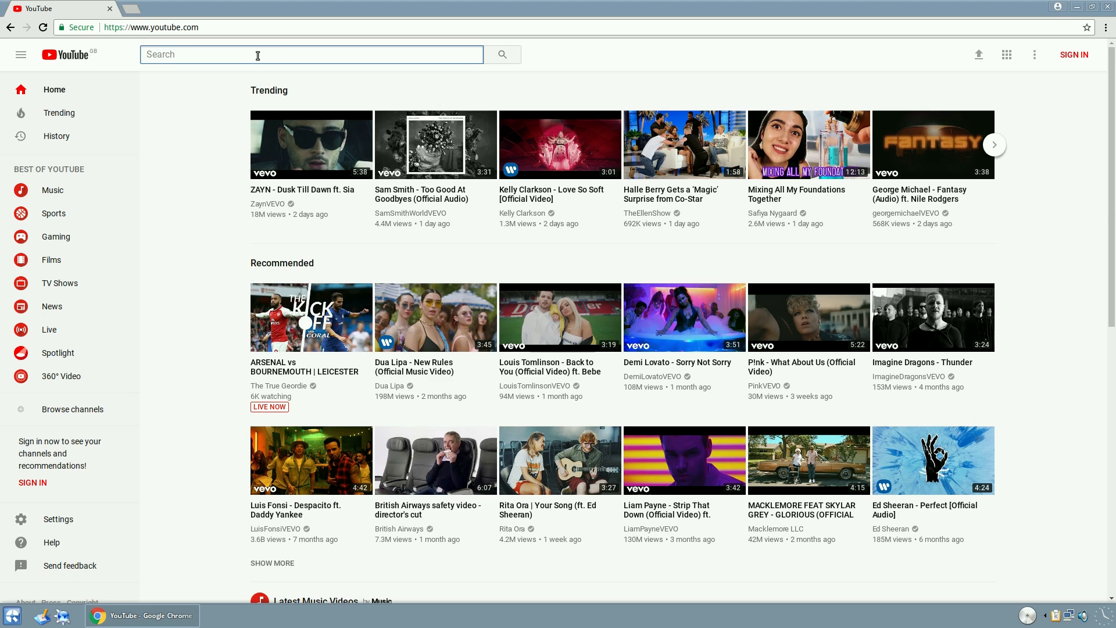
pyautogui.write('sneek')
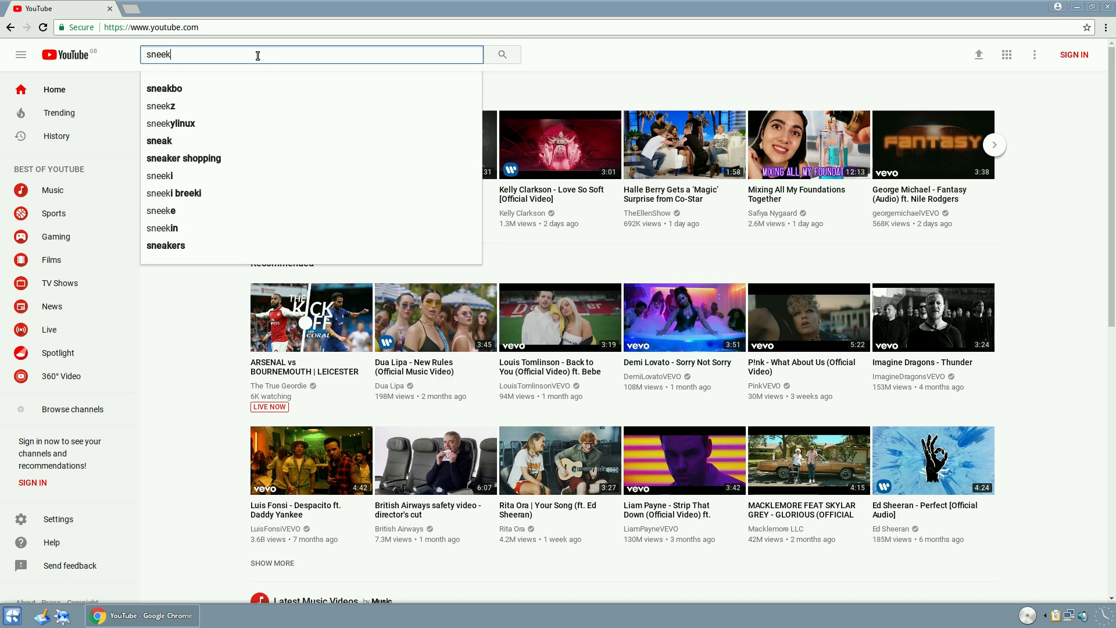
pyautogui.write('y')
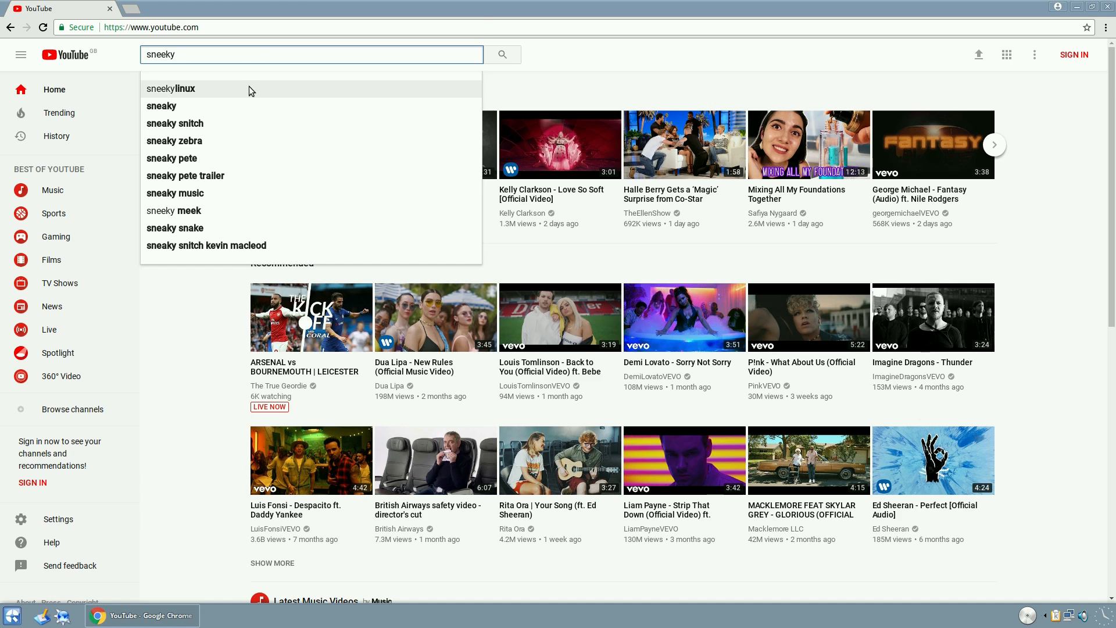
# Search sneekylinux, browse the results and play the Solus OS video in theater mode.
pyautogui.click(171, 88)
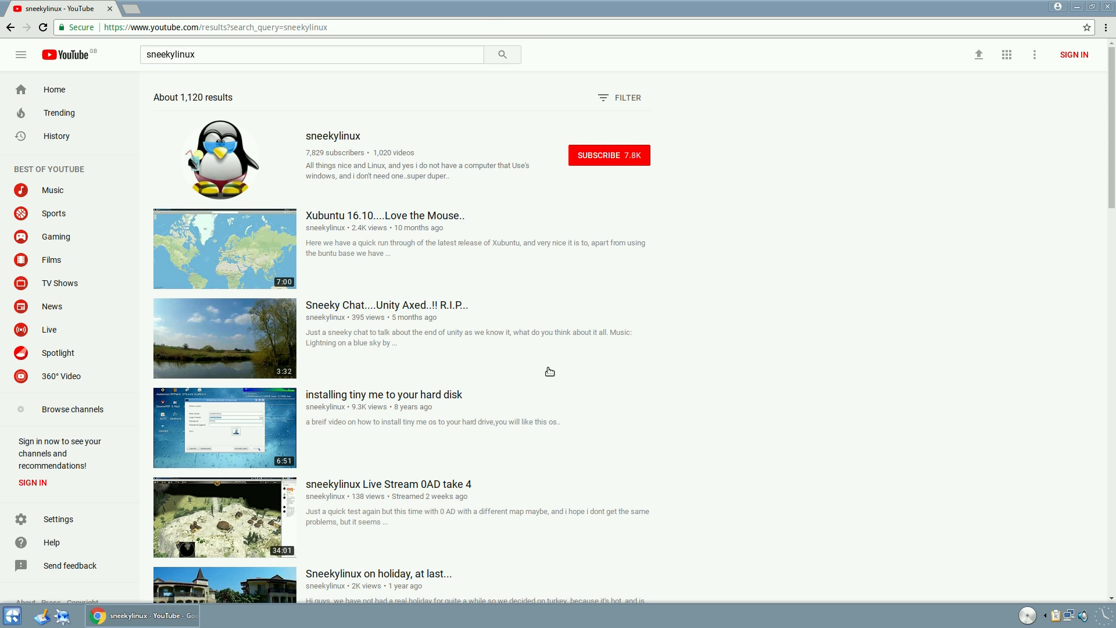
pyautogui.scroll(-3)
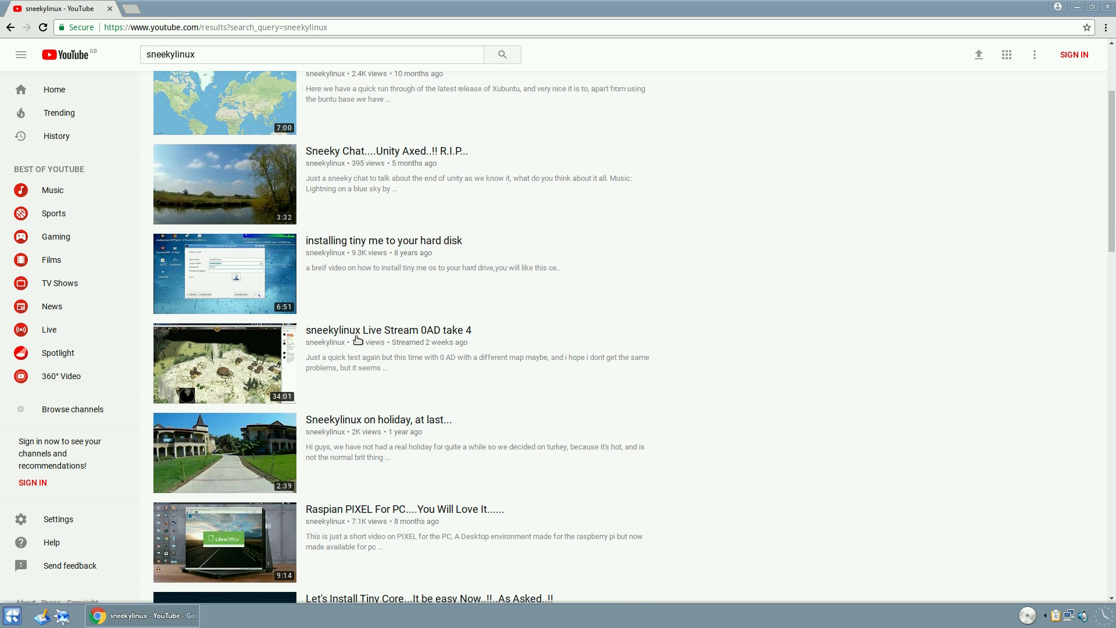
pyautogui.scroll(-3)
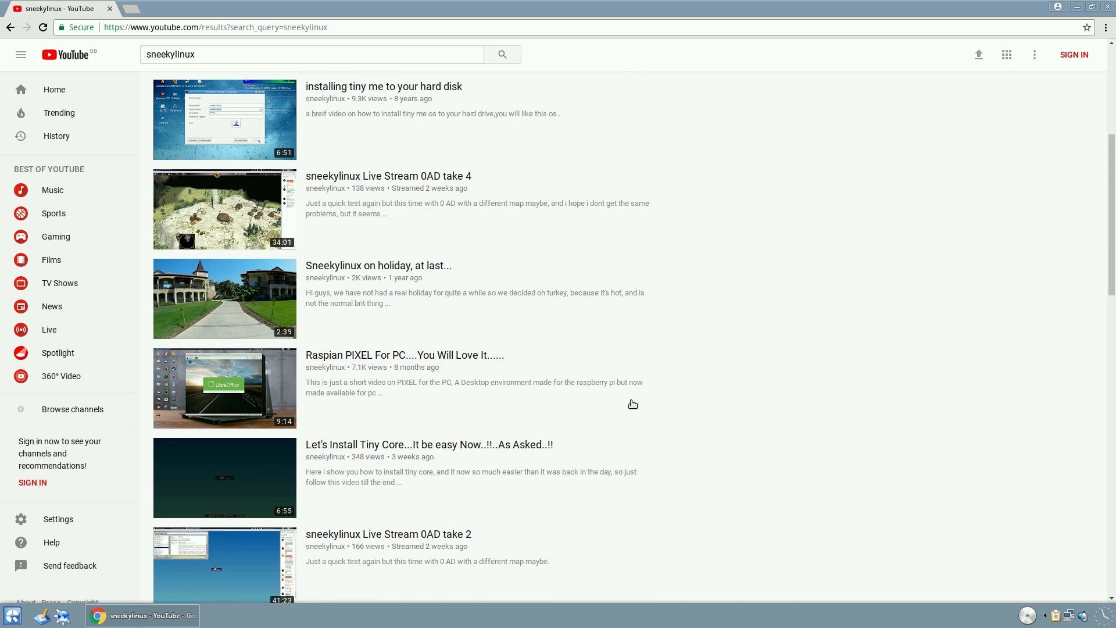
pyautogui.scroll(-3)
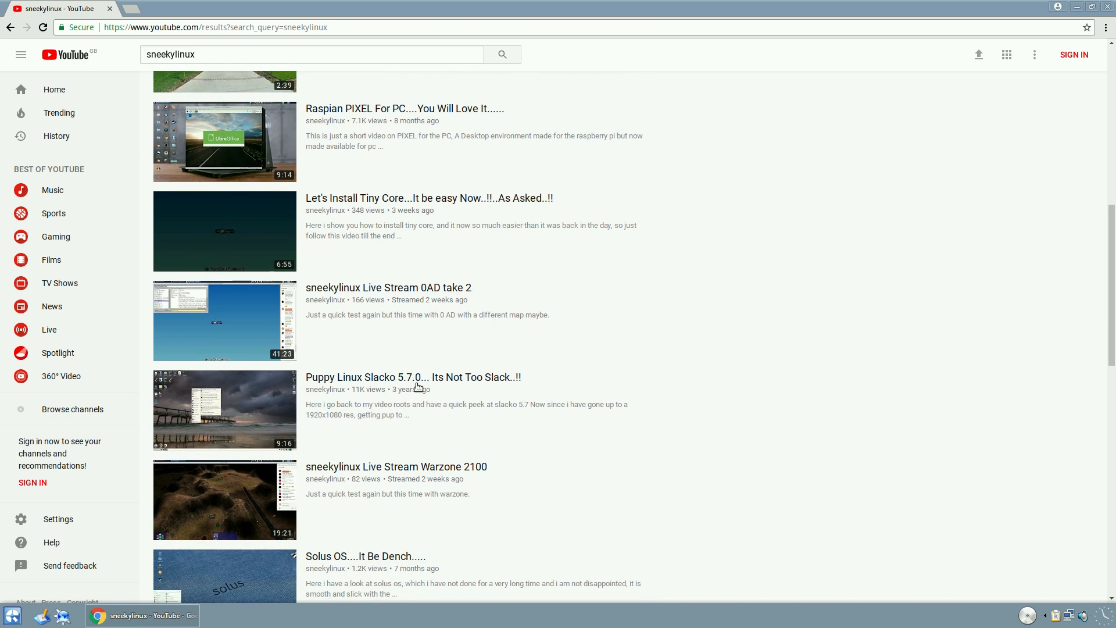
pyautogui.scroll(-3)
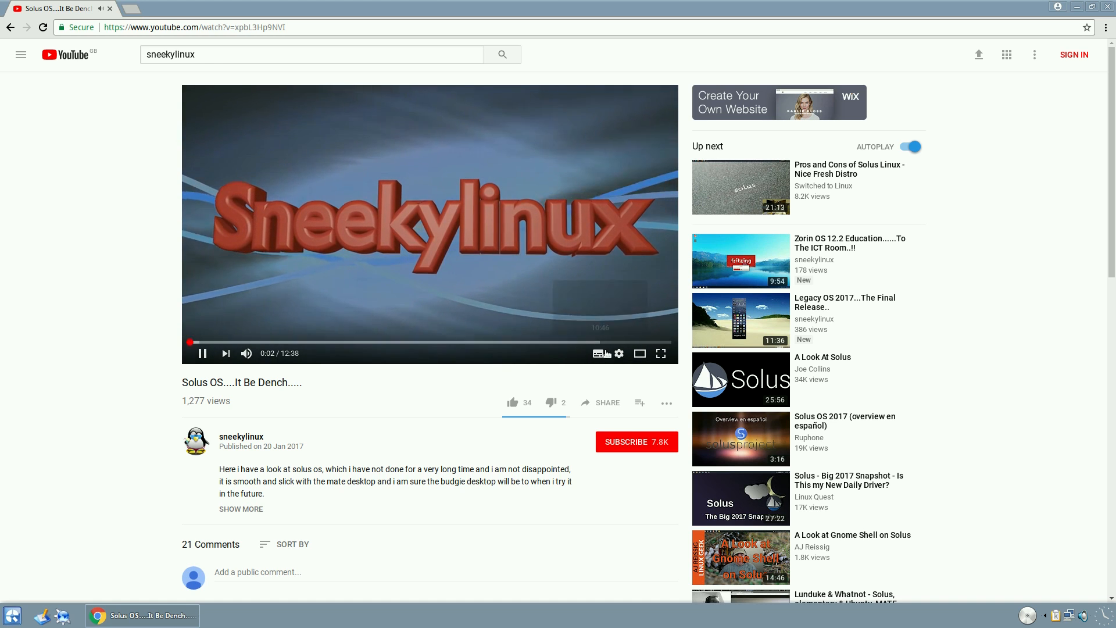
pyautogui.click(617, 353)
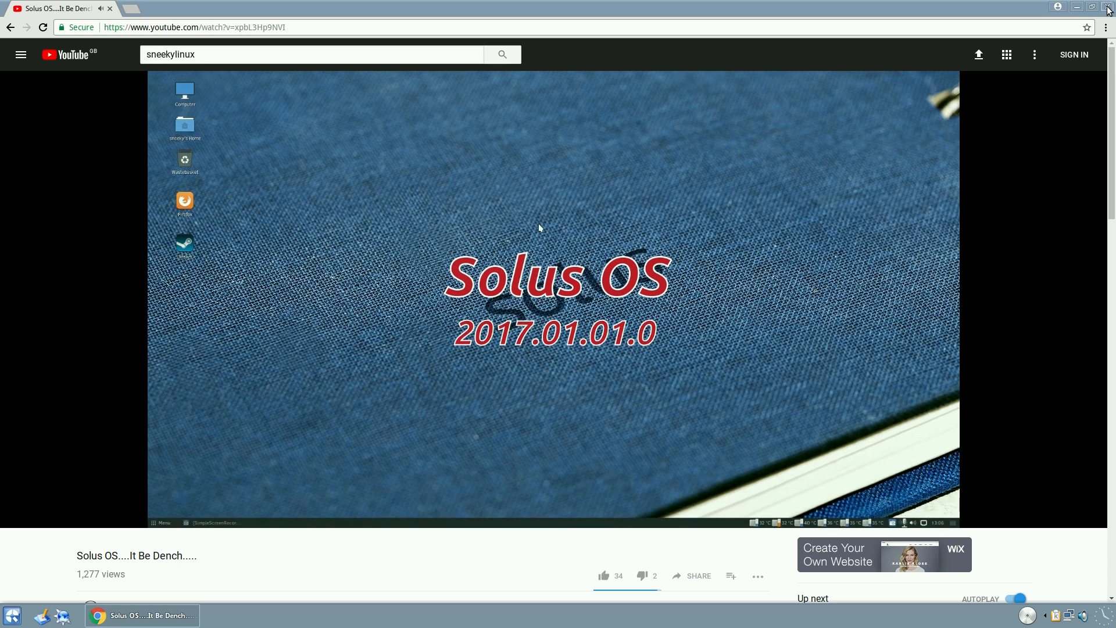
# Close Chrome, start a blank LibreOffice Calc spreadsheet, then close it.
pyautogui.click(1092, 7)
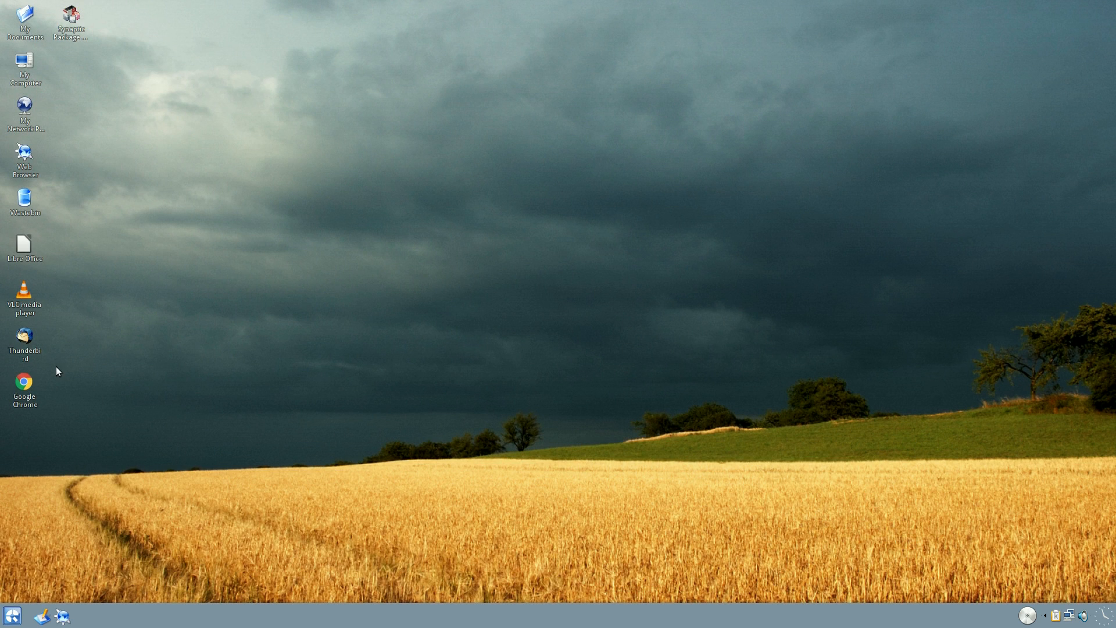
pyautogui.moveTo(40, 301)
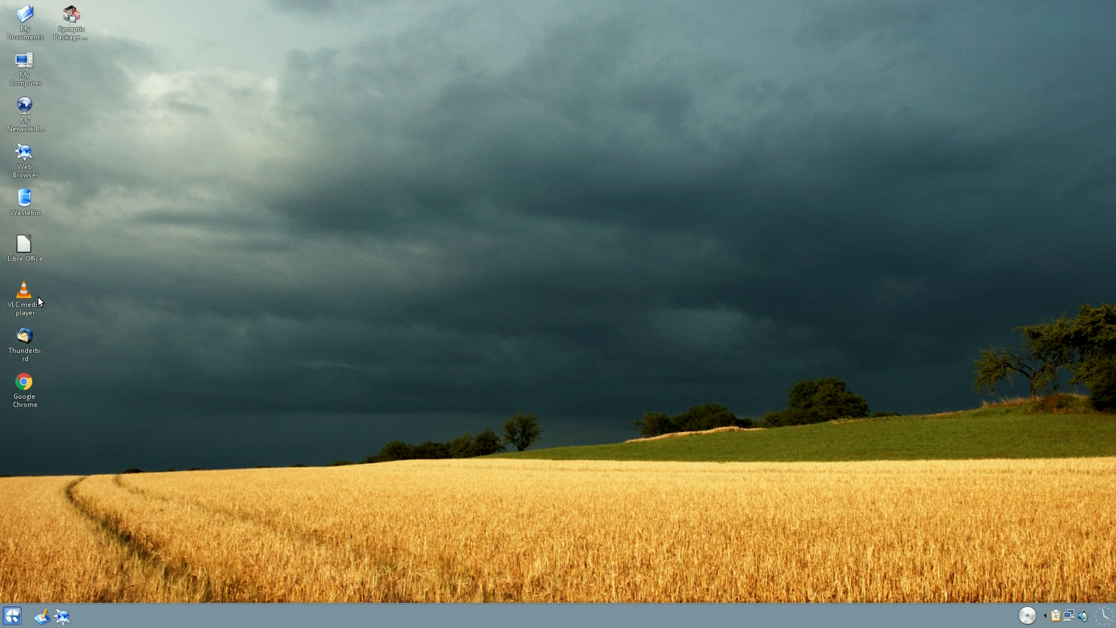
pyautogui.moveTo(24, 245)
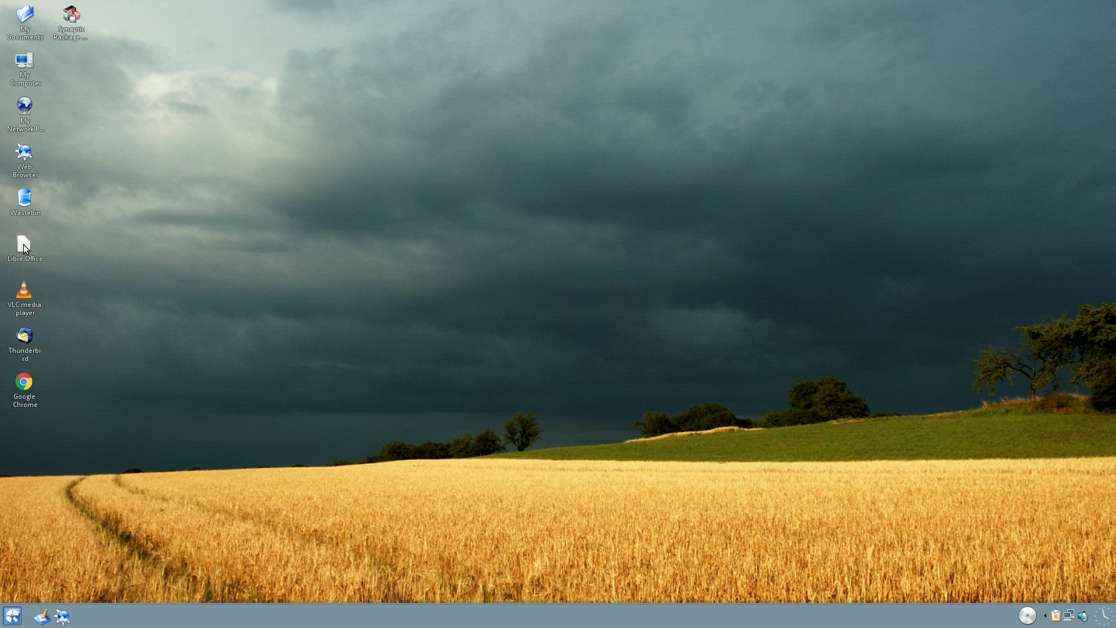
pyautogui.doubleClick(25, 243)
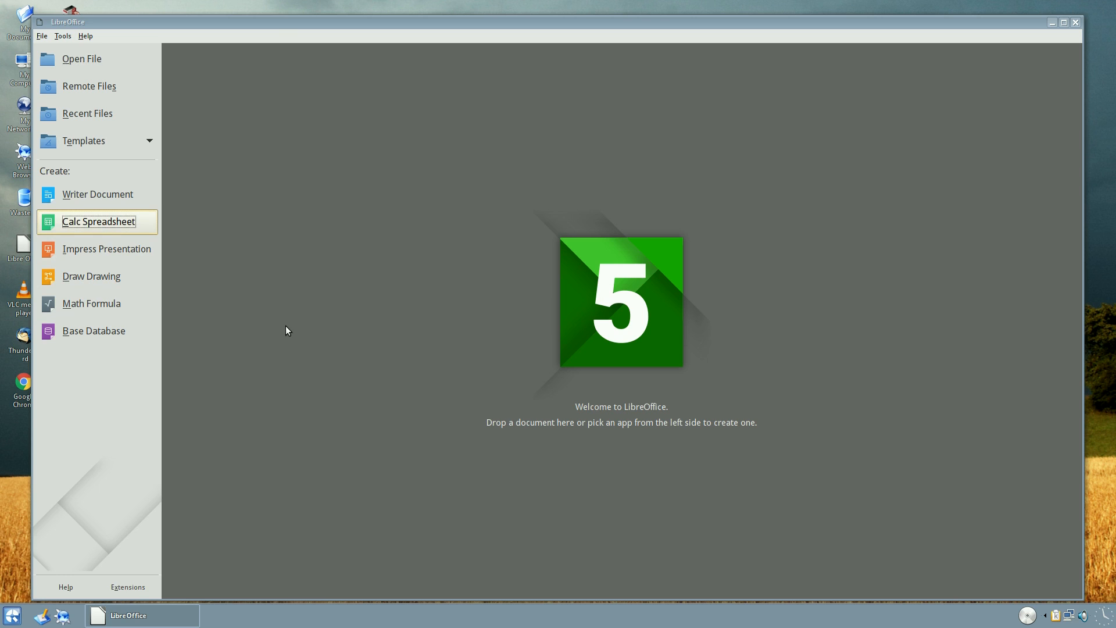
pyautogui.click(98, 221)
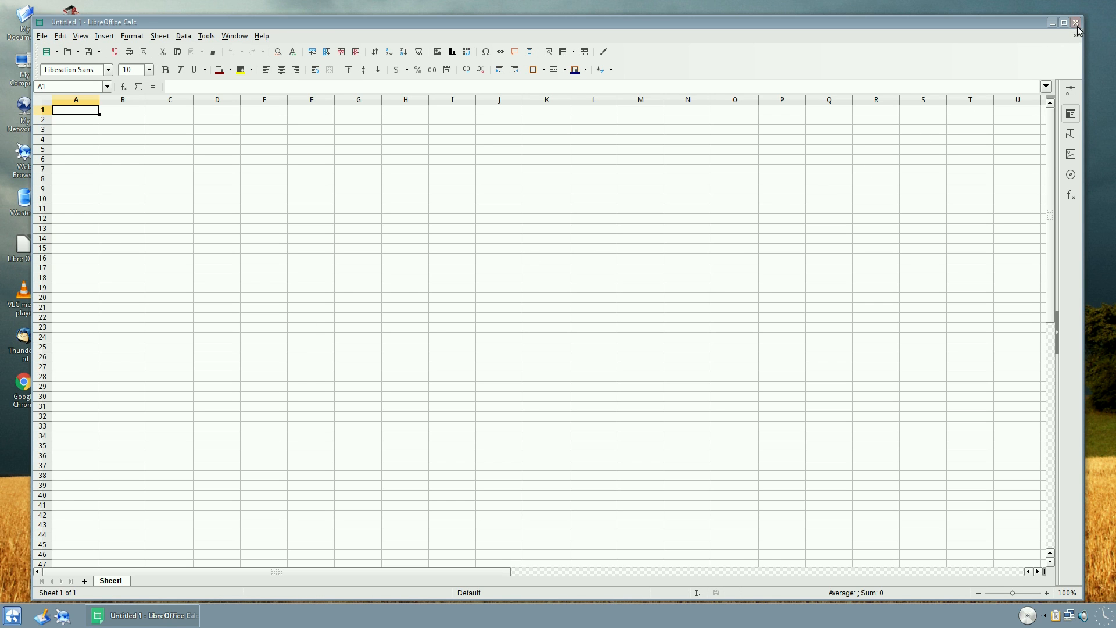
pyautogui.moveTo(1075, 22)
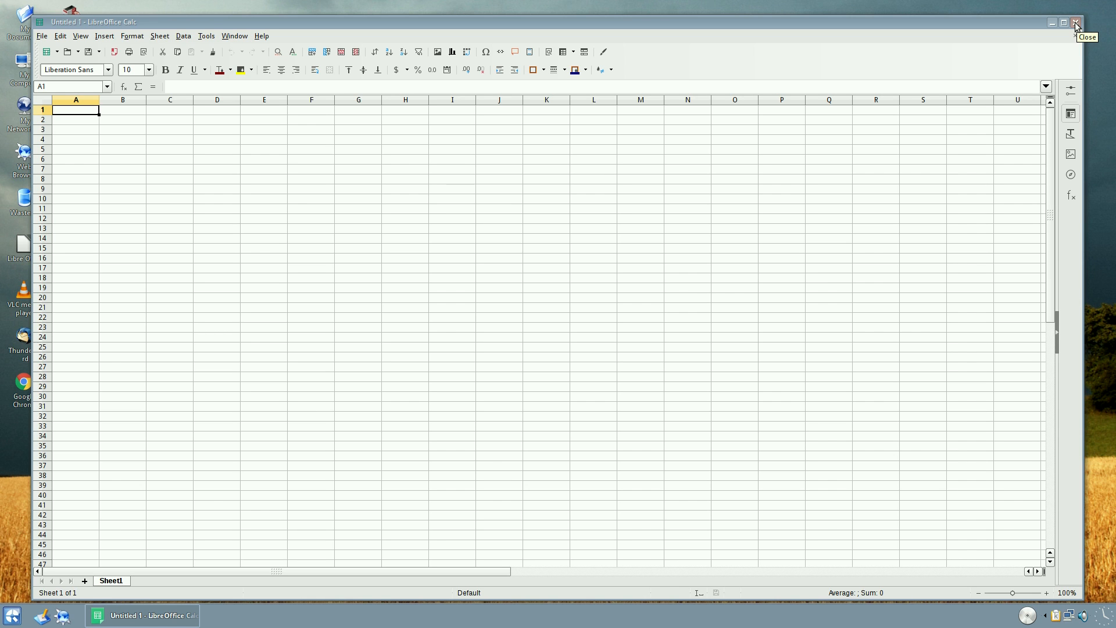
pyautogui.click(1074, 22)
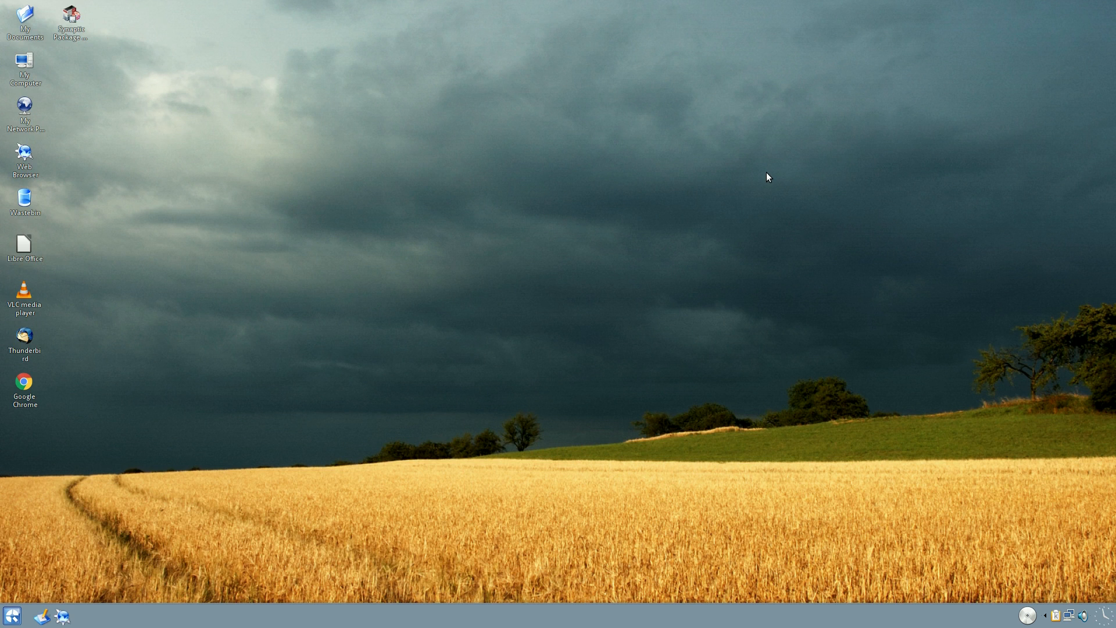
pyautogui.moveTo(344, 355)
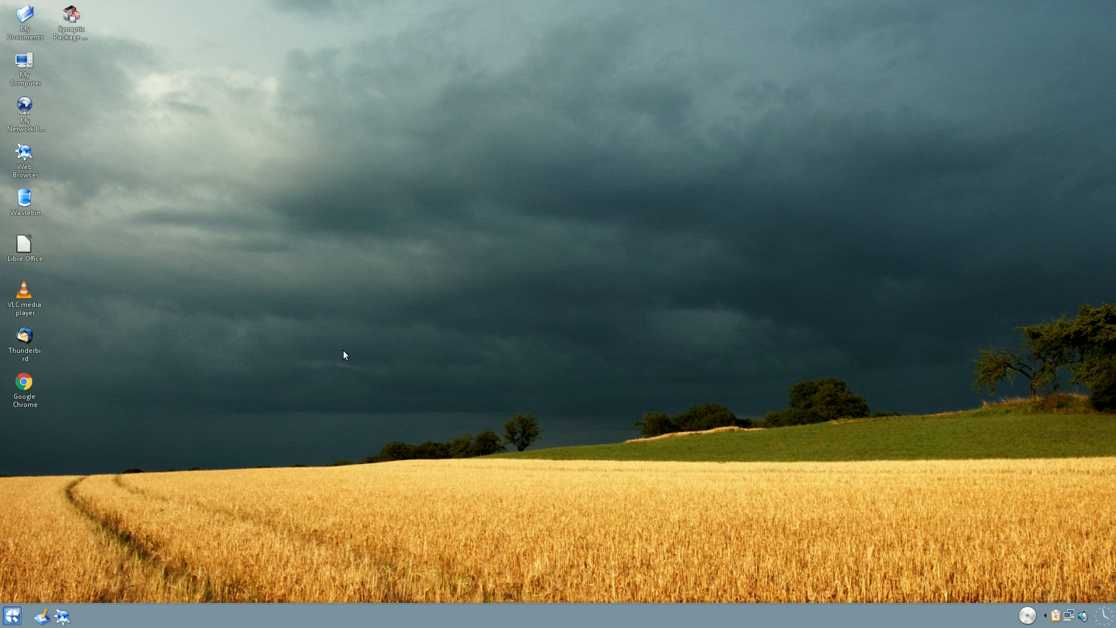
pyautogui.click(12, 615)
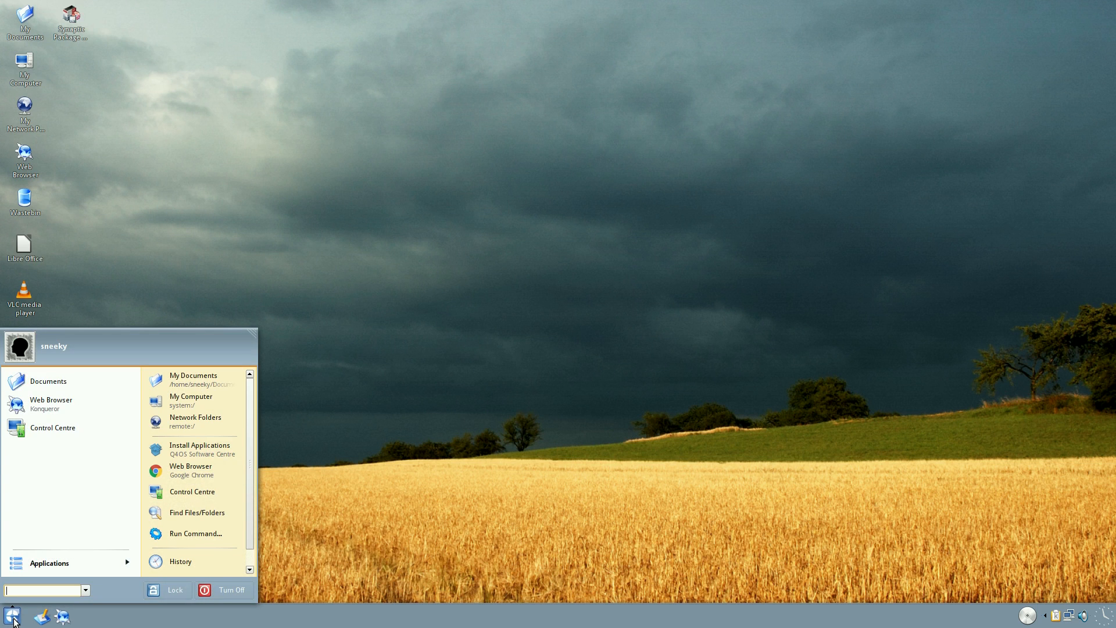
pyautogui.moveTo(49, 563)
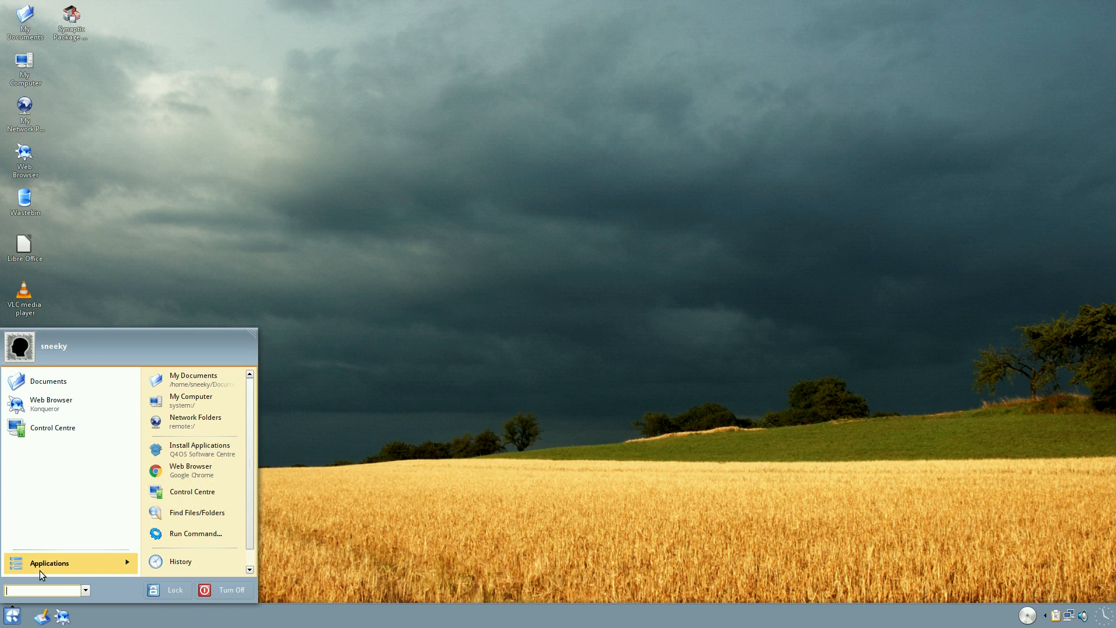
pyautogui.click(52, 427)
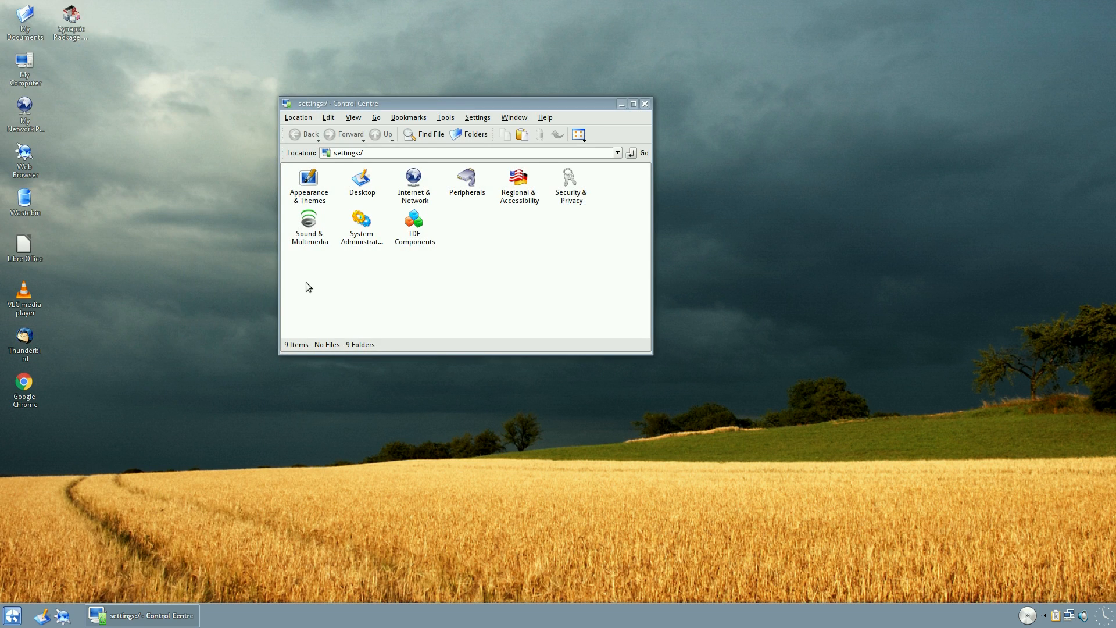
pyautogui.moveTo(359, 254)
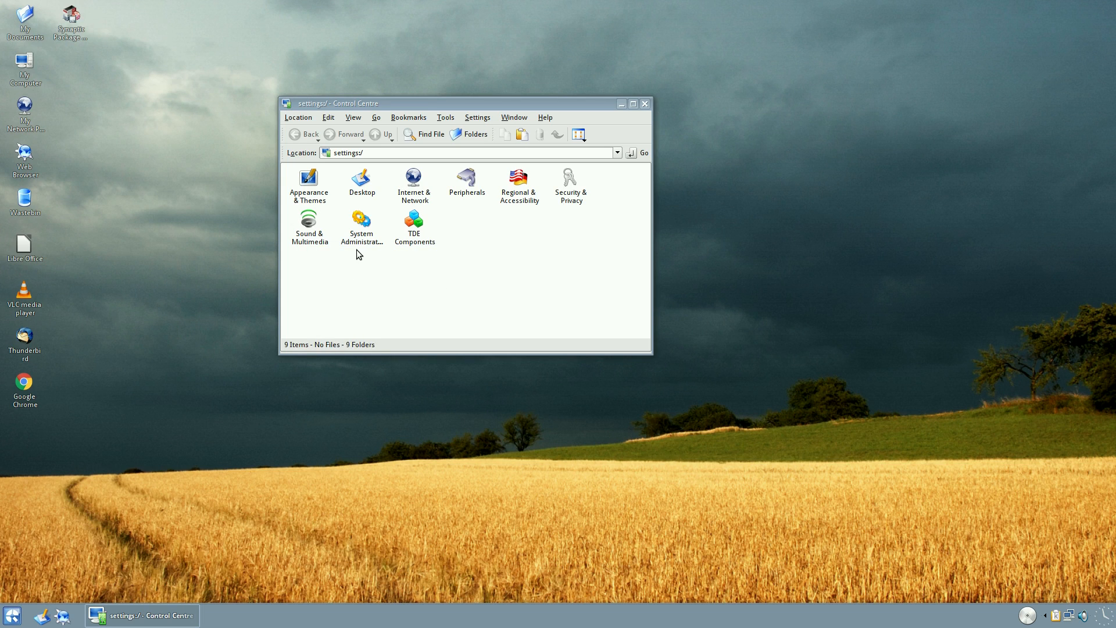
pyautogui.moveTo(537, 231)
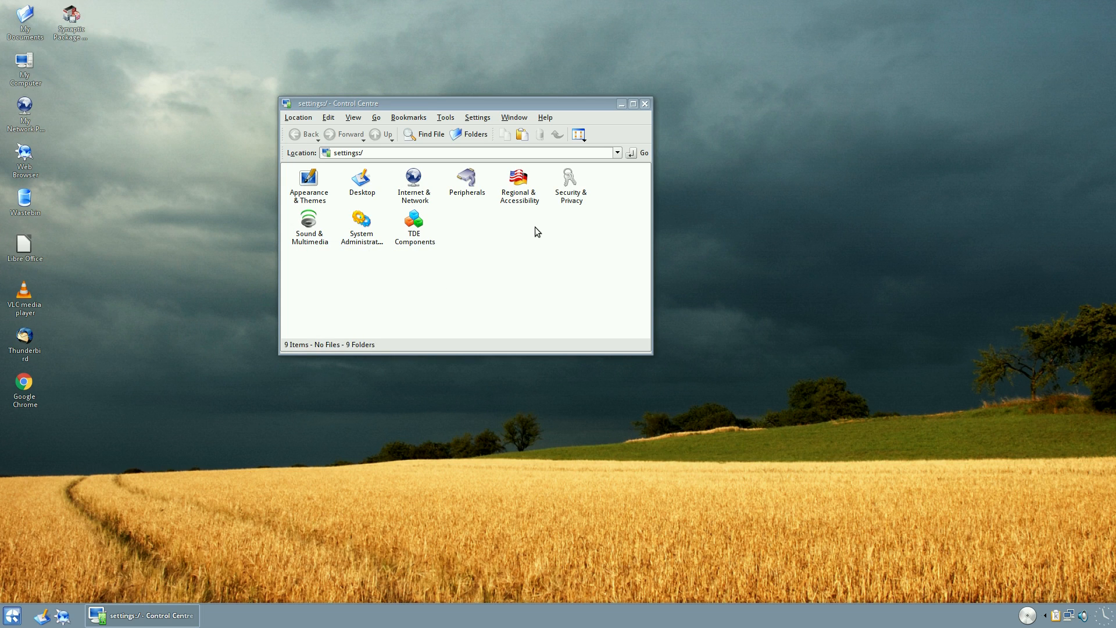
pyautogui.moveTo(321, 206)
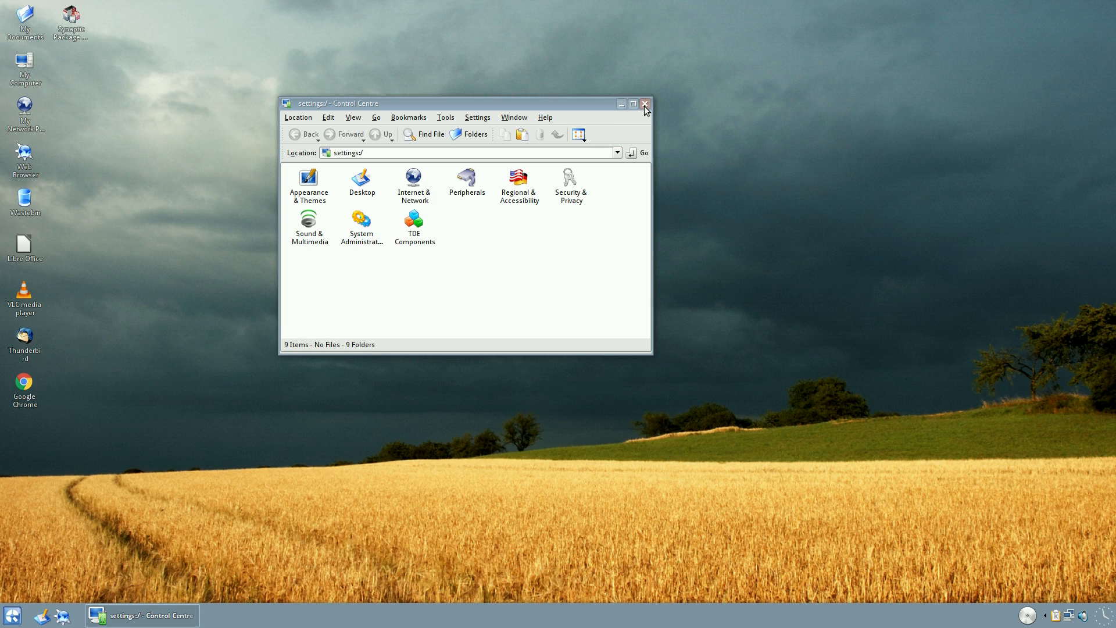
pyautogui.moveTo(644, 103)
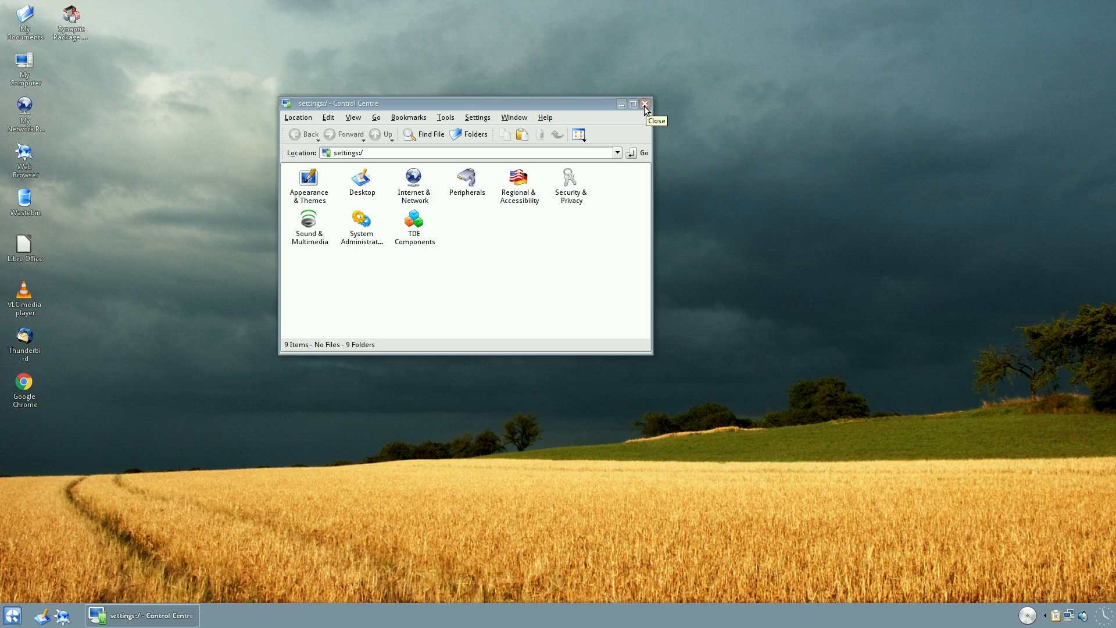
pyautogui.click(642, 103)
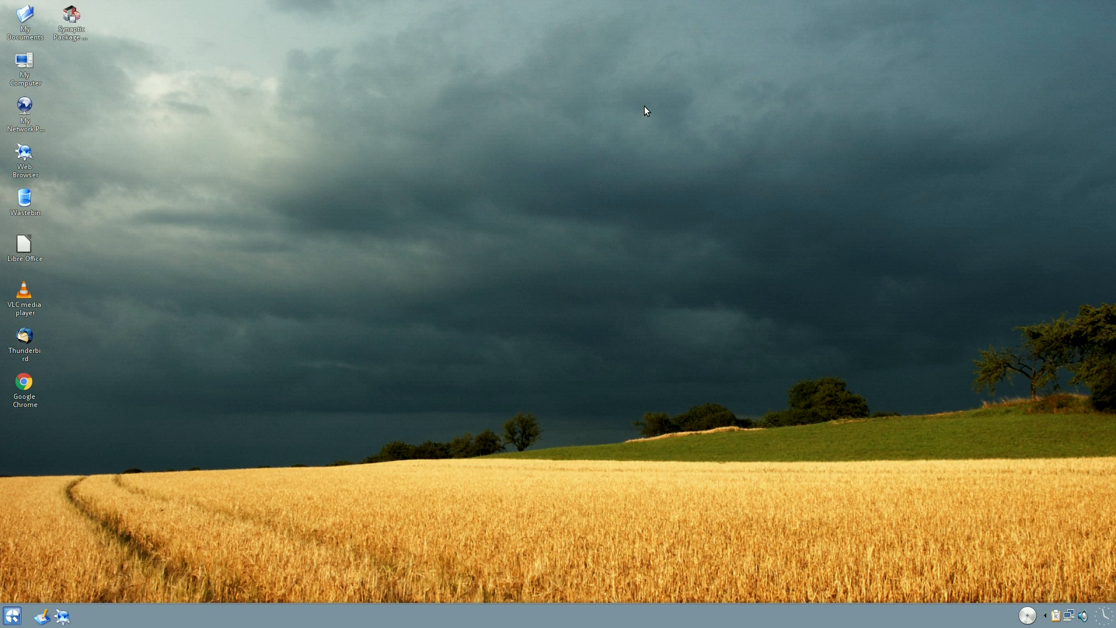
# Browse the Programs menu's Accessories and Edutainment categories.
pyautogui.click(12, 614)
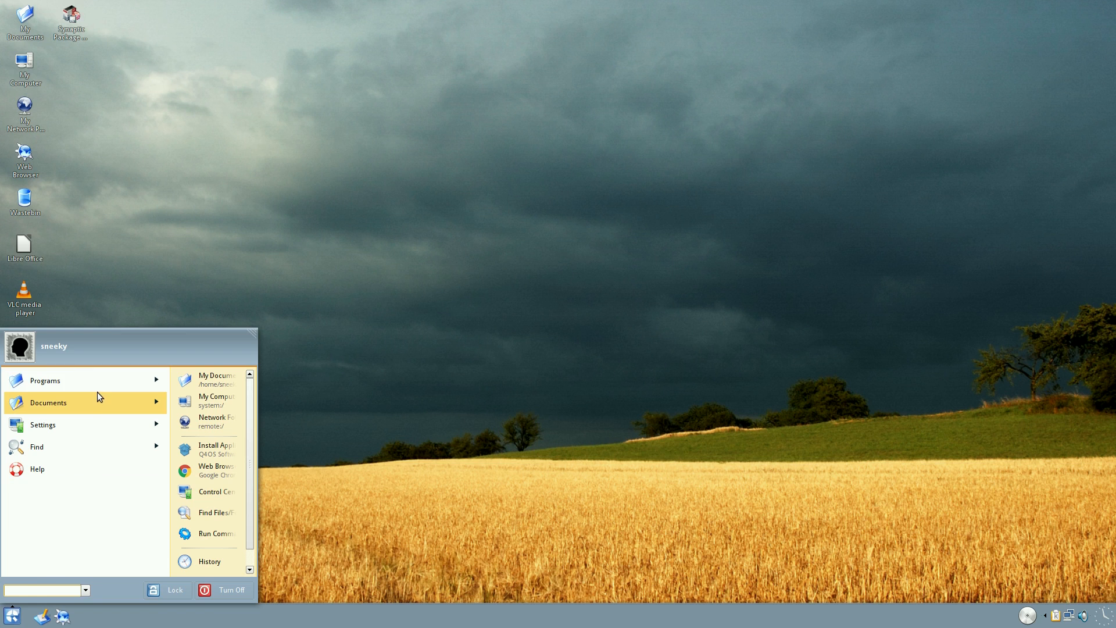
pyautogui.click(44, 379)
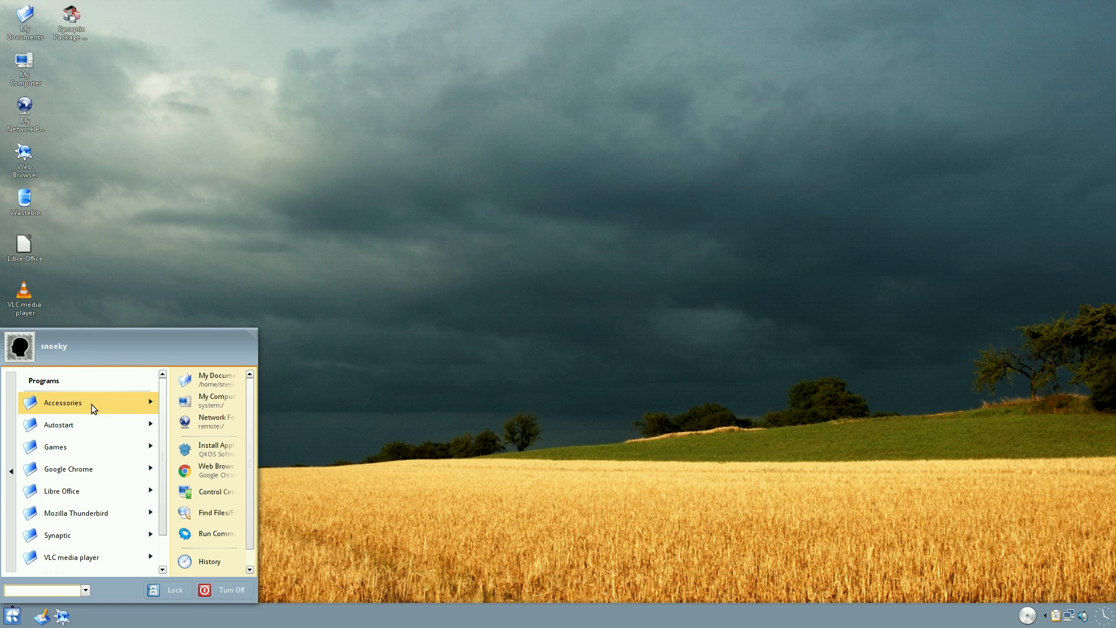
pyautogui.click(63, 403)
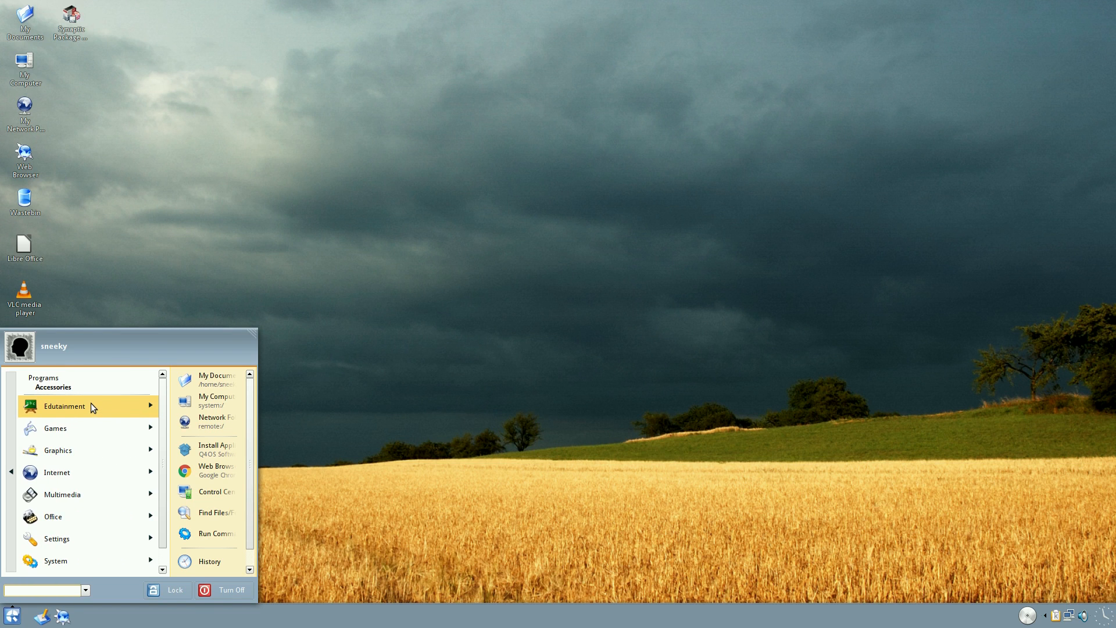
pyautogui.click(63, 405)
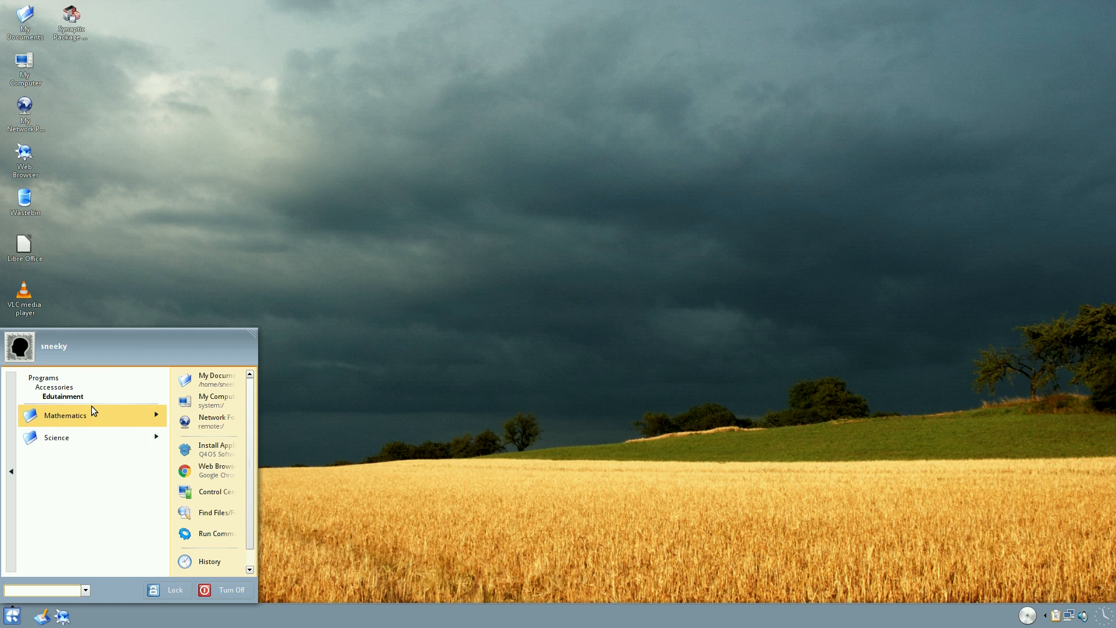
pyautogui.moveTo(81, 442)
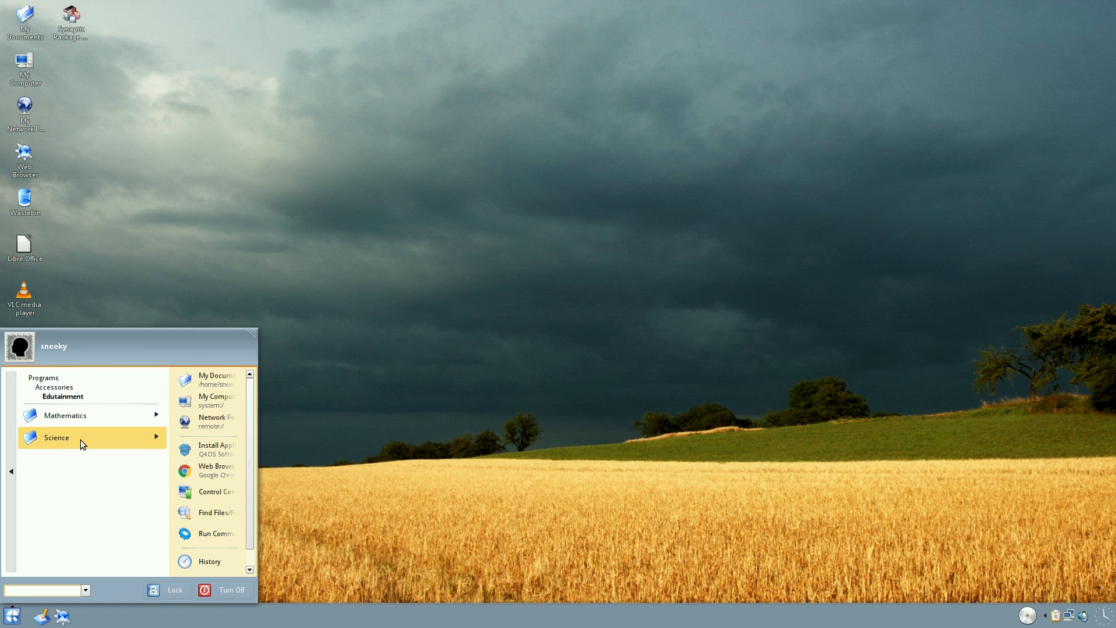
pyautogui.click(56, 437)
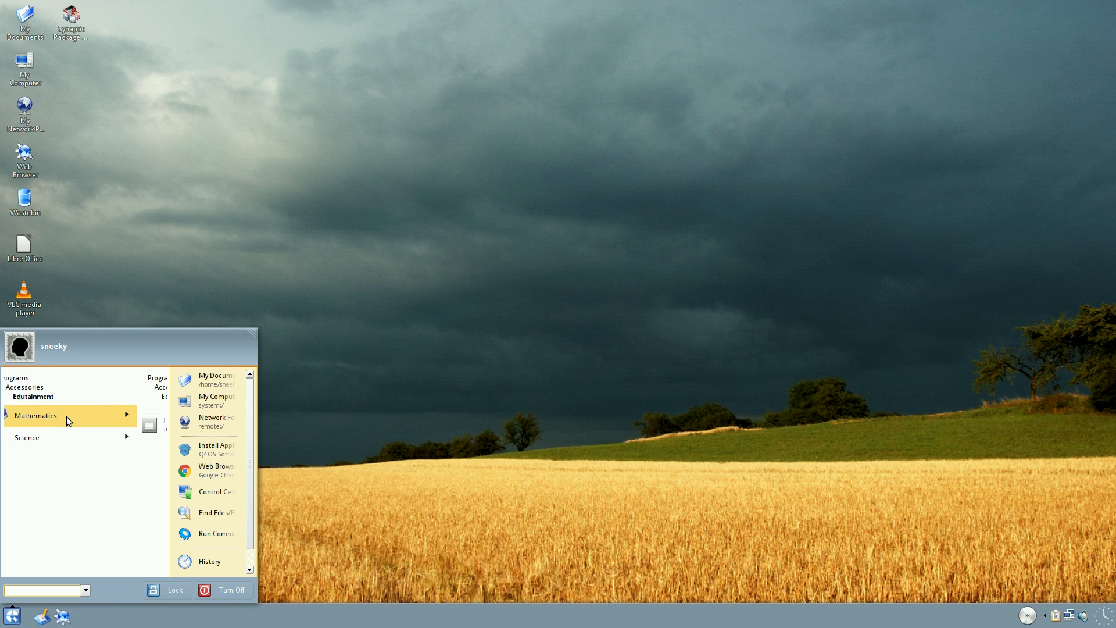
pyautogui.moveTo(12, 476)
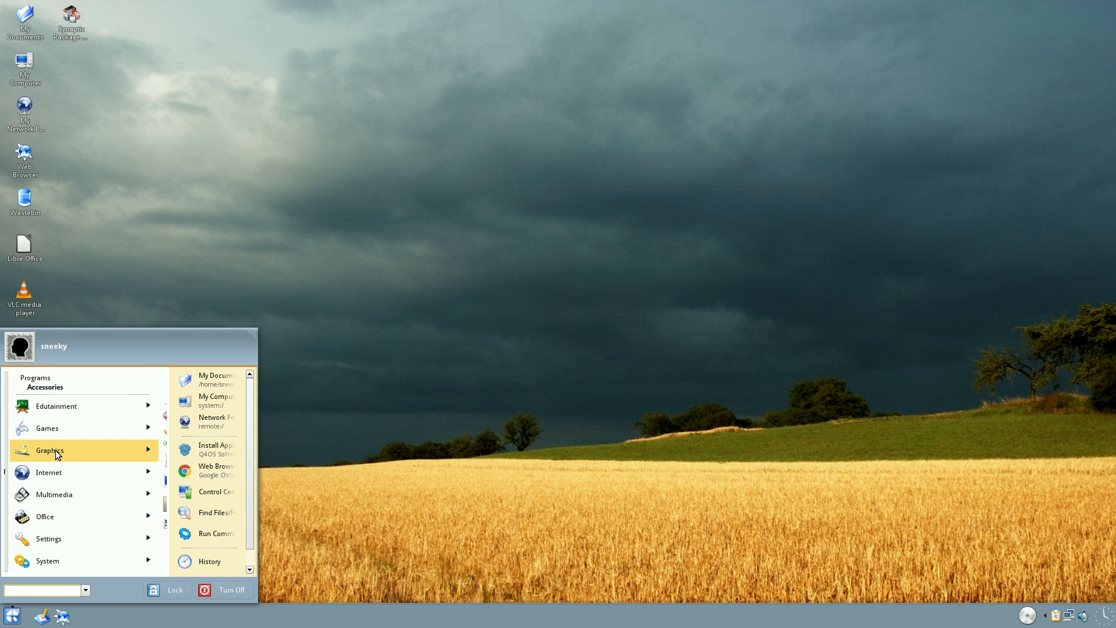
# Browse the Graphics, Multimedia, Office and Games categories.
pyautogui.click(50, 450)
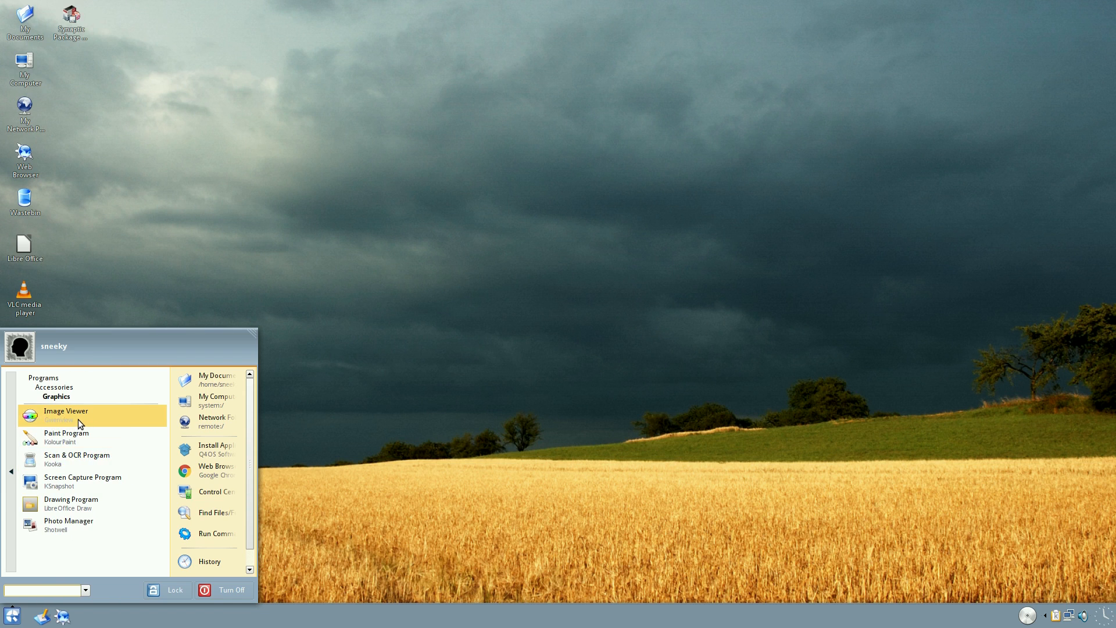
pyautogui.moveTo(78, 438)
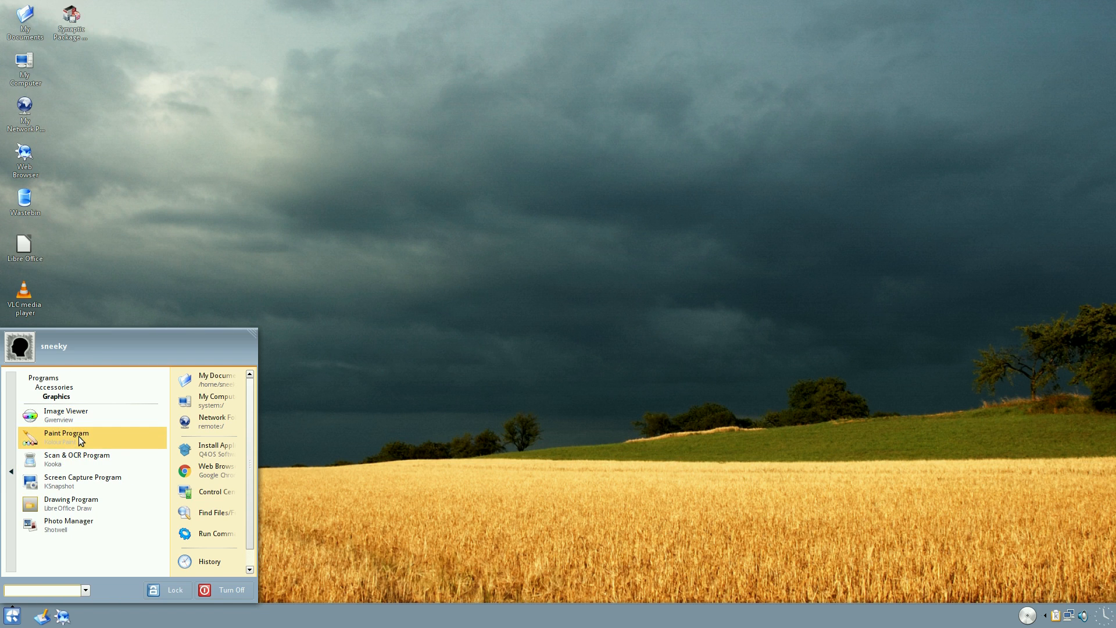
pyautogui.moveTo(77, 480)
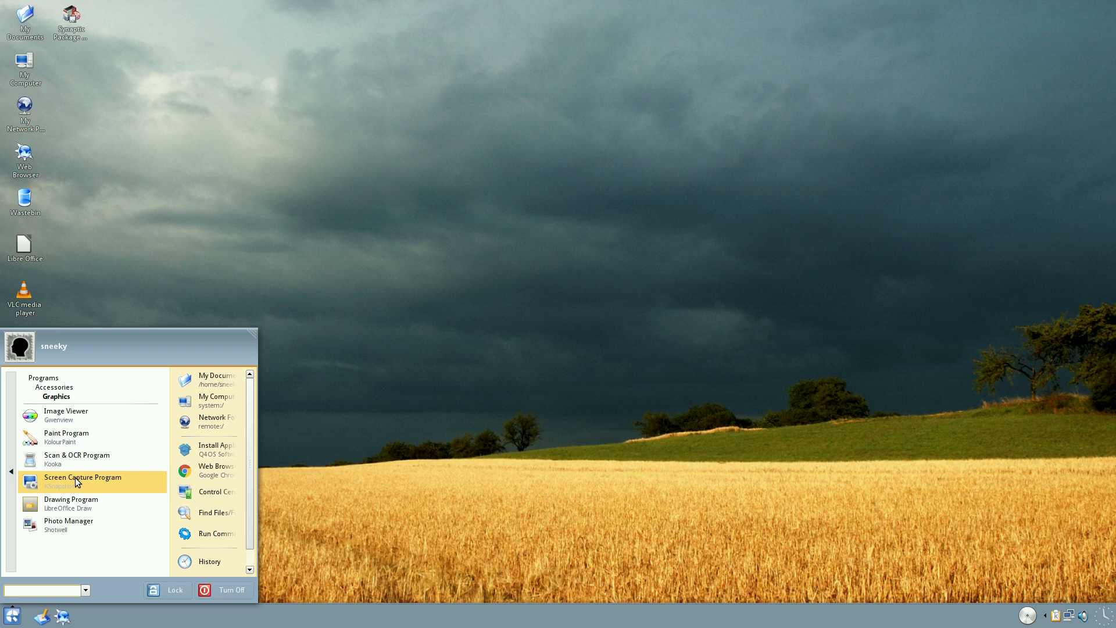
pyautogui.moveTo(76, 503)
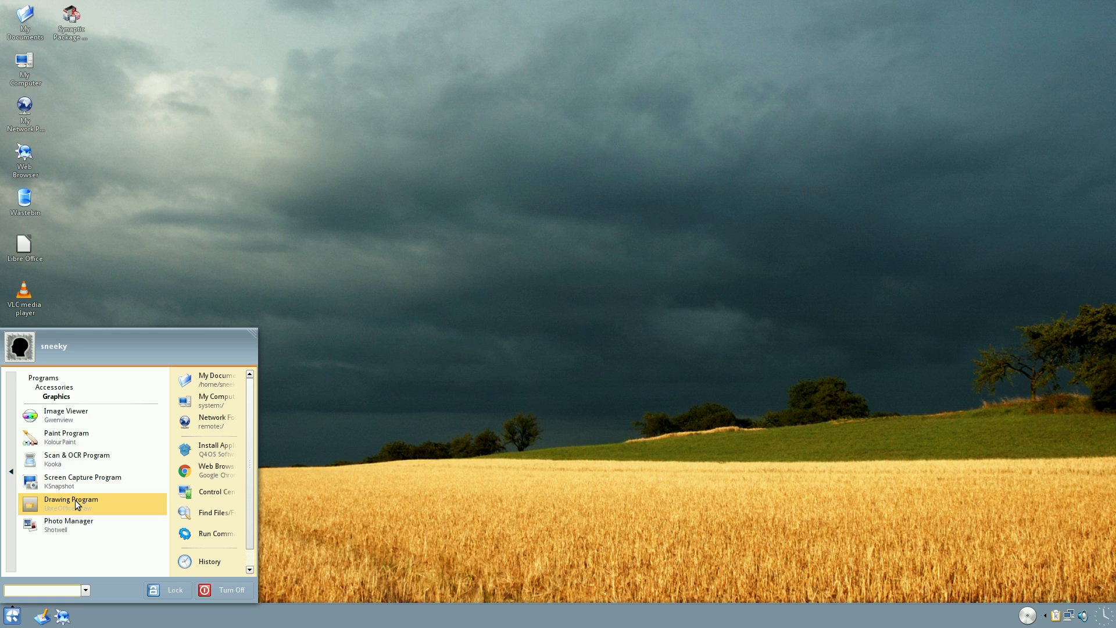
pyautogui.moveTo(14, 476)
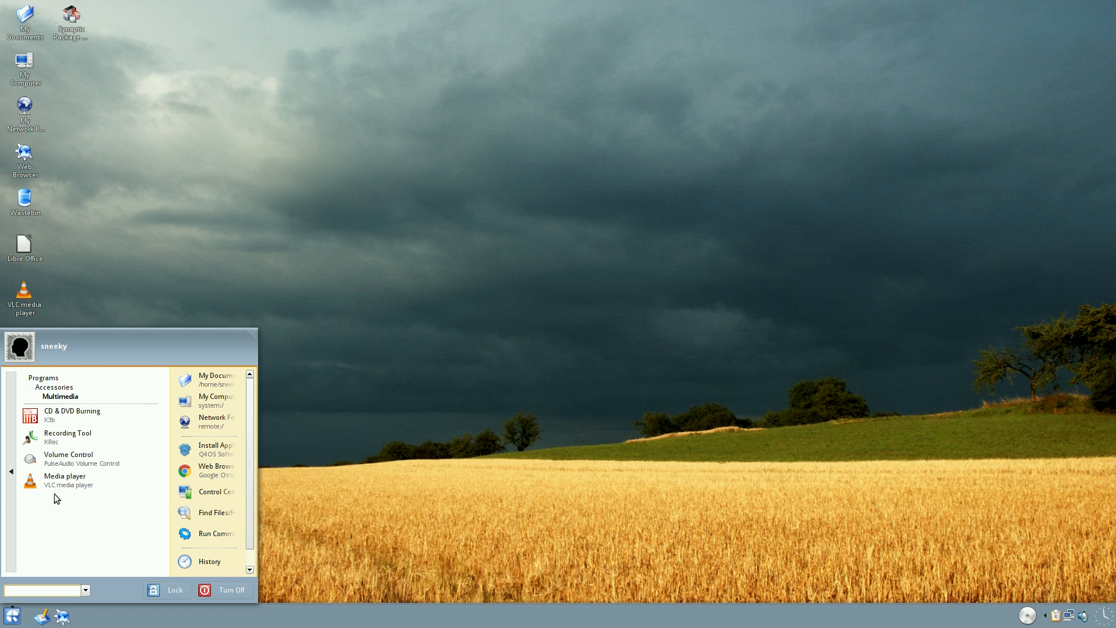
pyautogui.moveTo(98, 415)
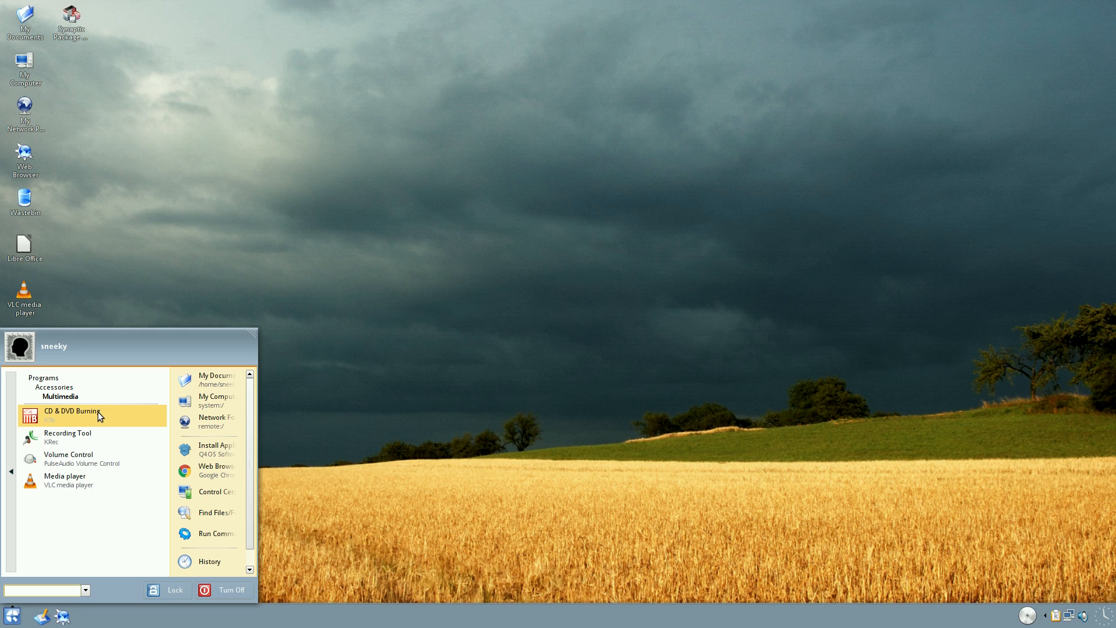
pyautogui.moveTo(98, 458)
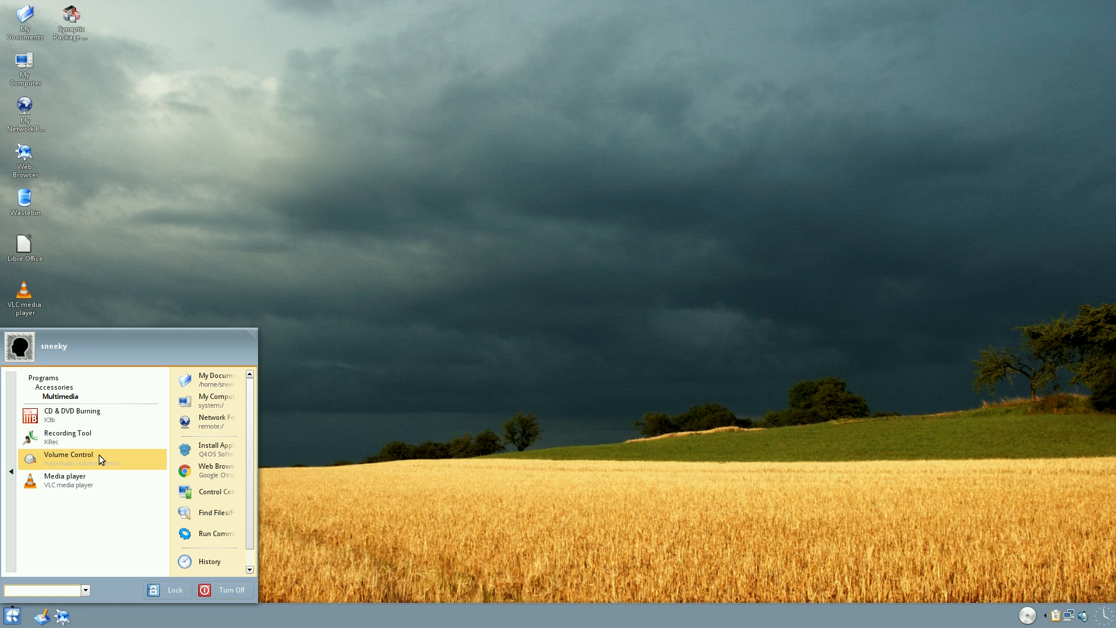
pyautogui.moveTo(18, 475)
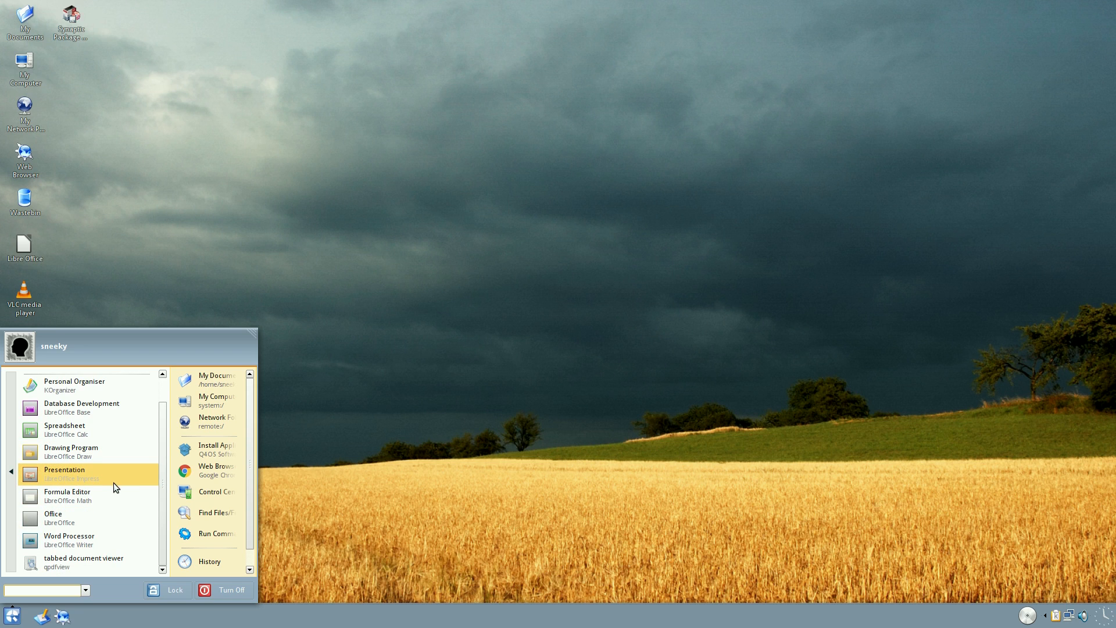
pyautogui.moveTo(104, 563)
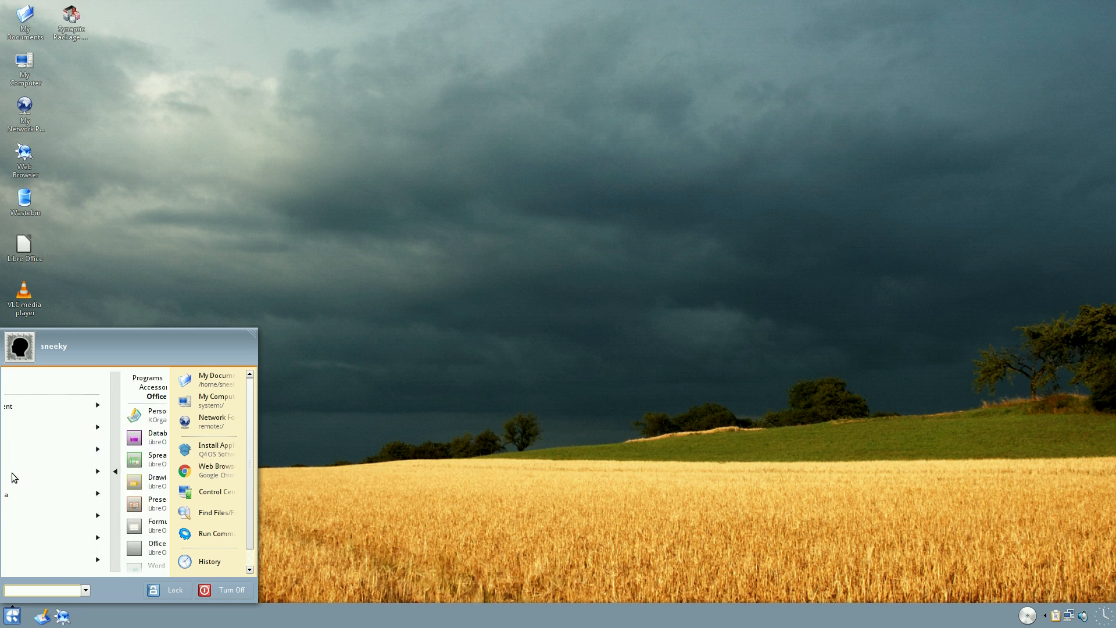
pyautogui.moveTo(80, 539)
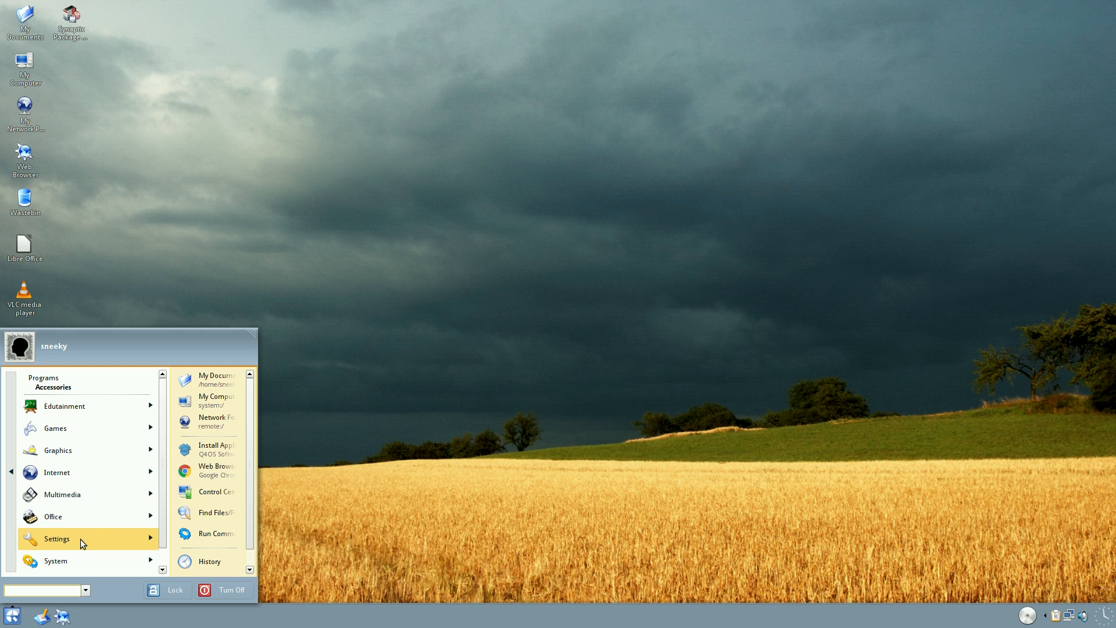
pyautogui.click(74, 437)
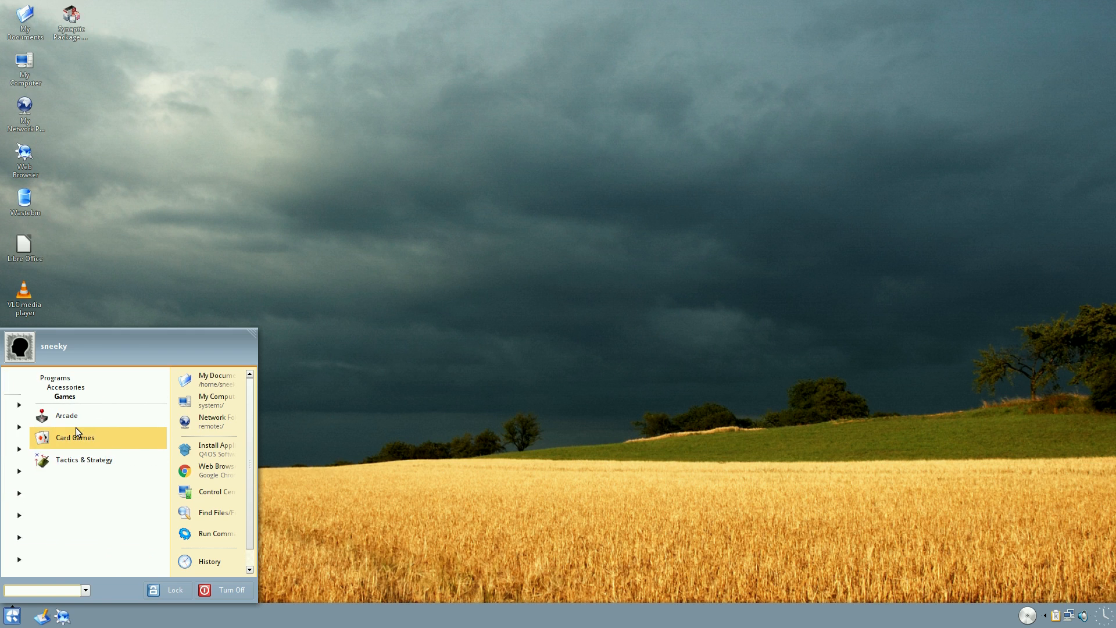
pyautogui.click(66, 415)
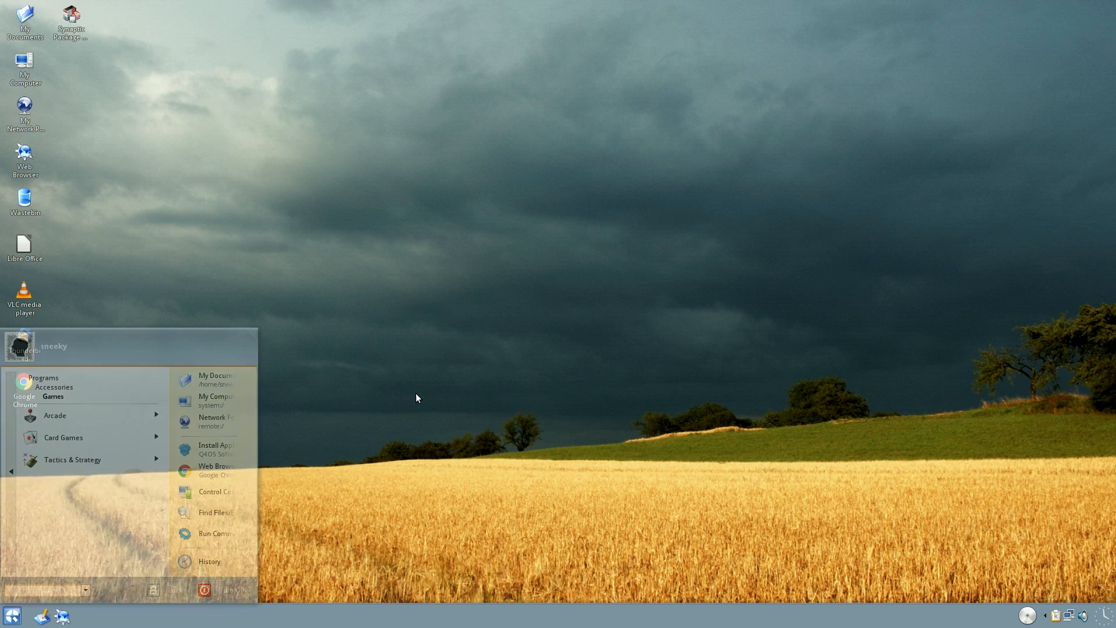
# Close the menu and launch Synaptic Package Manager with the administrator password.
pyautogui.click(631, 439)
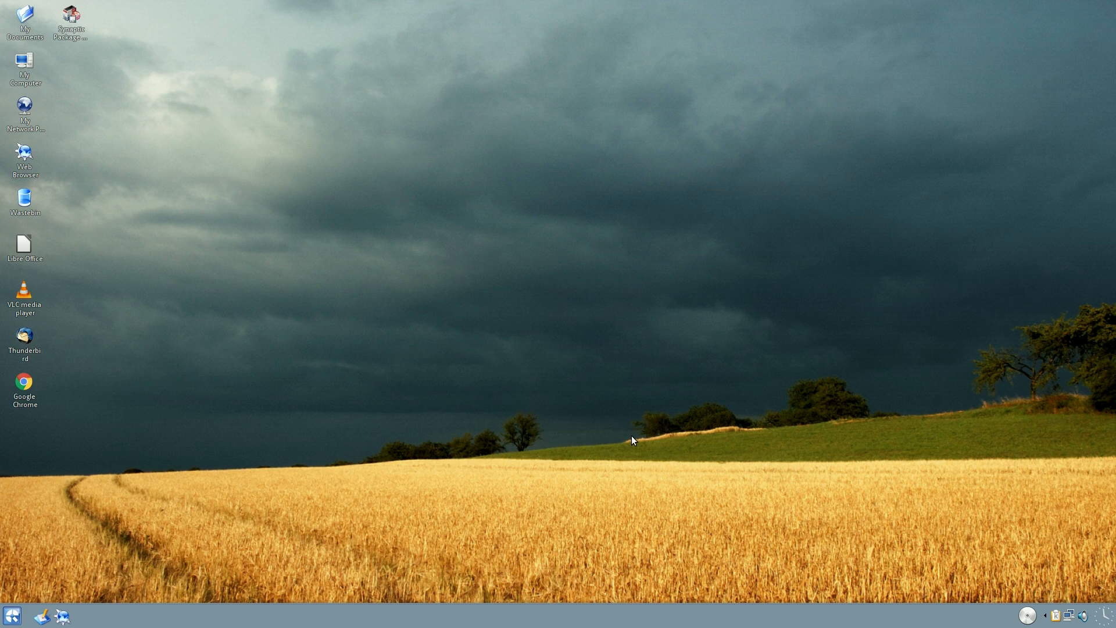
pyautogui.moveTo(288, 386)
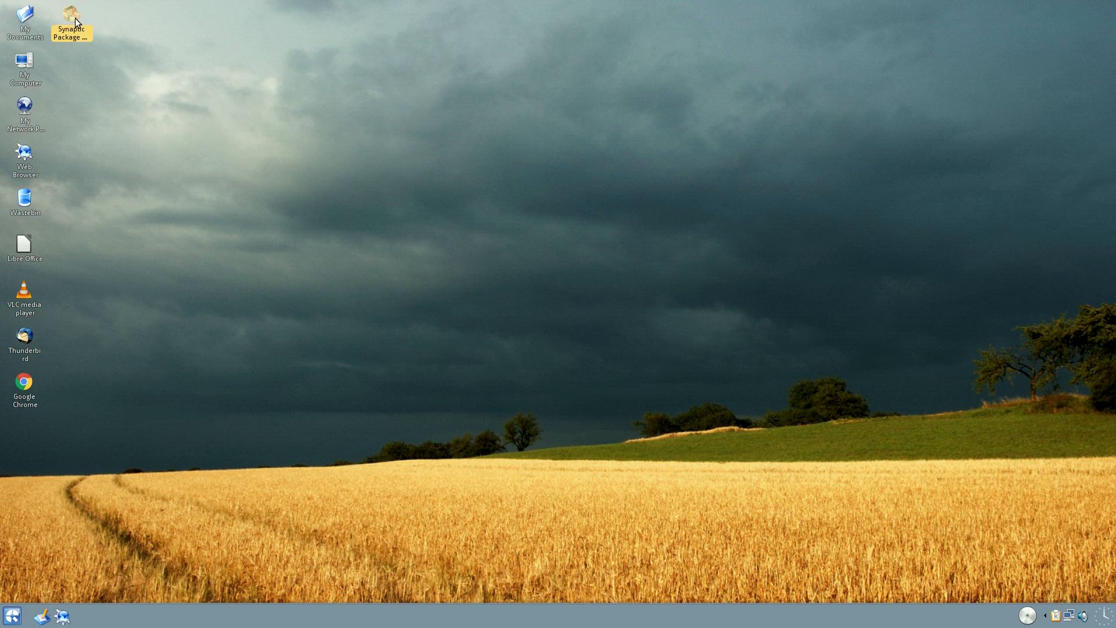
pyautogui.doubleClick(71, 17)
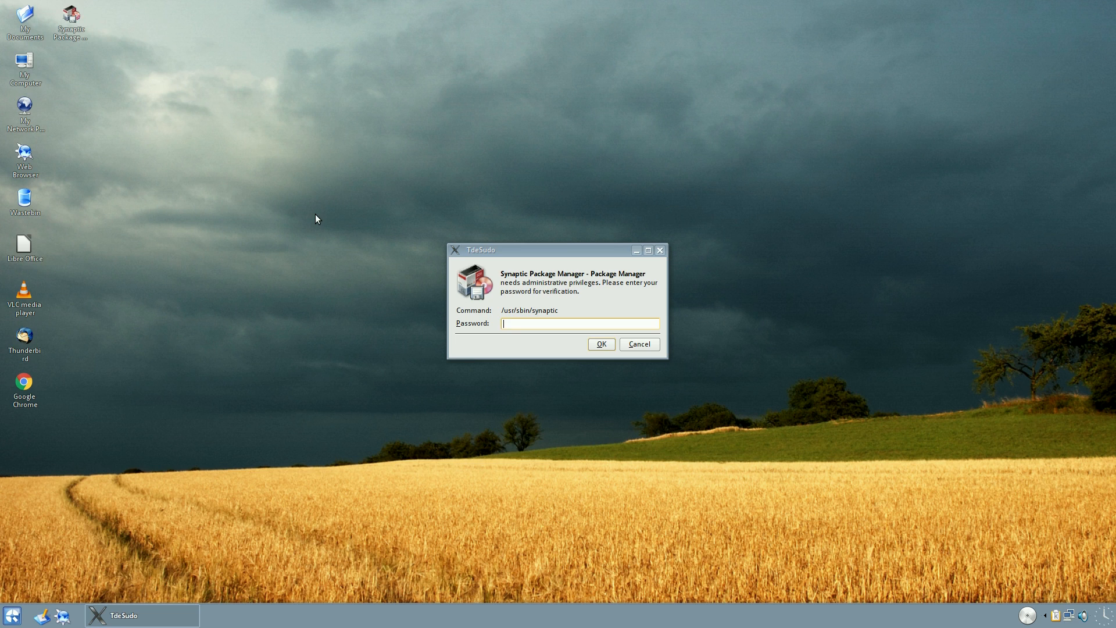
pyautogui.write('password')
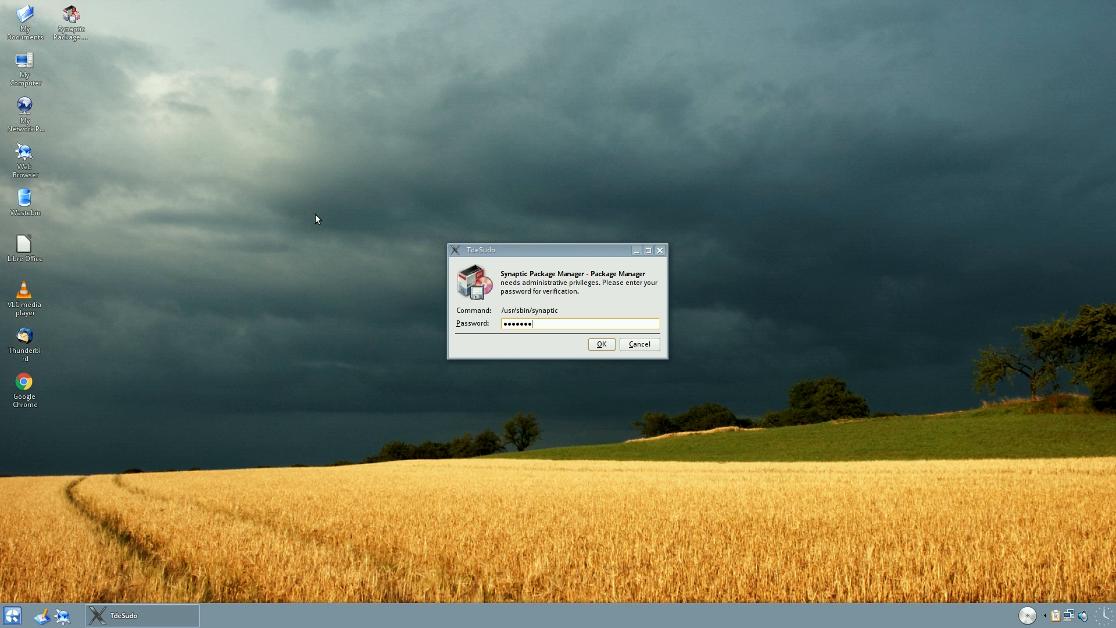
pyautogui.click(600, 344)
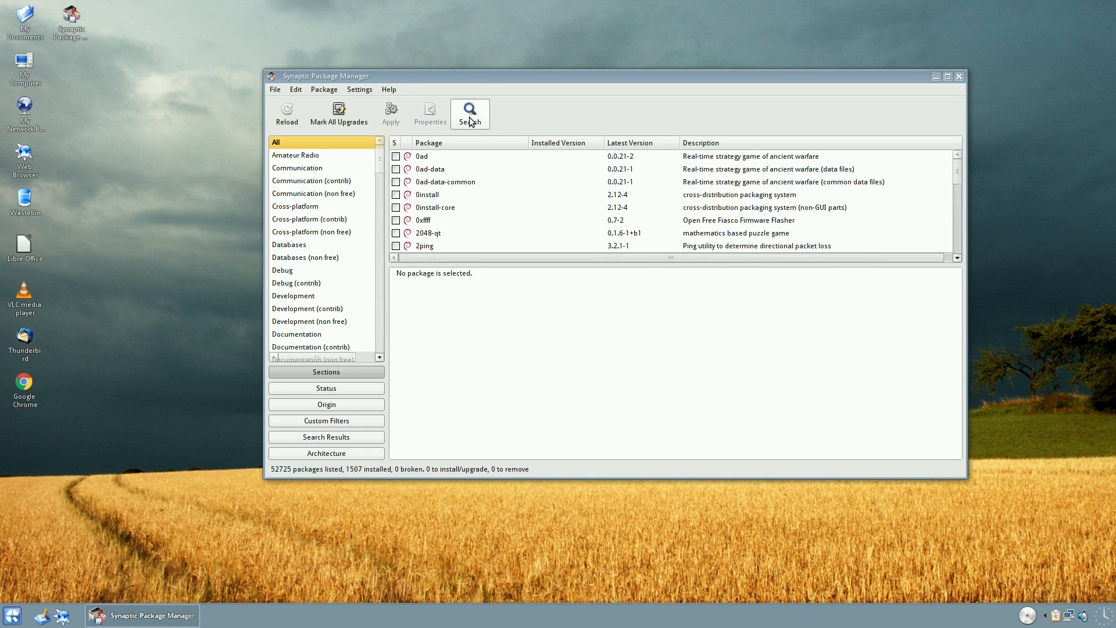
# Search Synaptic for 'steam', review the 15 matching packages, and reopen the Find dialog for a new query.
pyautogui.click(470, 113)
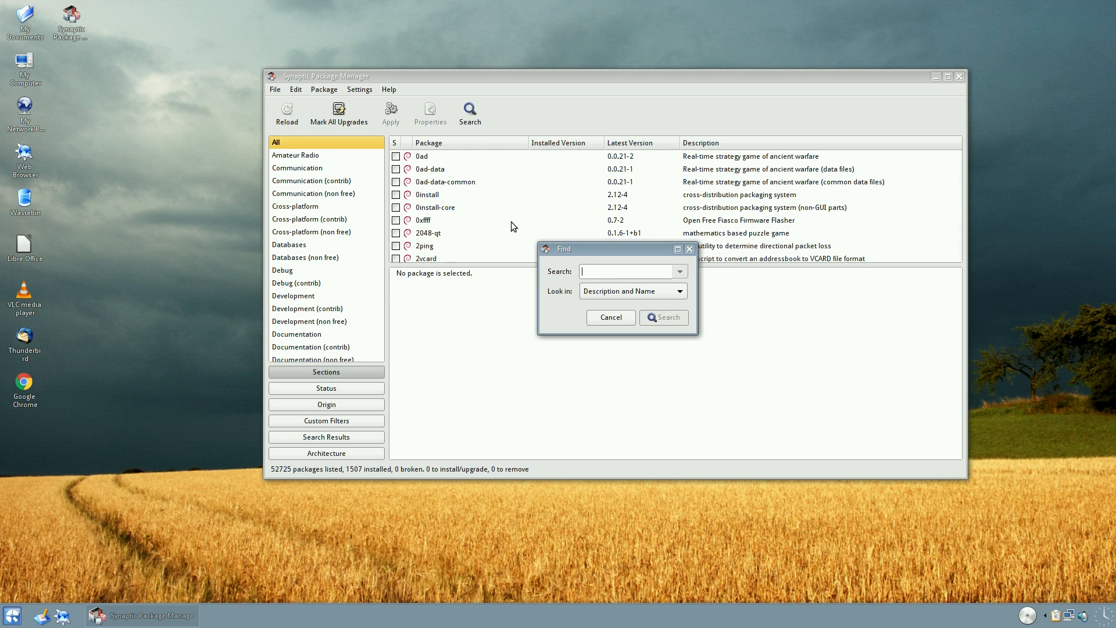
pyautogui.write('steam')
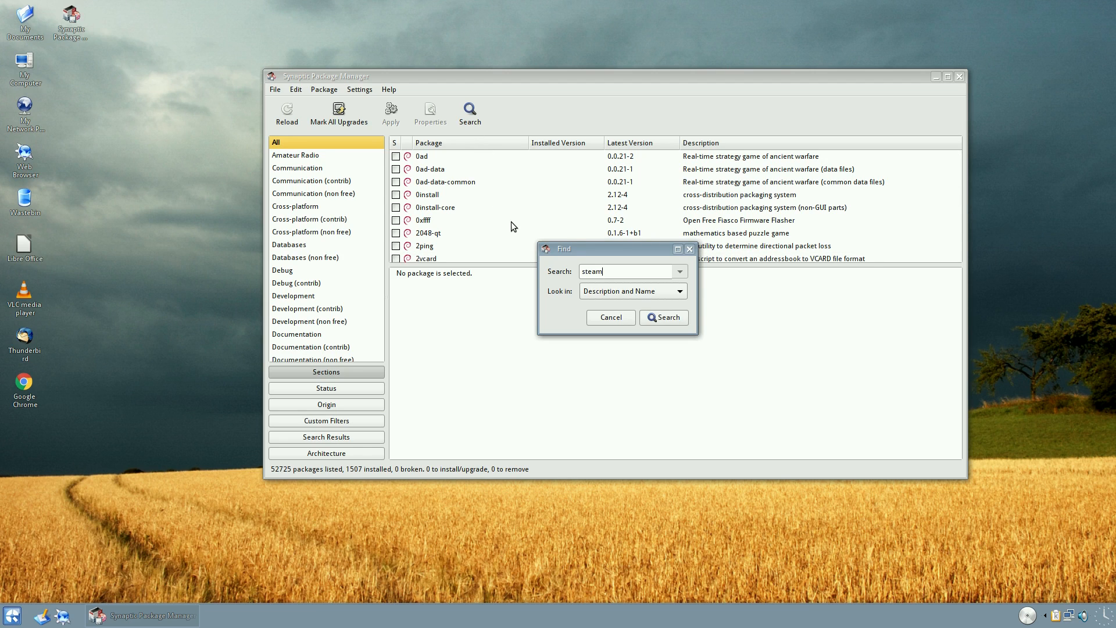
pyautogui.click(662, 316)
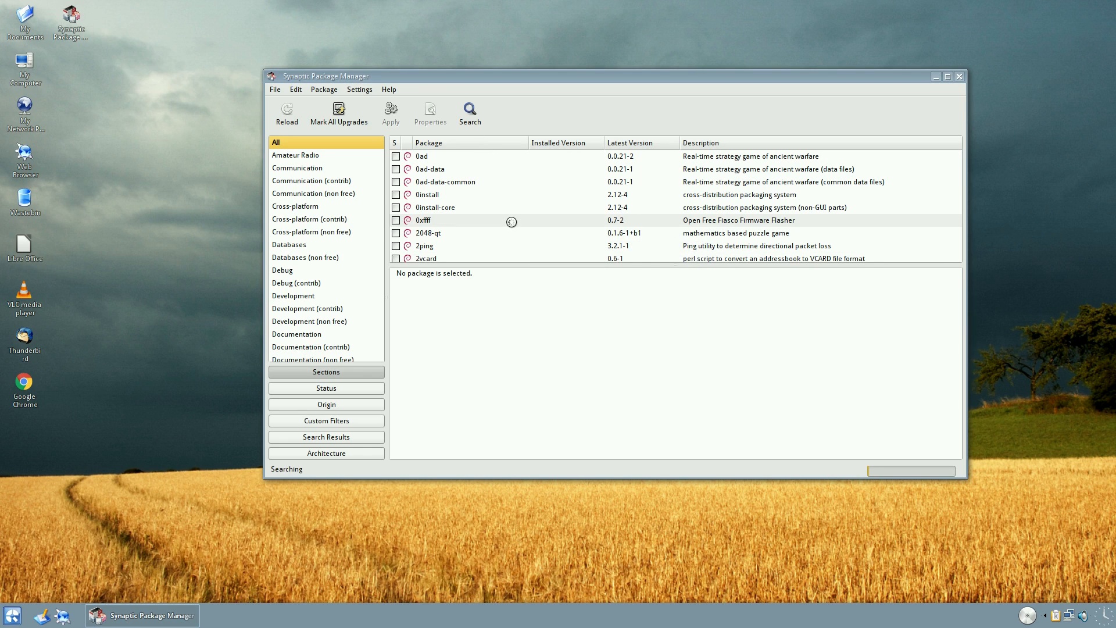
pyautogui.click(468, 112)
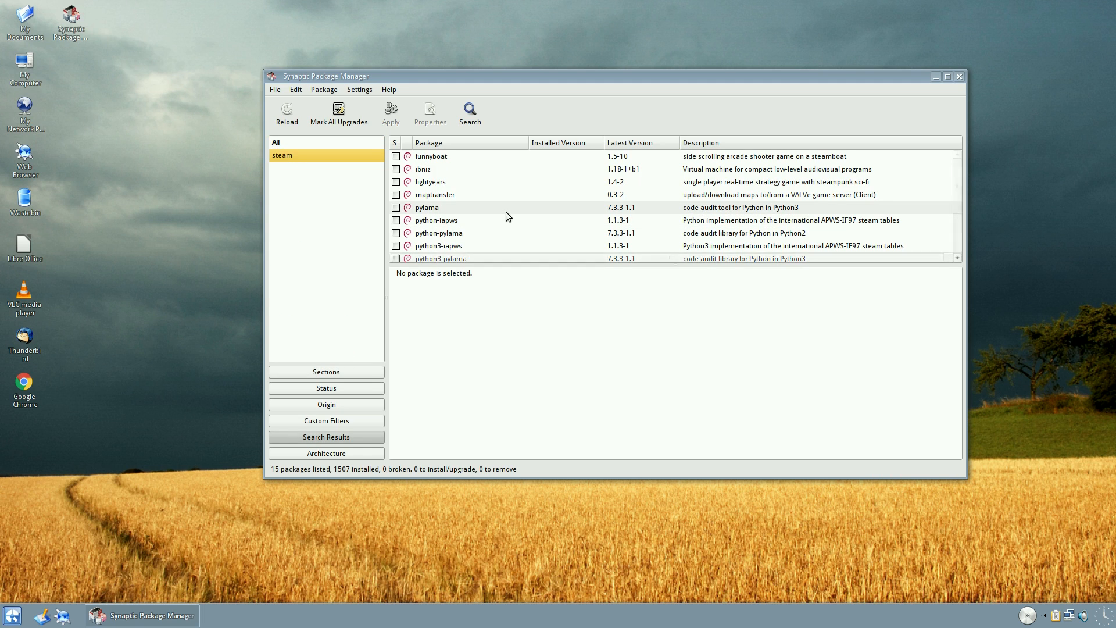
pyautogui.scroll(-3)
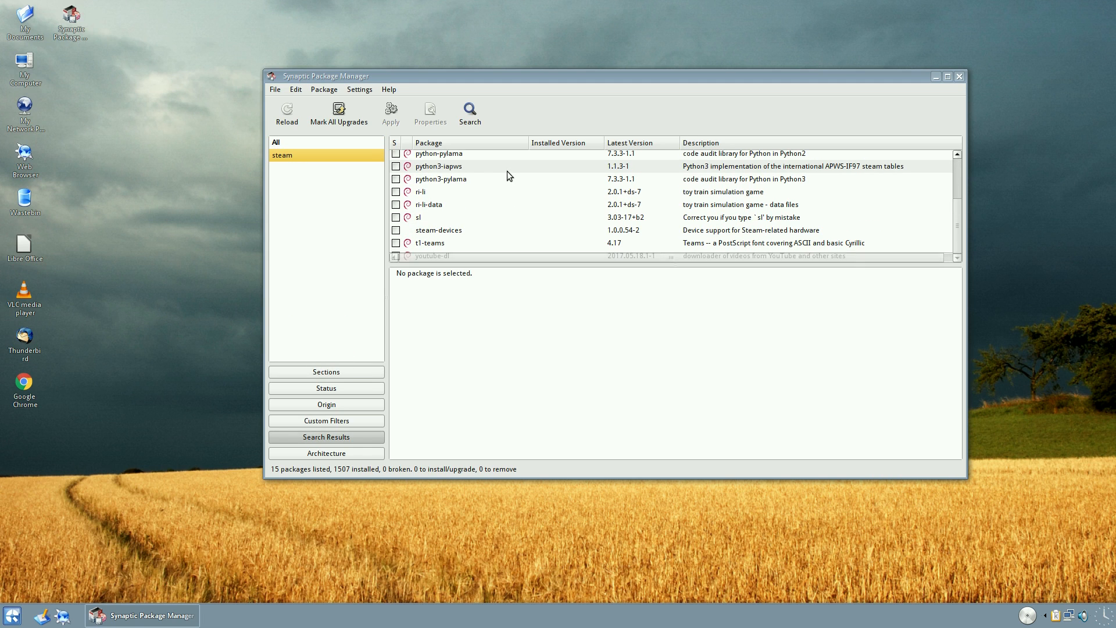
pyautogui.scroll(3)
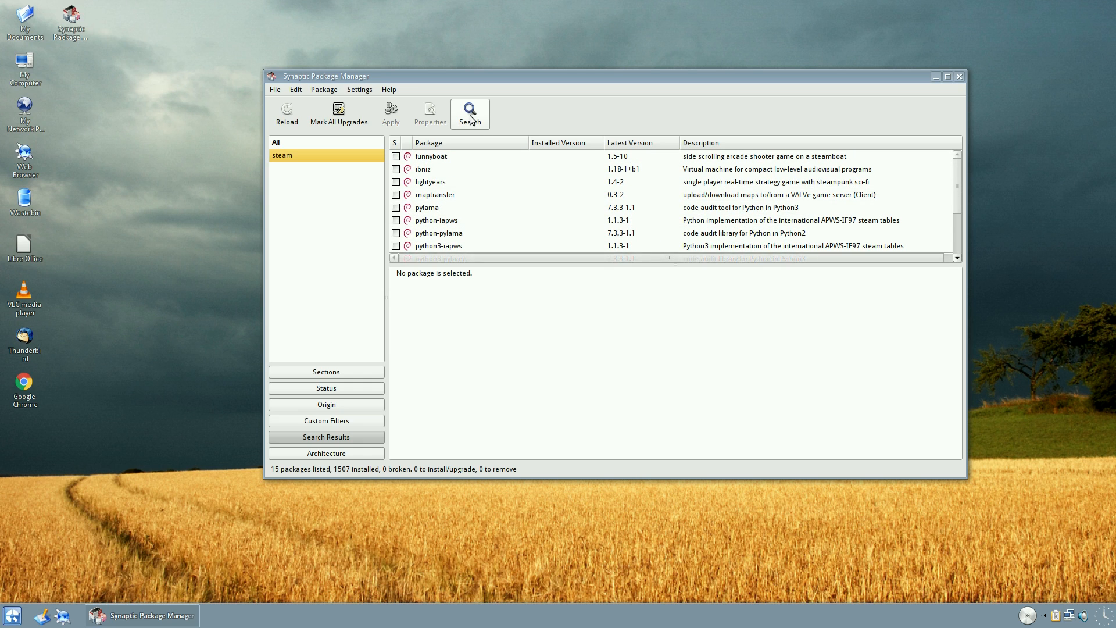
pyautogui.click(470, 112)
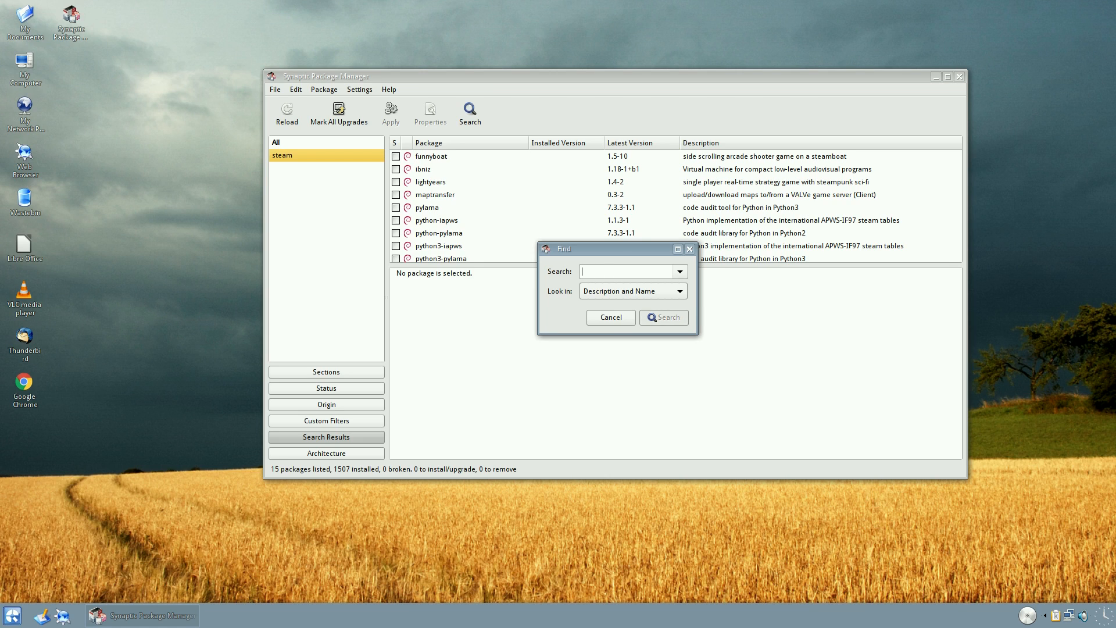
# Search Synaptic for 'obs', listing its 616 matching packages.
pyautogui.write('os')
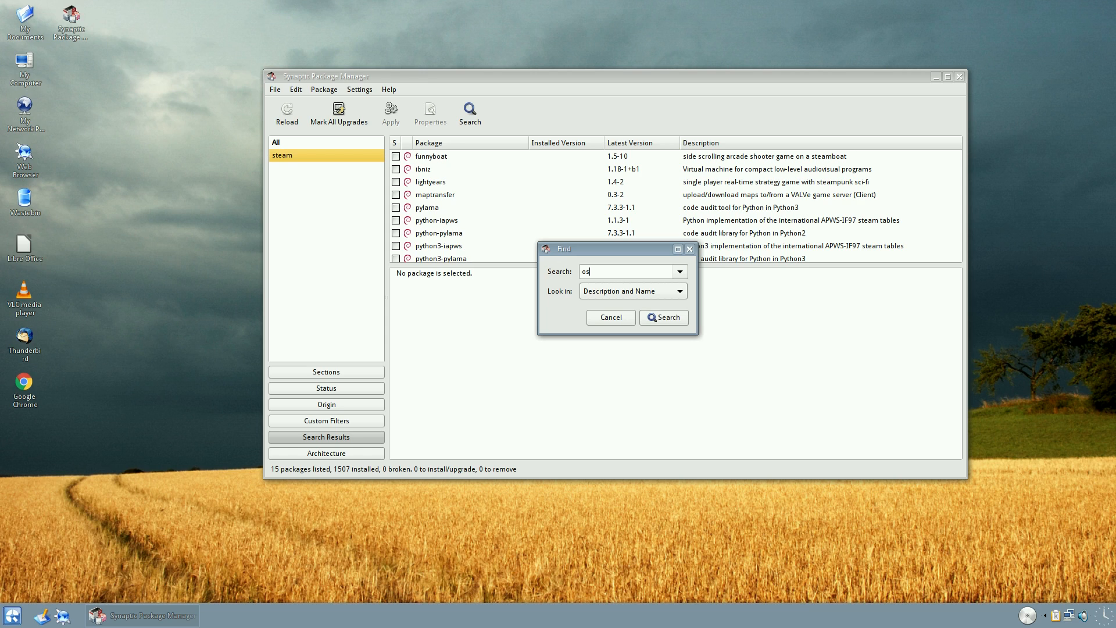
pyautogui.press('BackSpace')
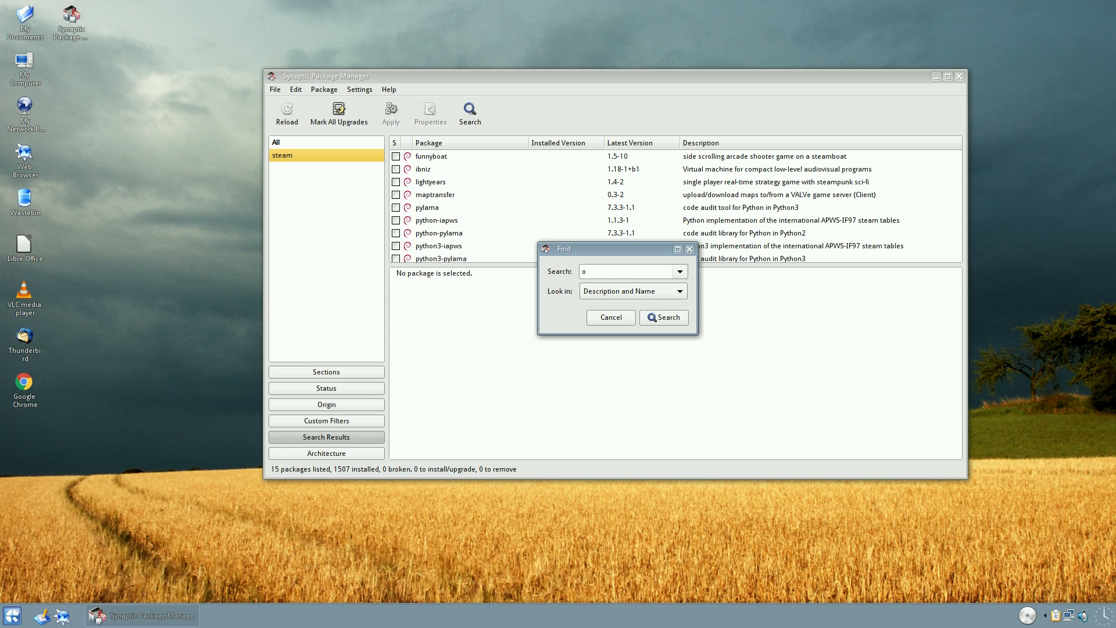
pyautogui.click(663, 316)
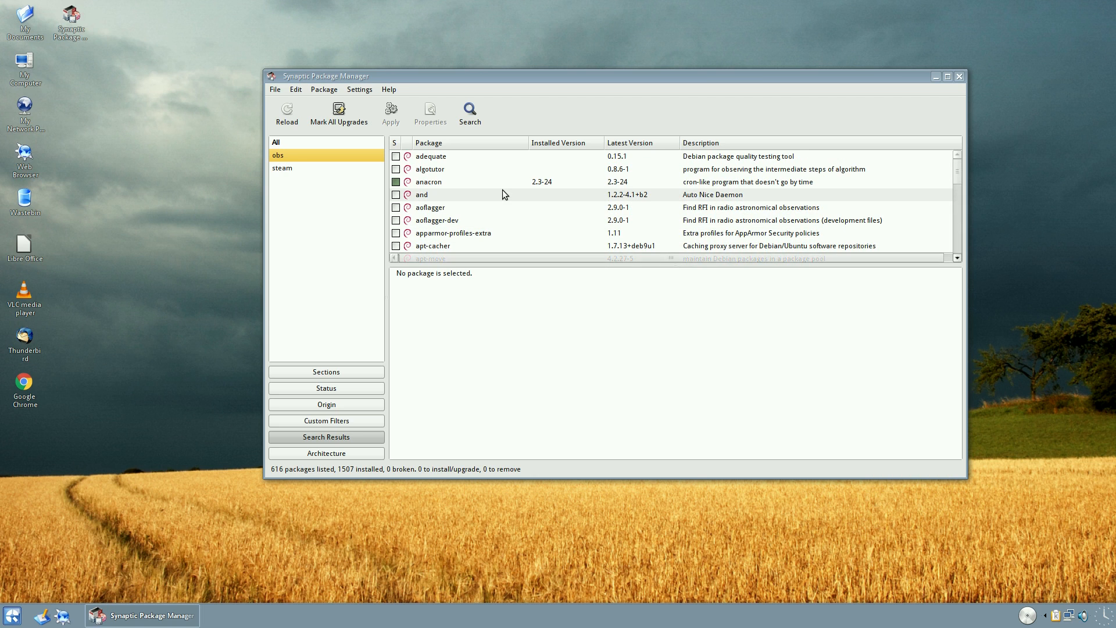
# Scroll the obs results until the obs-studio and obs-plugins entries are in view.
pyautogui.scroll(-3)
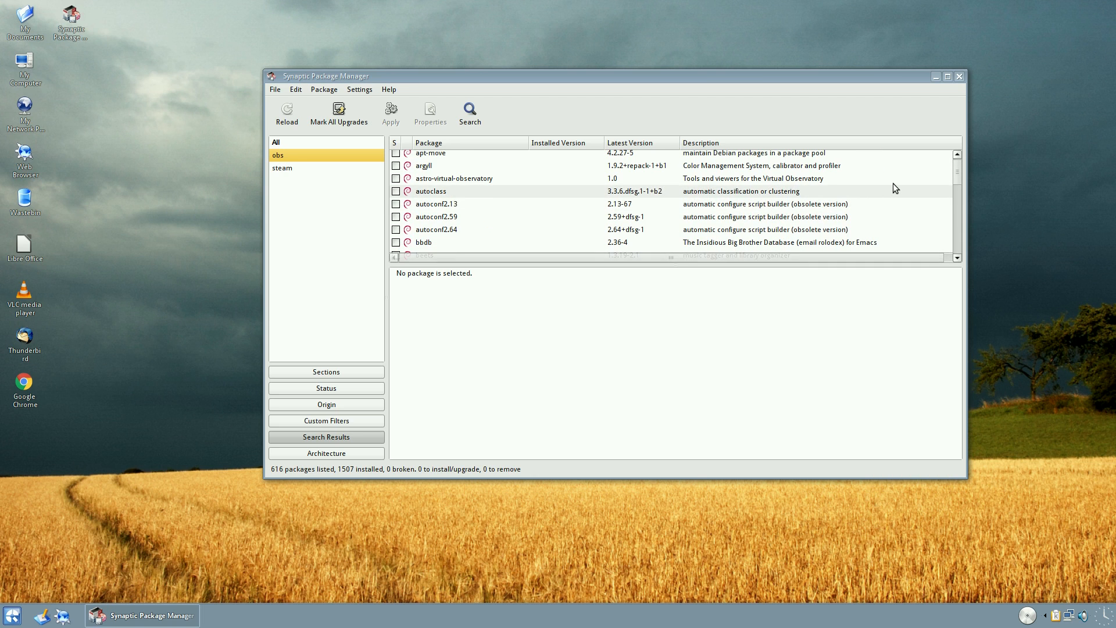
pyautogui.scroll(-3)
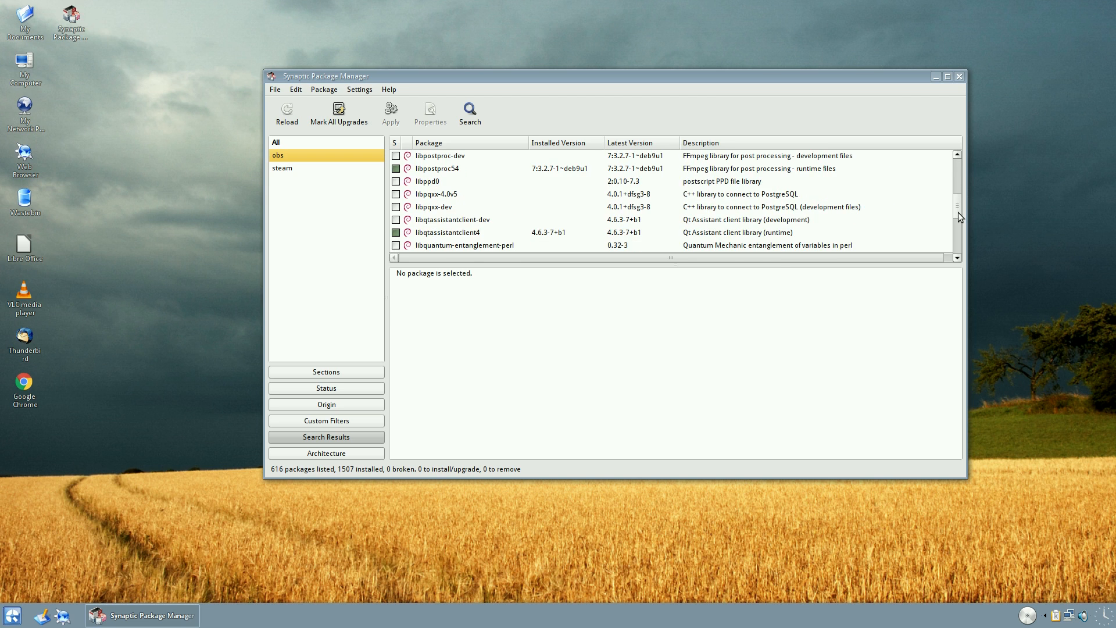
pyautogui.scroll(-3)
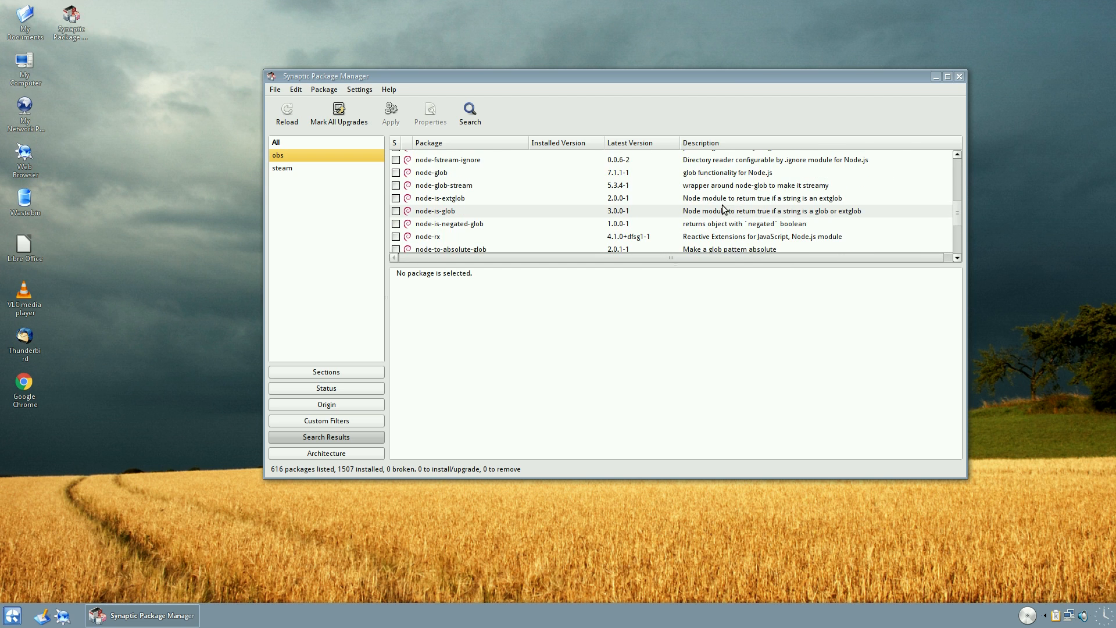
pyautogui.scroll(-3)
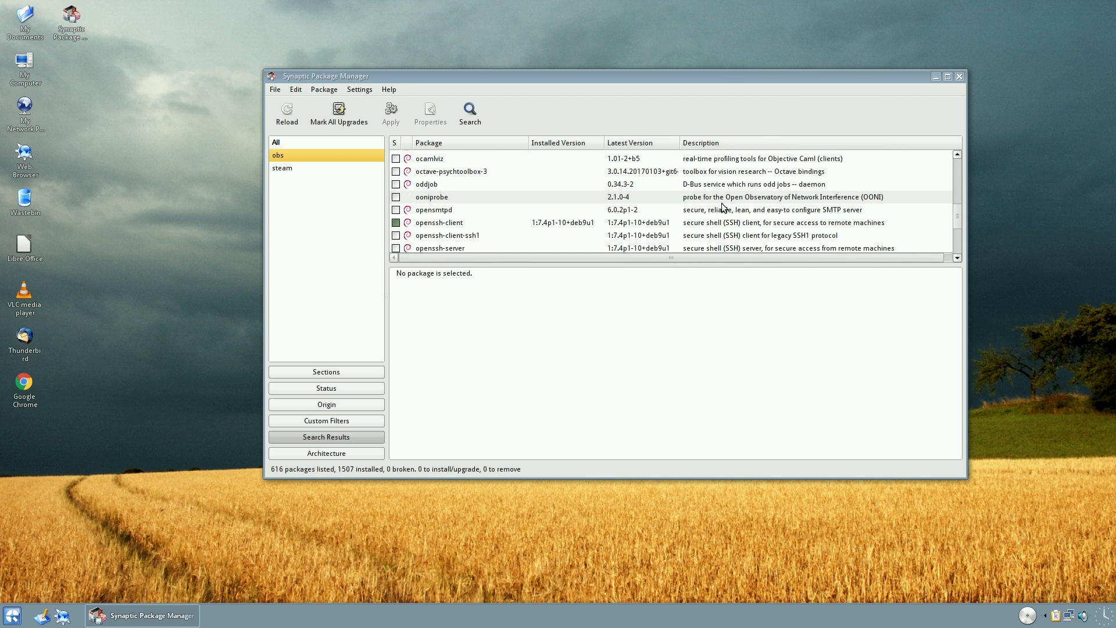
pyautogui.scroll(3)
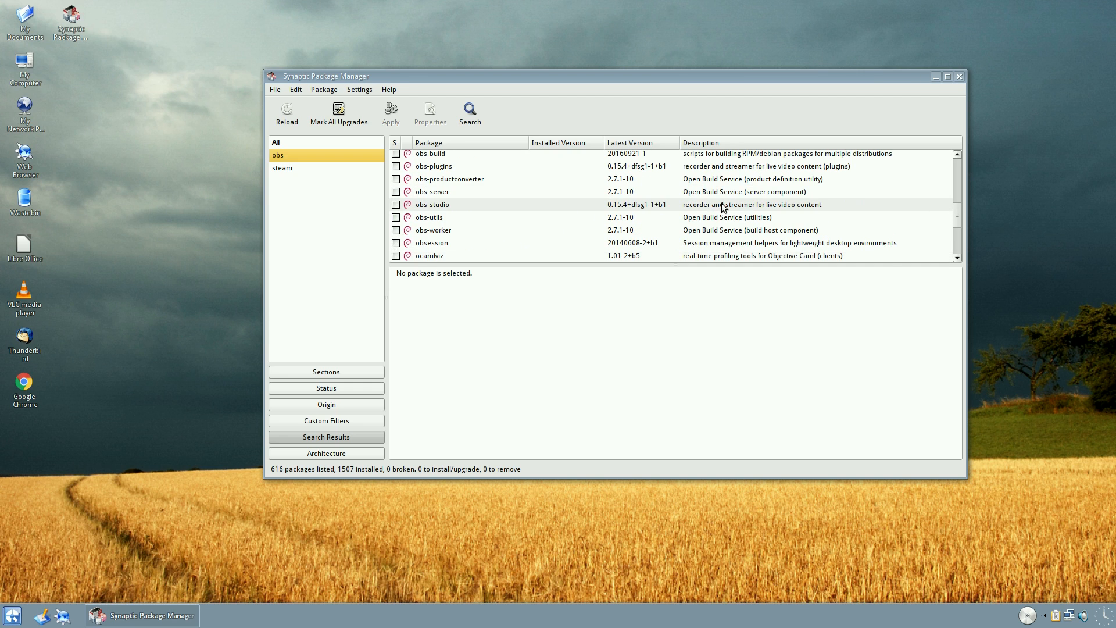
pyautogui.scroll(3)
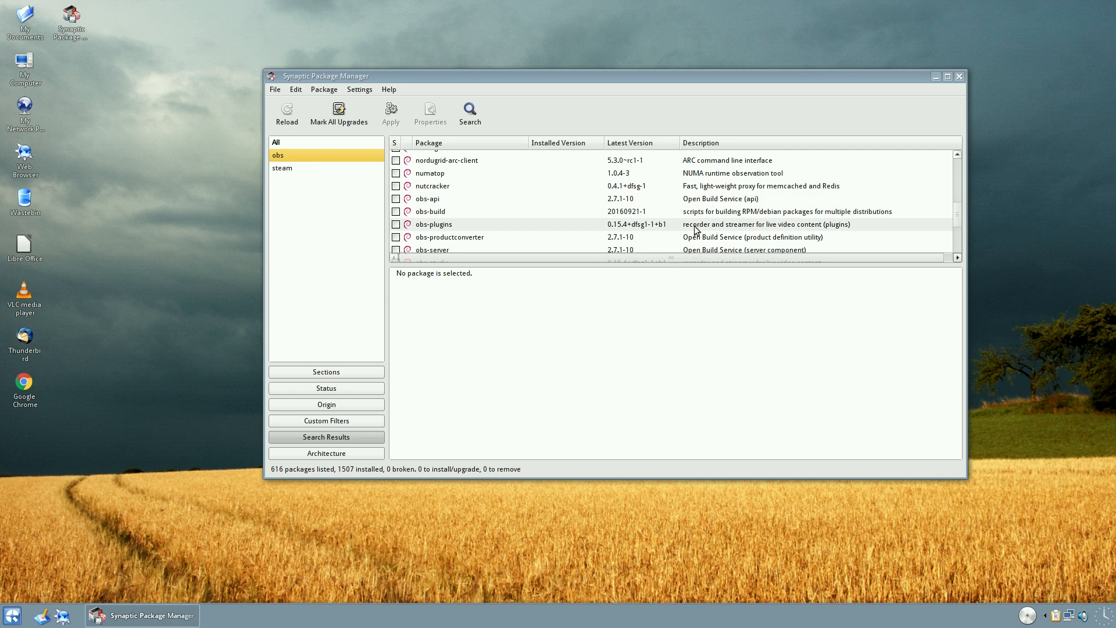
pyautogui.scroll(-3)
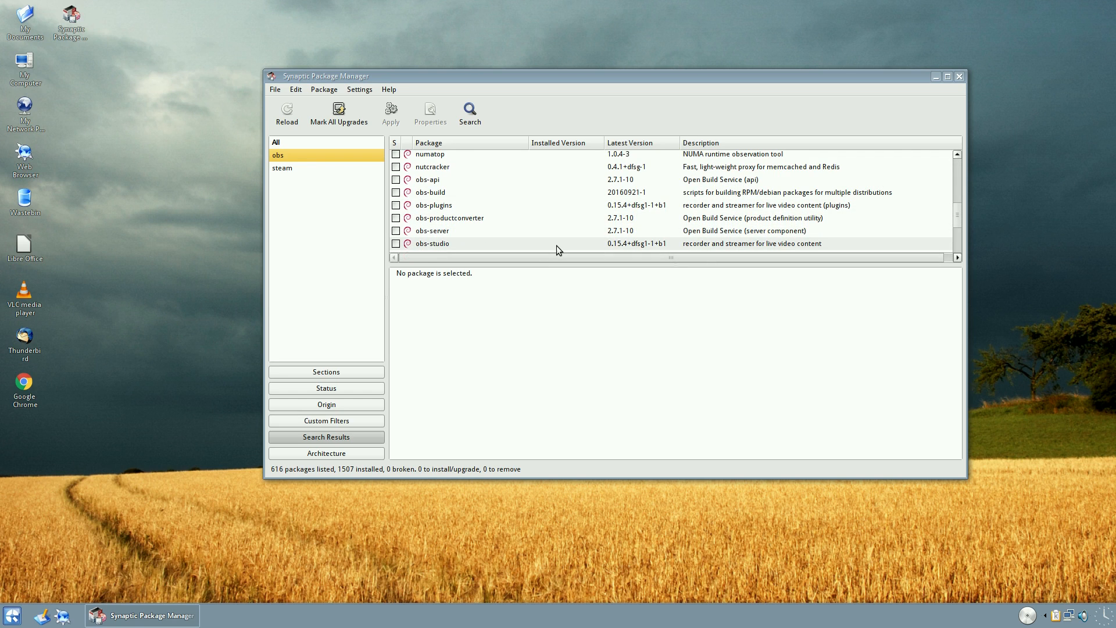
# Mark obs-studio for installation and bring up the summary of three new packages to install.
pyautogui.click(431, 243)
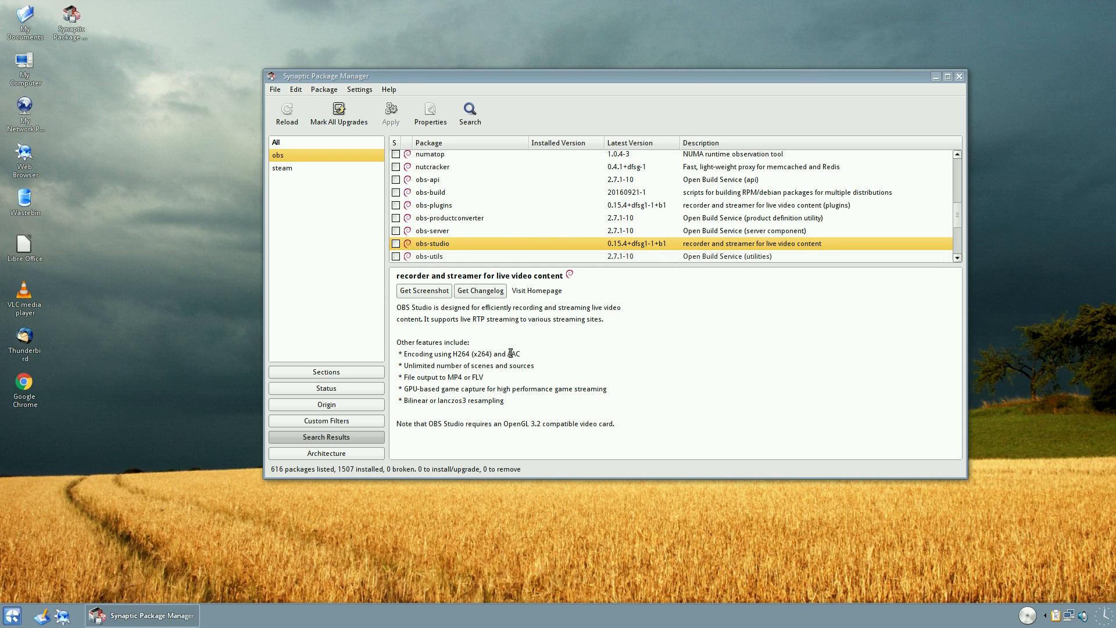
pyautogui.moveTo(432, 265)
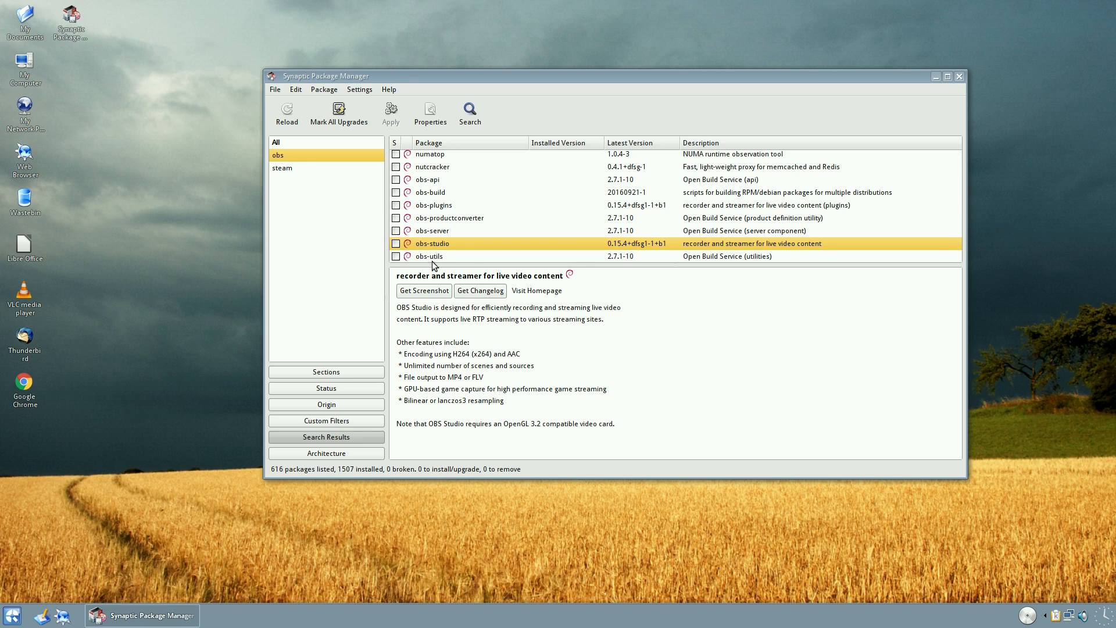
pyautogui.rightClick(430, 243)
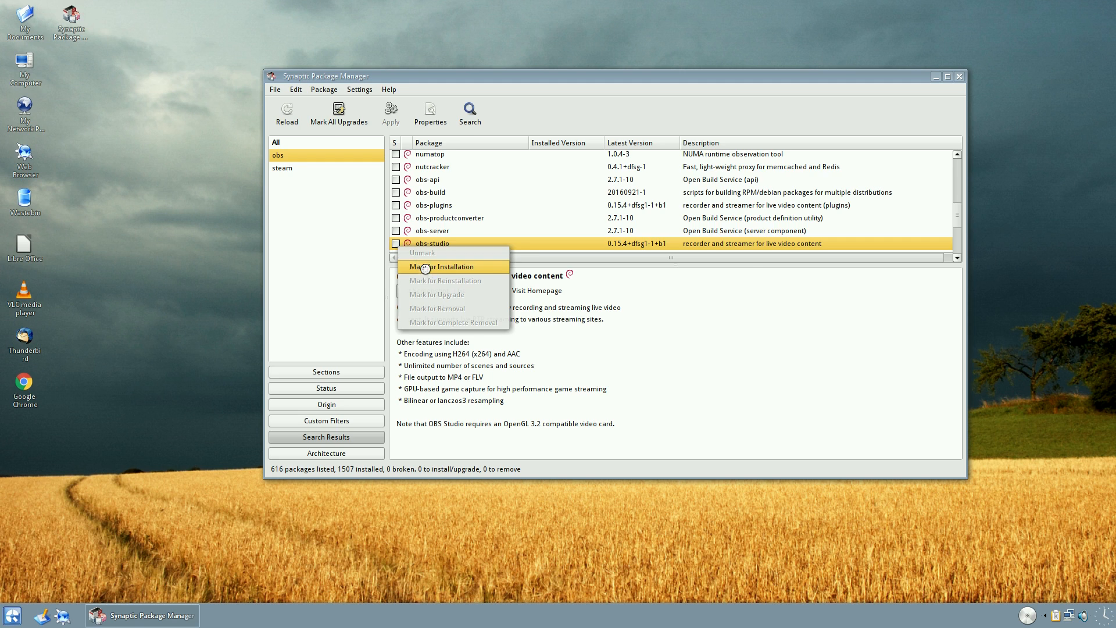
pyautogui.click(440, 265)
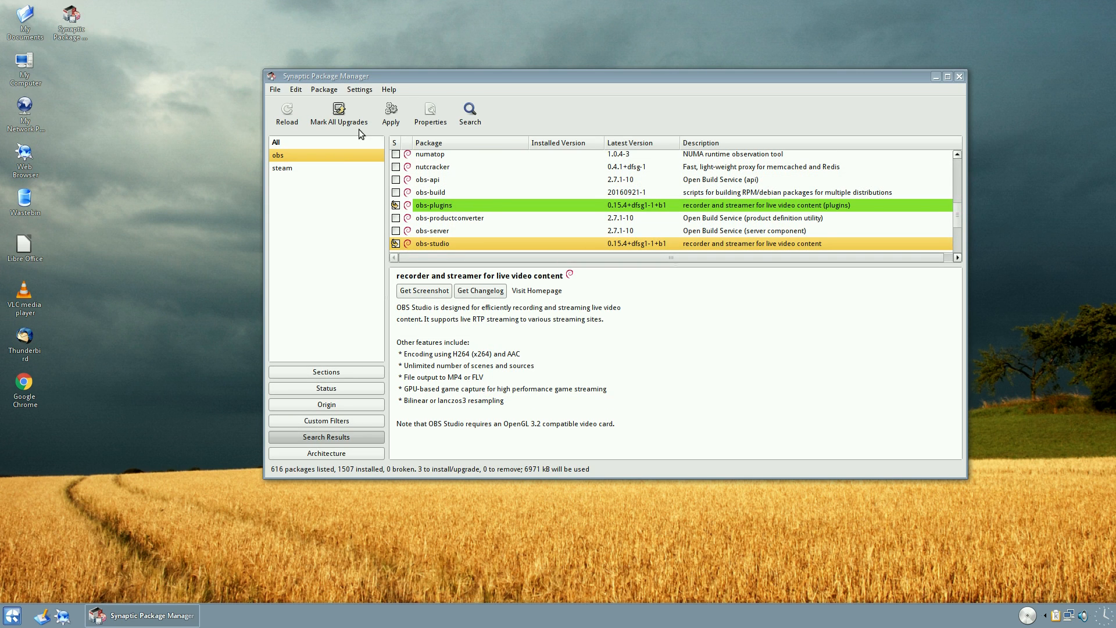
pyautogui.moveTo(391, 114)
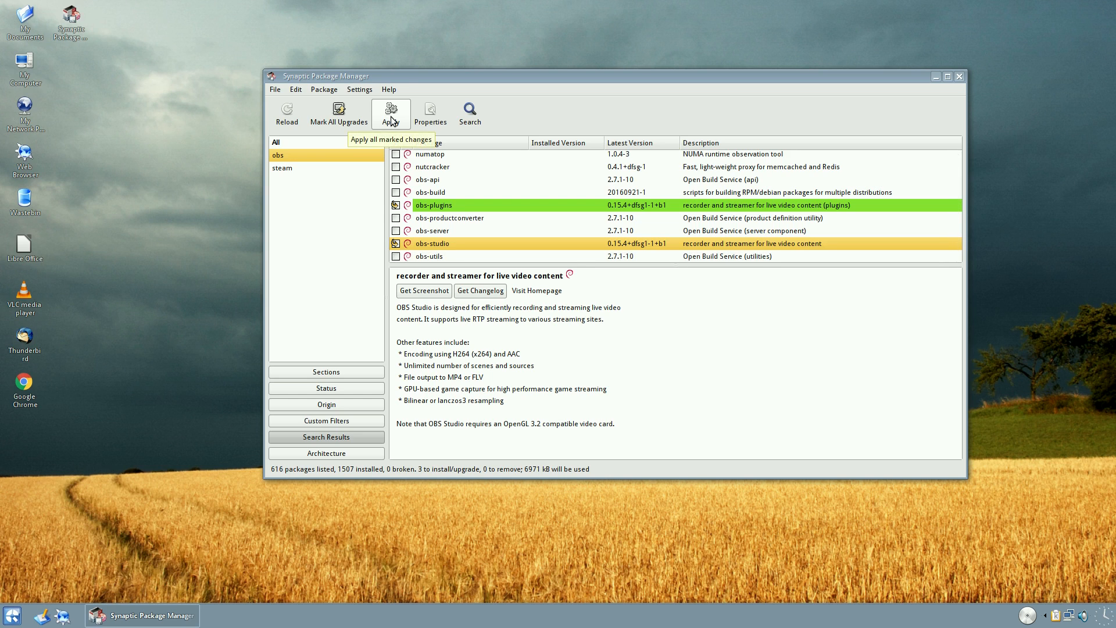
pyautogui.click(390, 113)
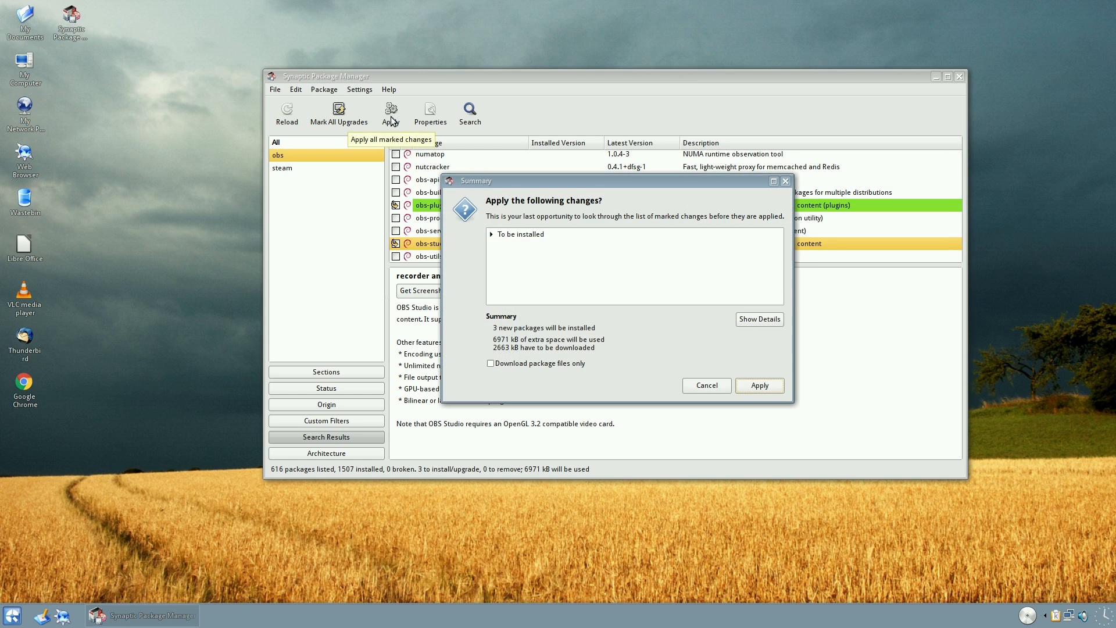
pyautogui.moveTo(660, 343)
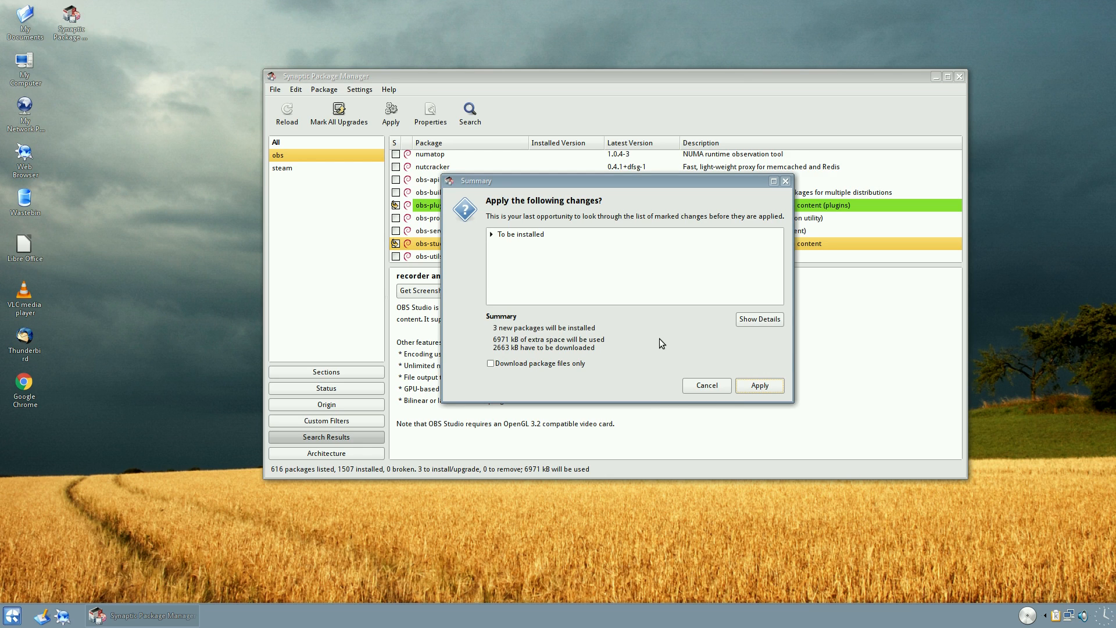
# Apply the obs-studio and obs-plugins installation, watch the detailed log, and close the finished report.
pyautogui.click(758, 385)
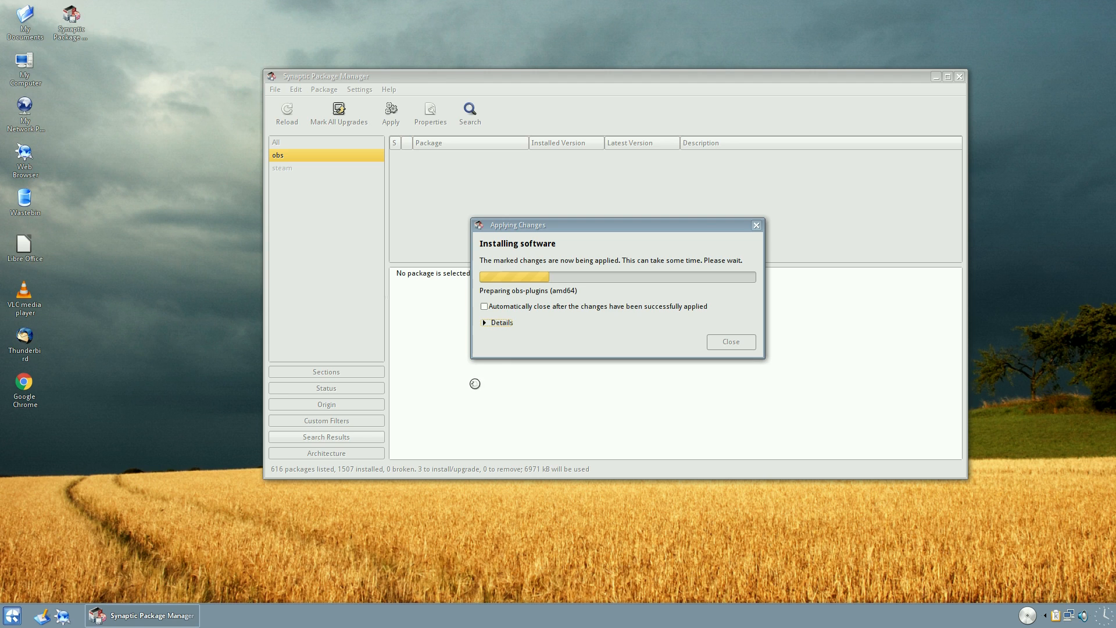
pyautogui.click(485, 322)
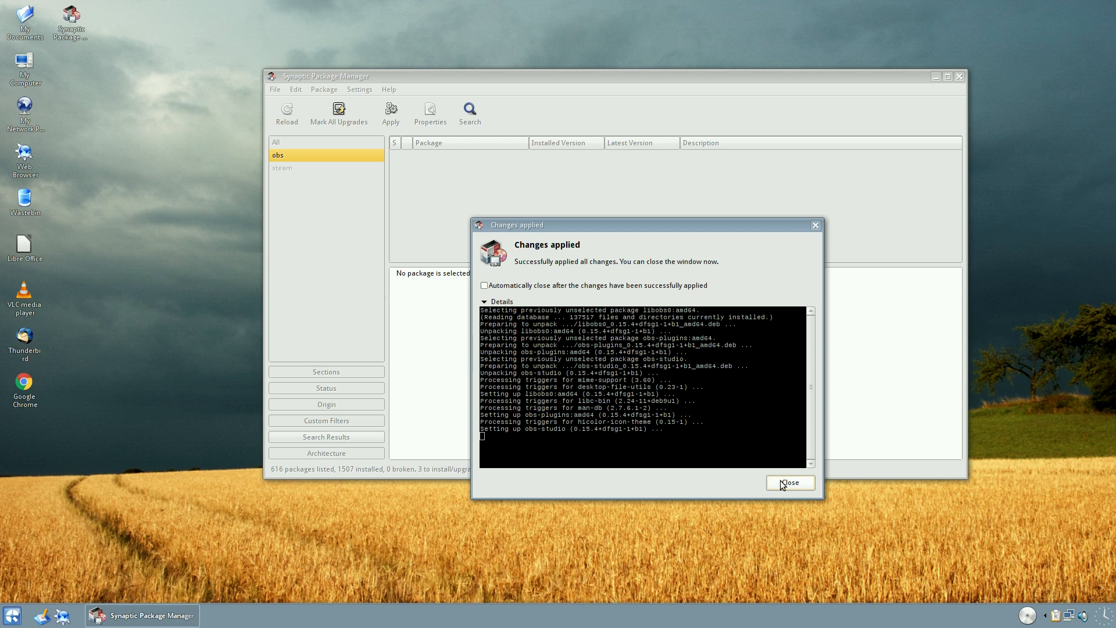
pyautogui.click(788, 482)
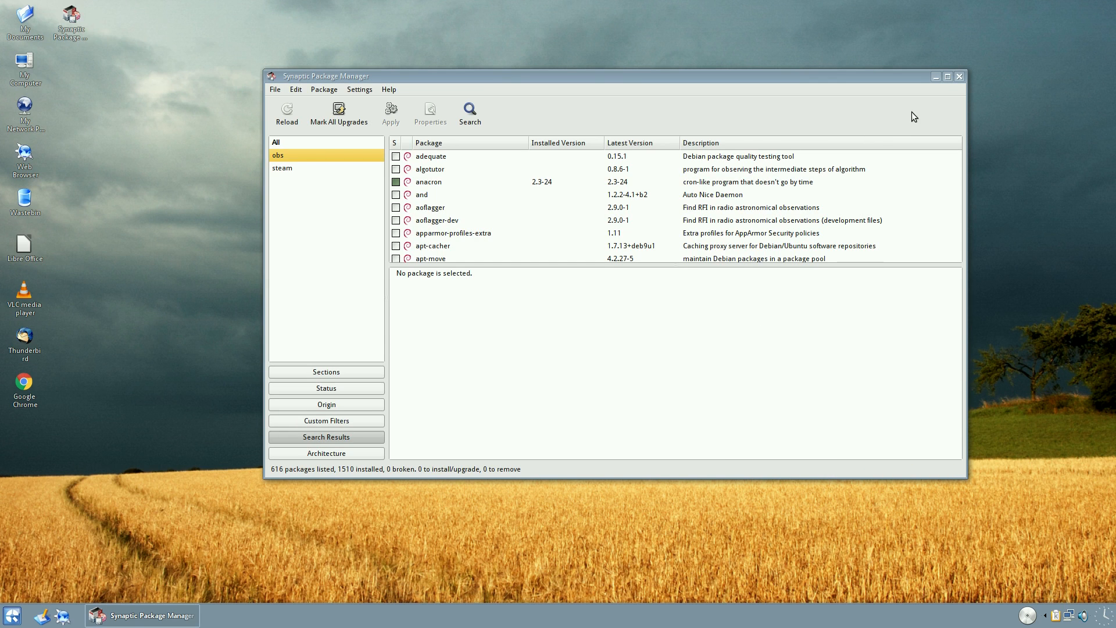
# Close Synaptic and browse the main menu's Applications > Programs category to find OBS Studio.
pyautogui.click(959, 76)
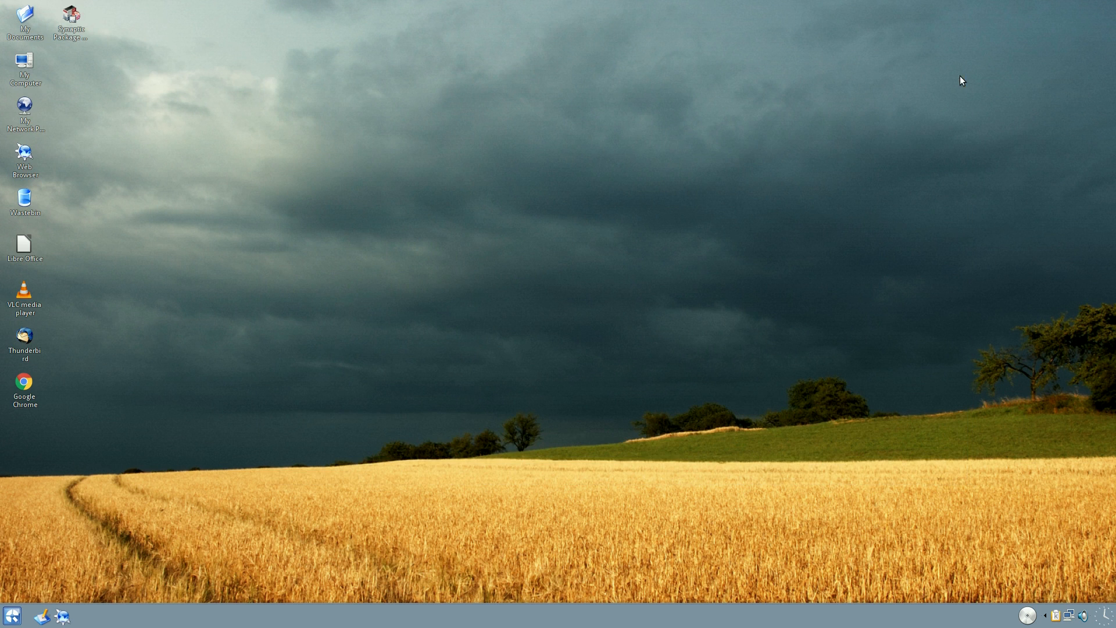
pyautogui.click(12, 616)
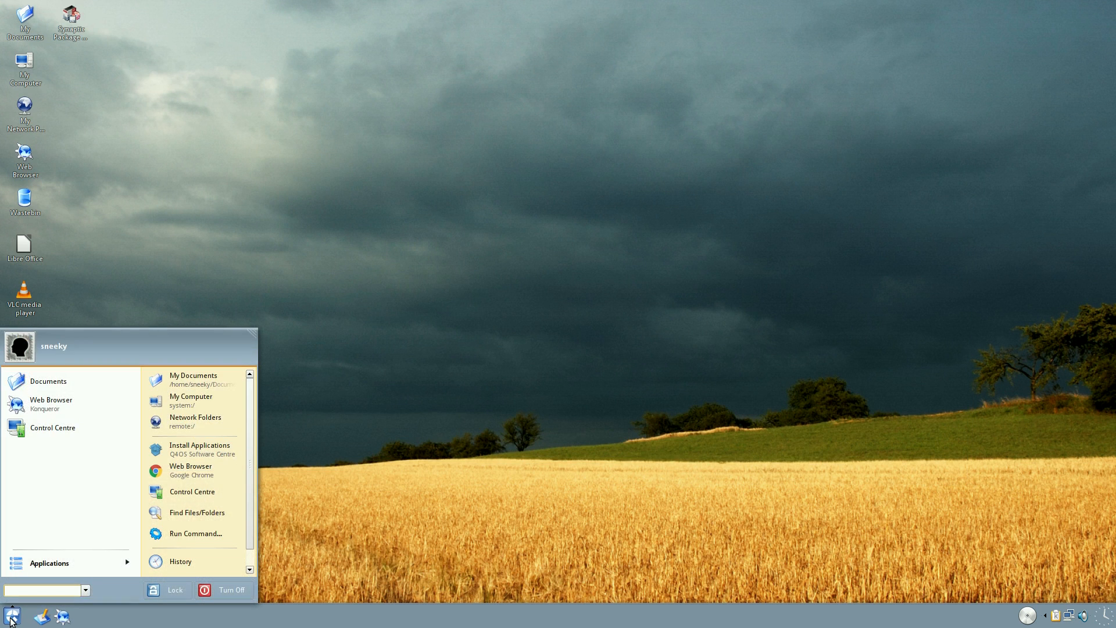
pyautogui.moveTo(49, 562)
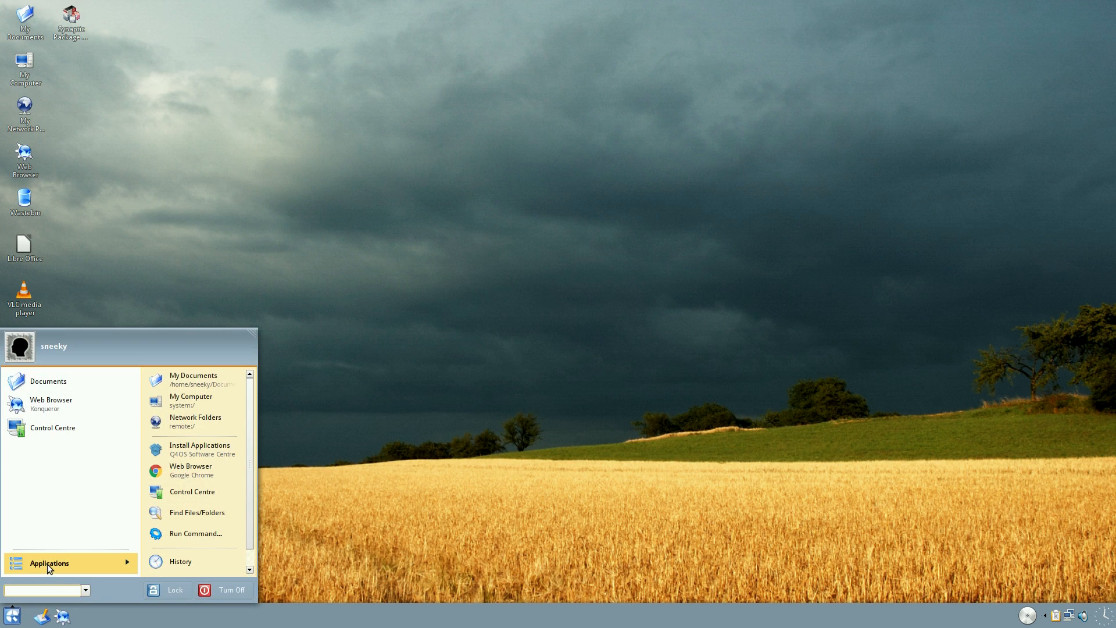
pyautogui.click(49, 562)
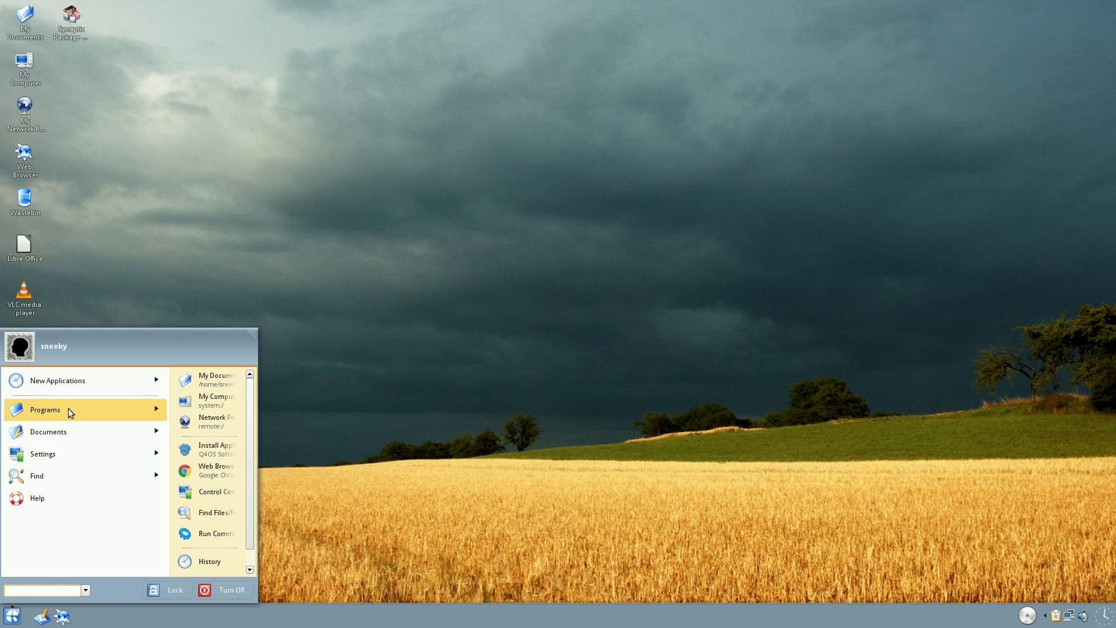
pyautogui.click(57, 380)
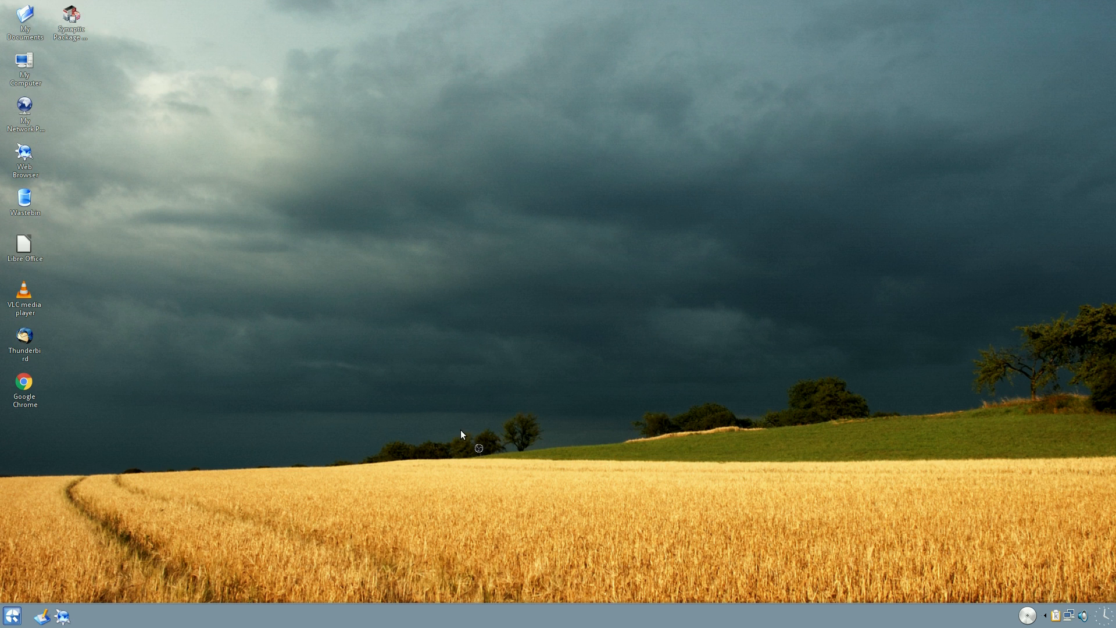
pyautogui.moveTo(530, 393)
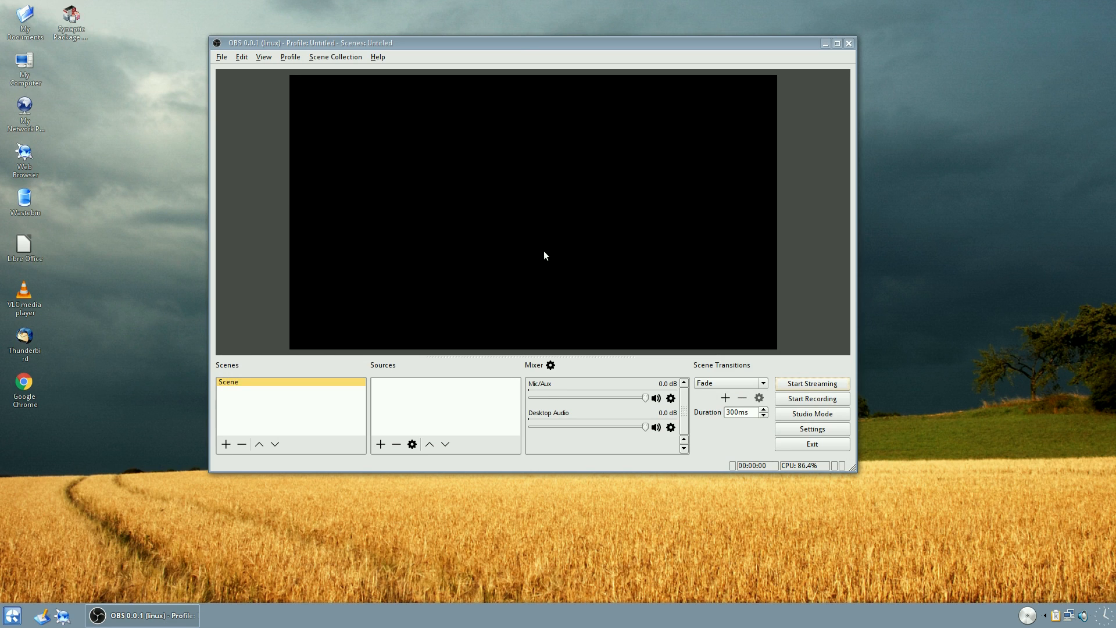
pyautogui.moveTo(788, 144)
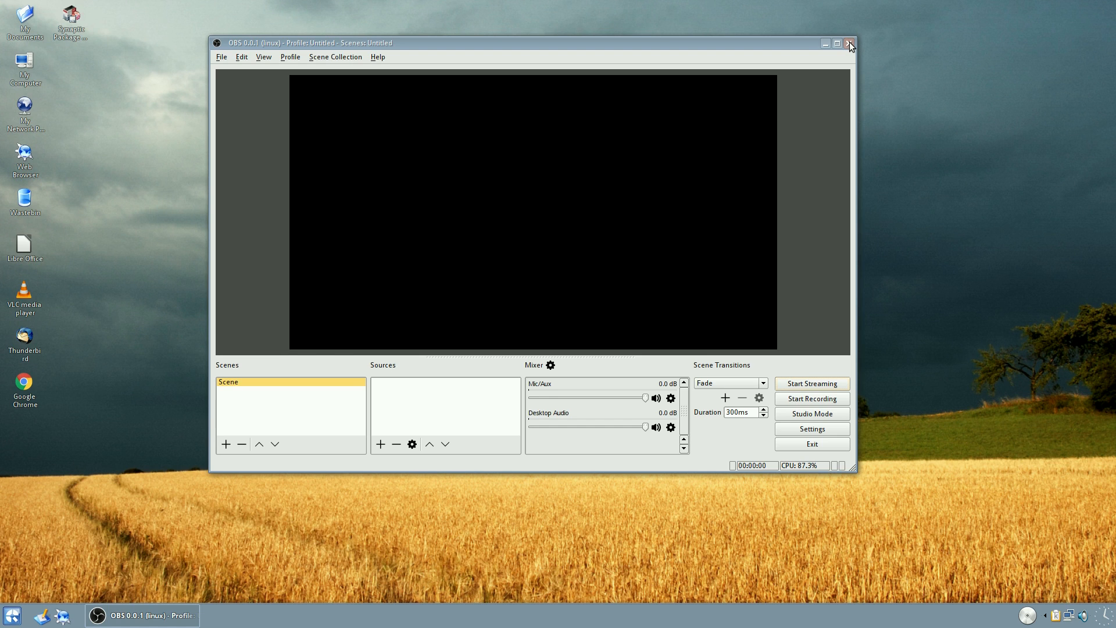
pyautogui.click(849, 43)
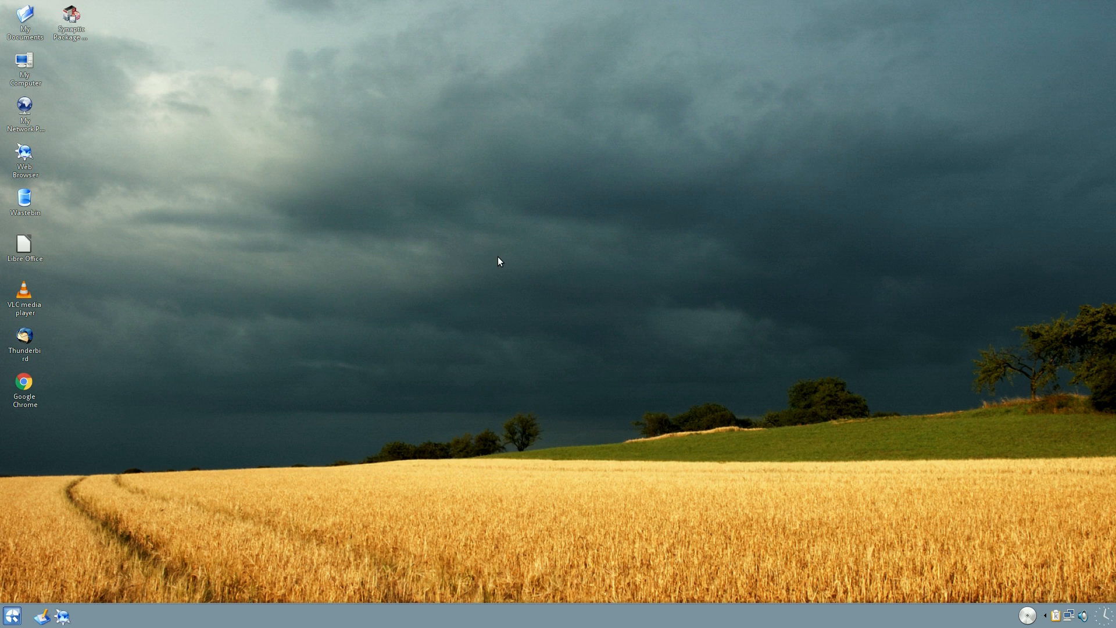